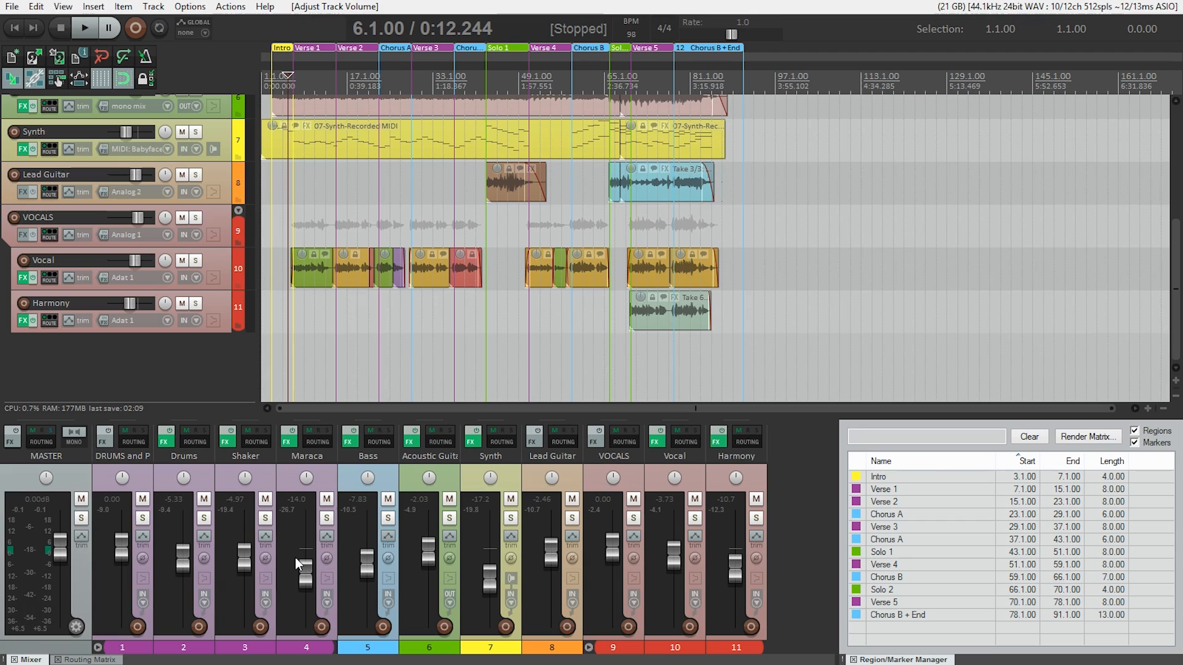
{"action": "mouse_move", "coordinate": [192, 382]}
{"action": "type", "text": "Vocal Verb"}
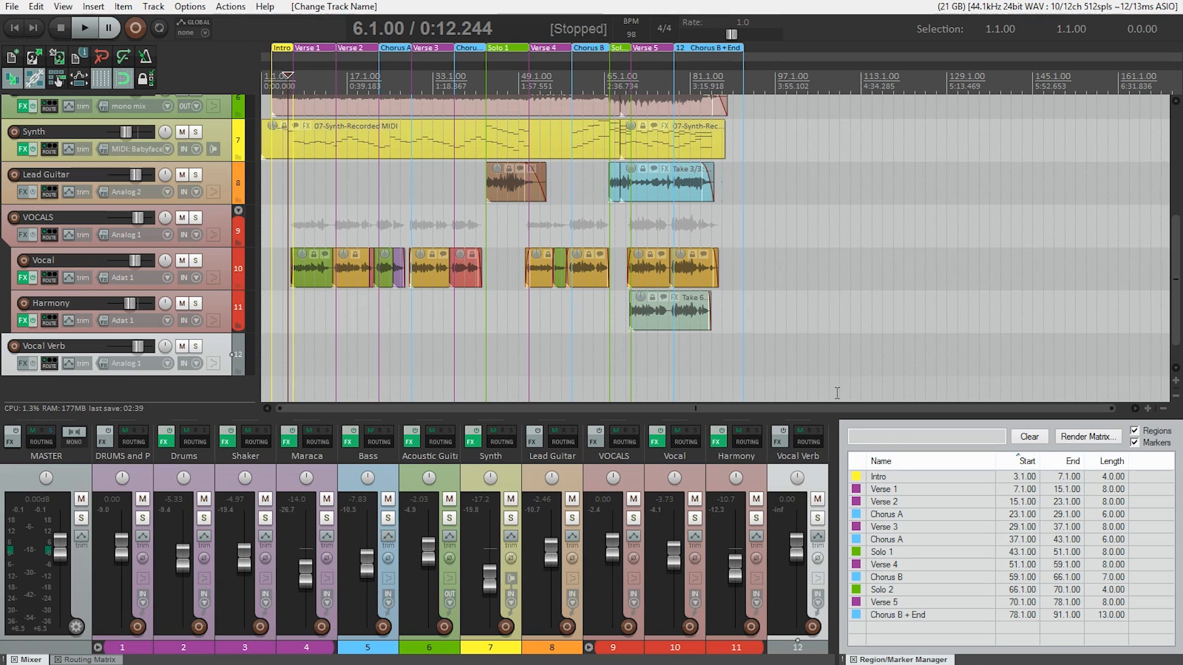
{"action": "mouse_move", "coordinate": [832, 417]}
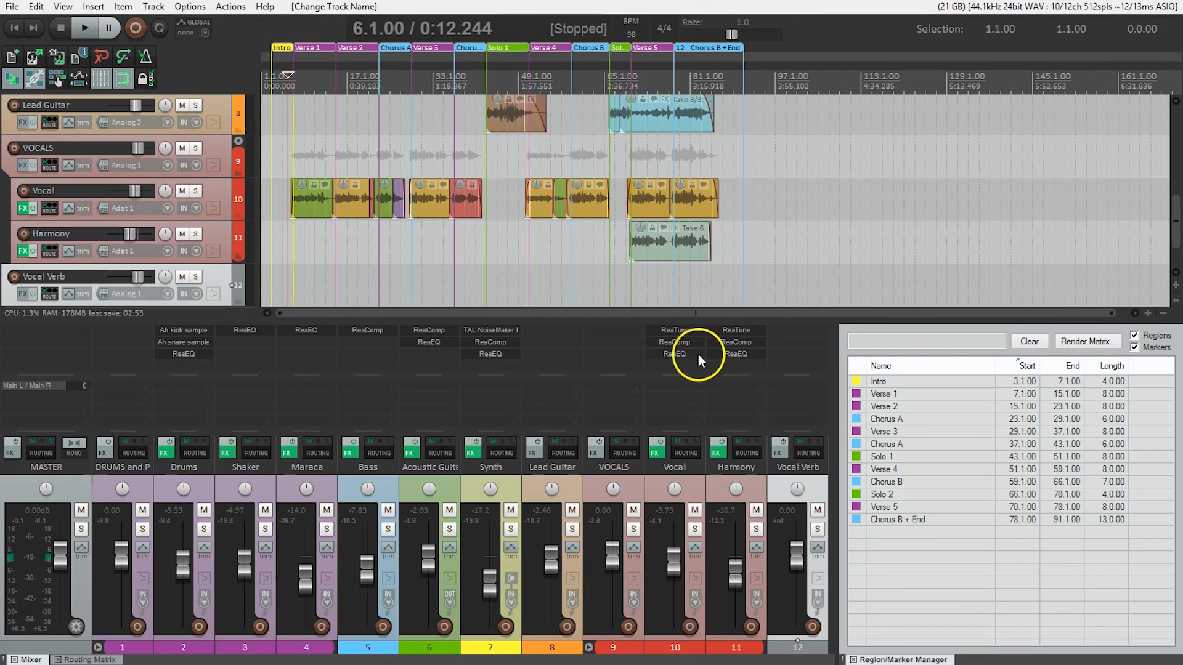
{"action": "mouse_move", "coordinate": [498, 341]}
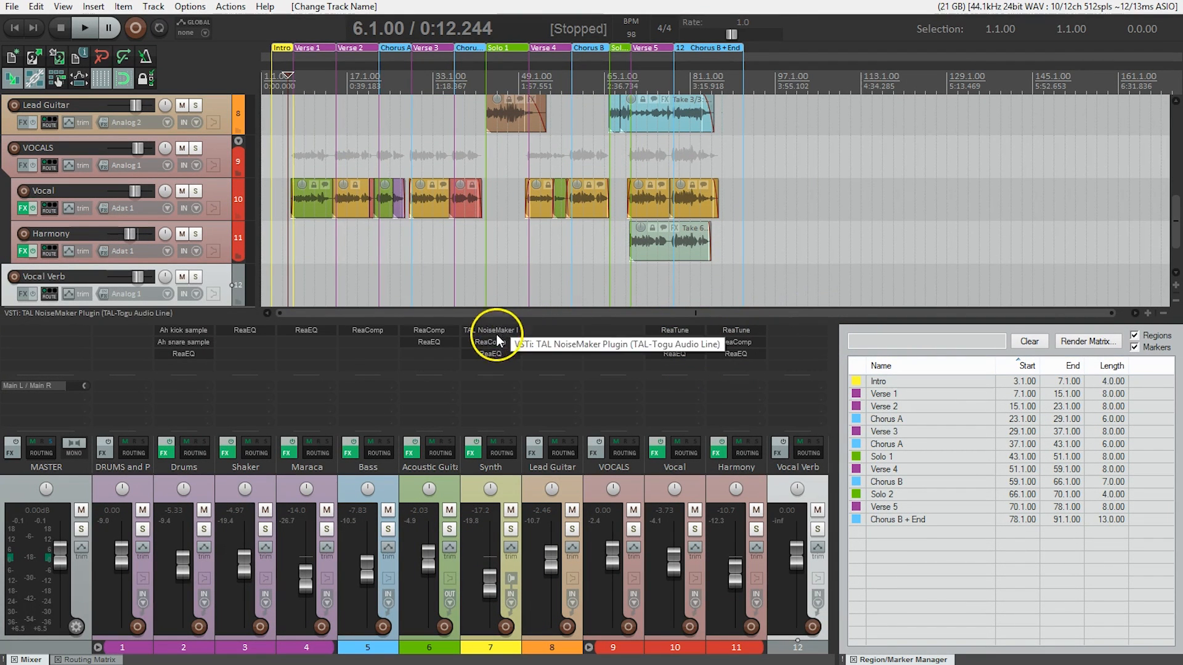
{"action": "mouse_move", "coordinate": [414, 333]}
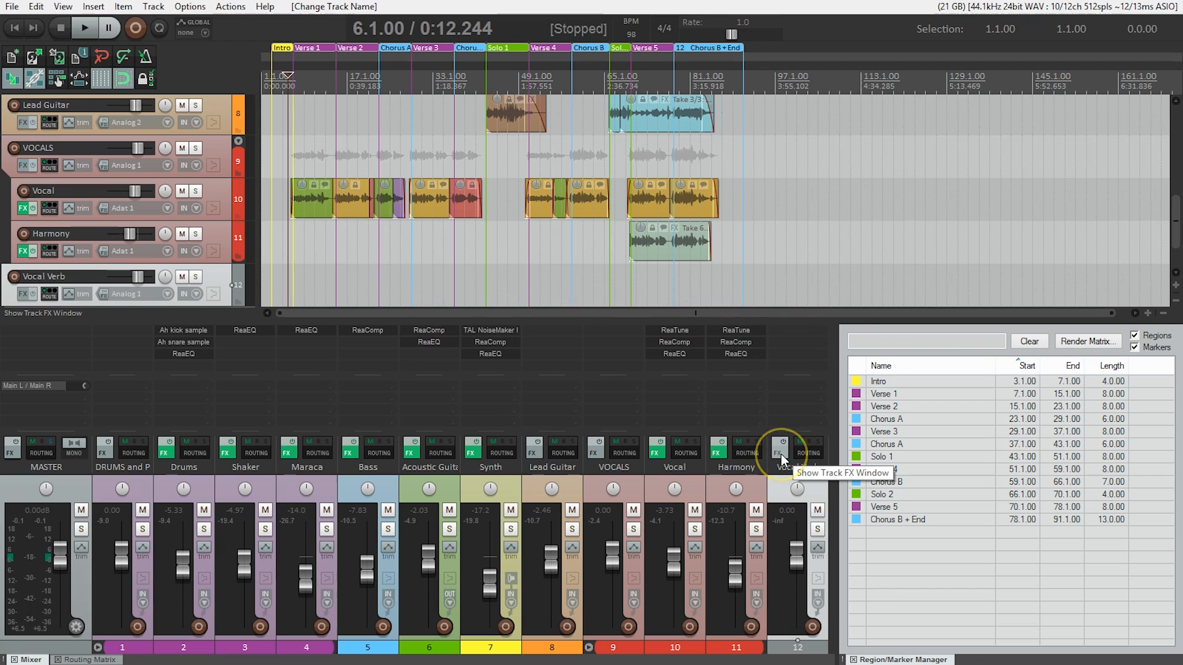
{"action": "mouse_move", "coordinate": [786, 335]}
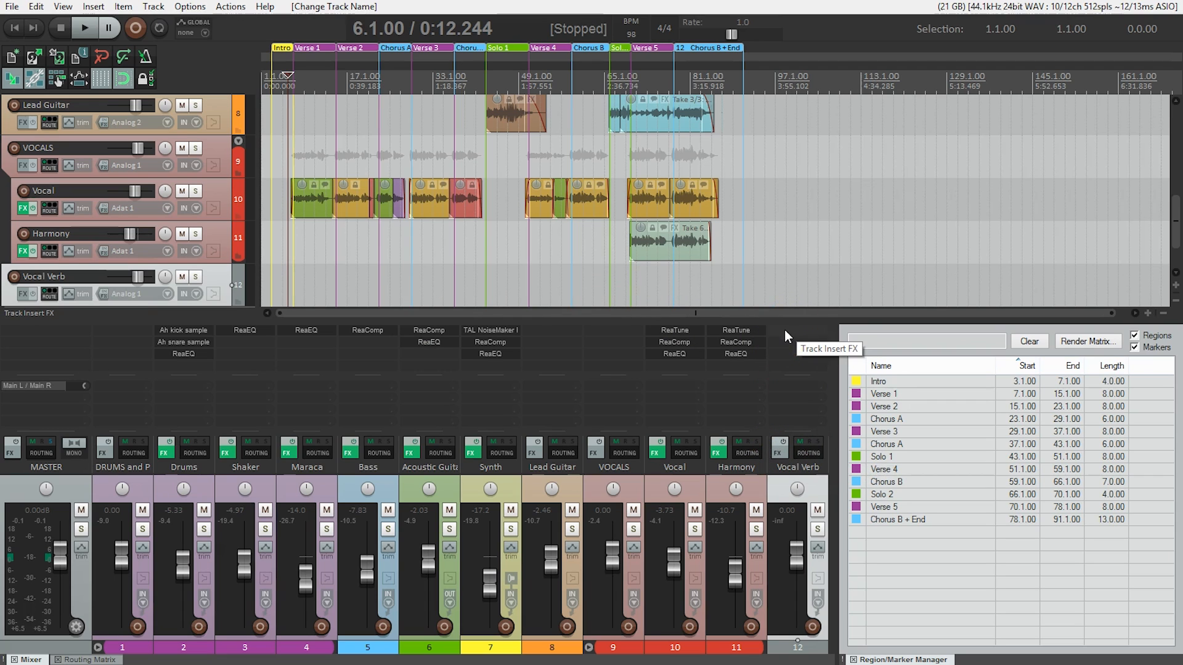
Add ReaVerb (Cockos) as an insert effect on the Vocal Verb track.
{"action": "left_click", "coordinate": [26, 293]}
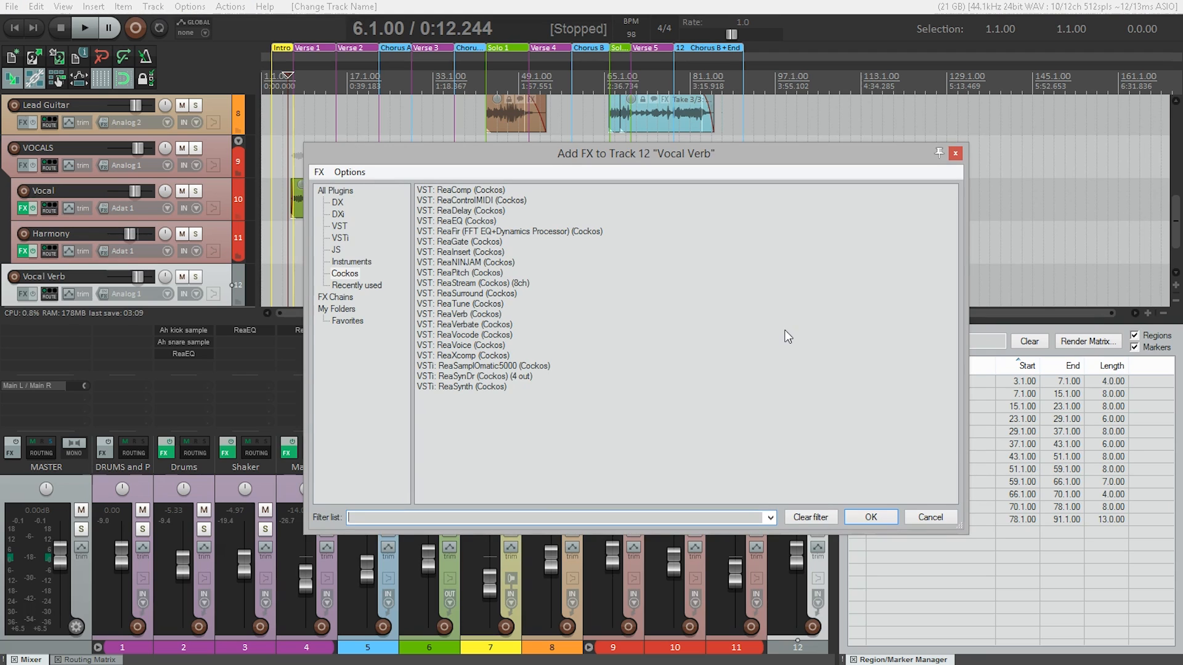
{"action": "mouse_move", "coordinate": [458, 238]}
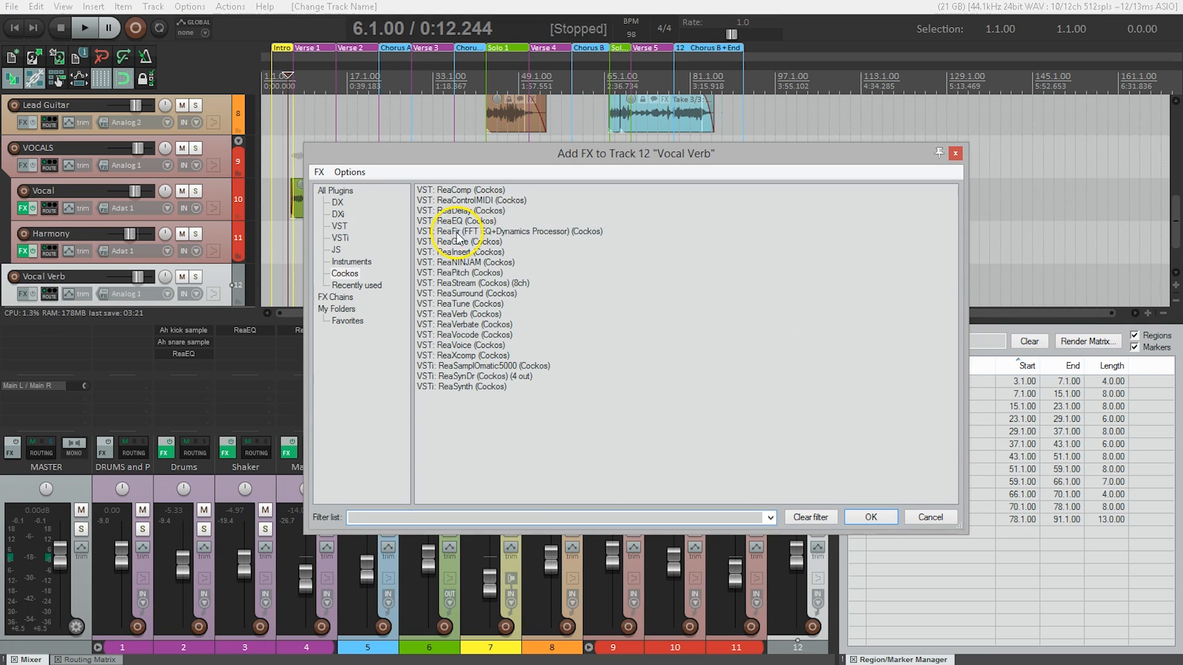
{"action": "left_click", "coordinate": [458, 314]}
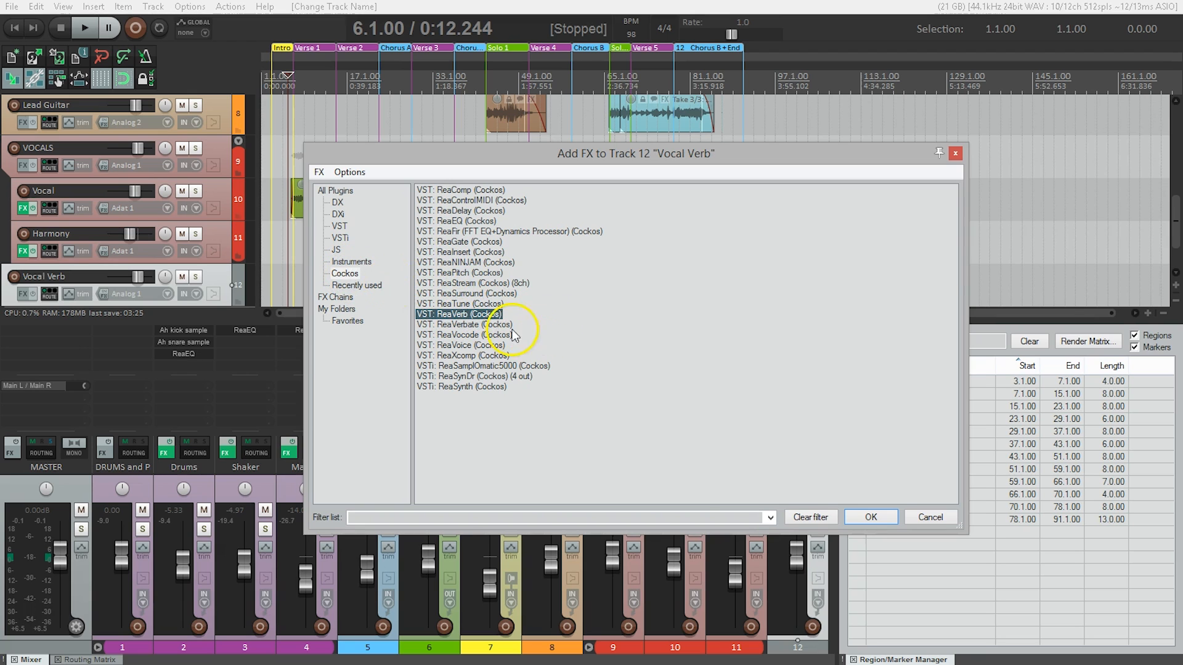
{"action": "left_click", "coordinate": [870, 517]}
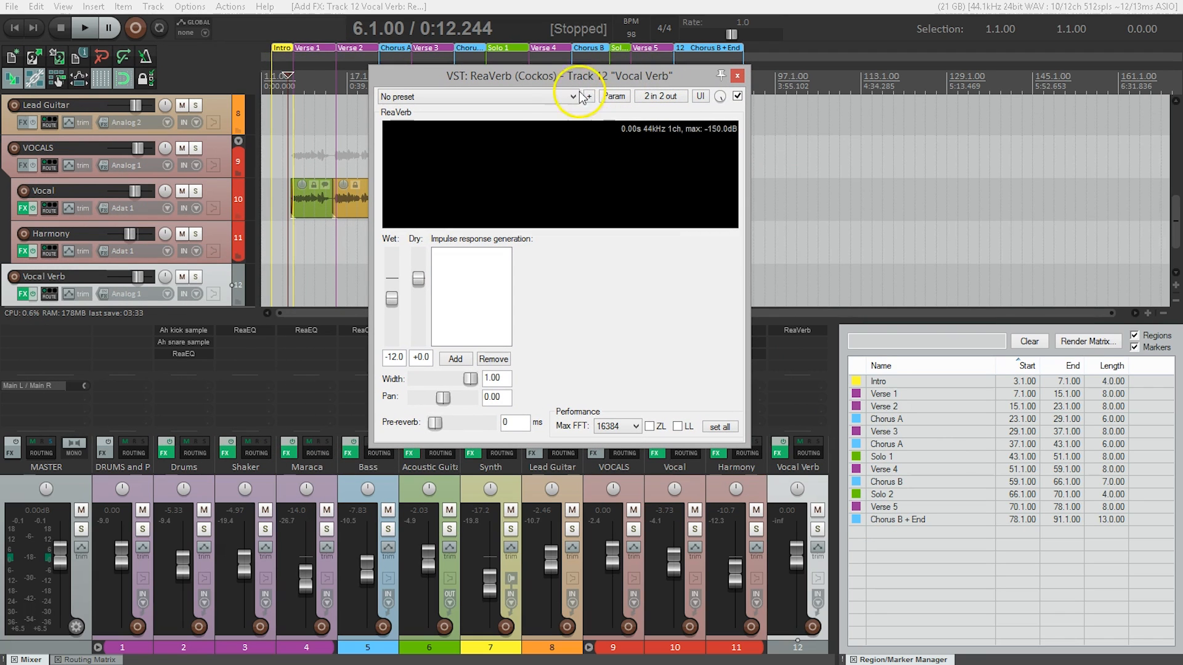
Load ReaVerb's 'Audiohackr - SEND - Mellow Hall (2.5 sec)' preset.
{"action": "left_click", "coordinate": [574, 97]}
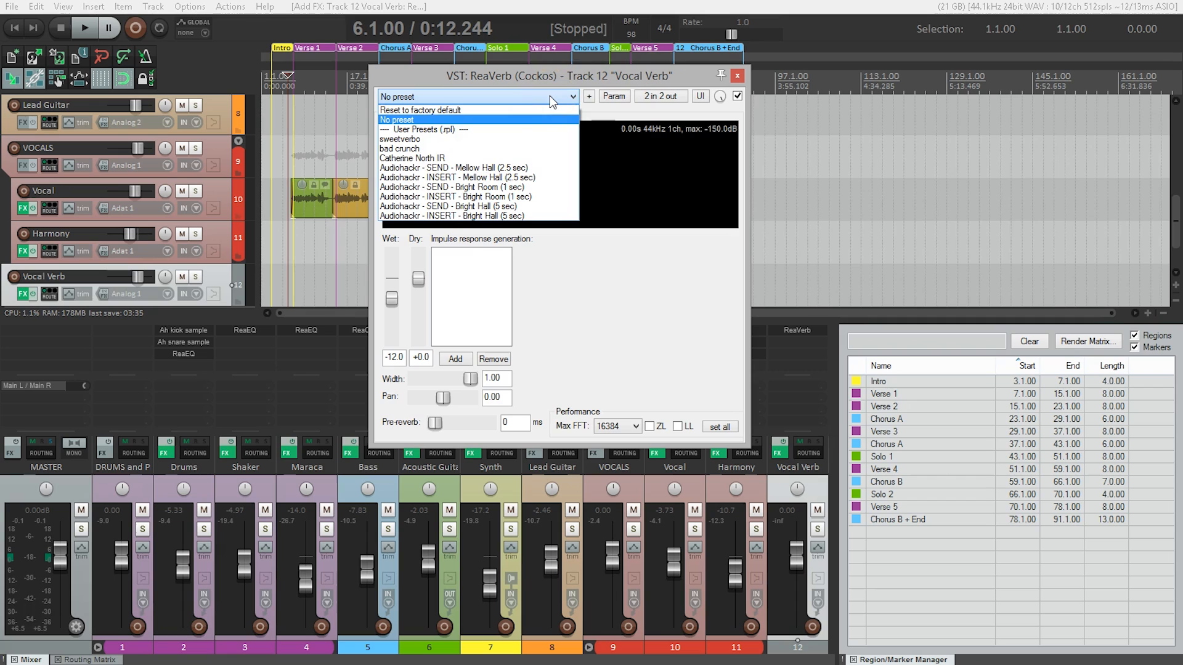
{"action": "mouse_move", "coordinate": [457, 167]}
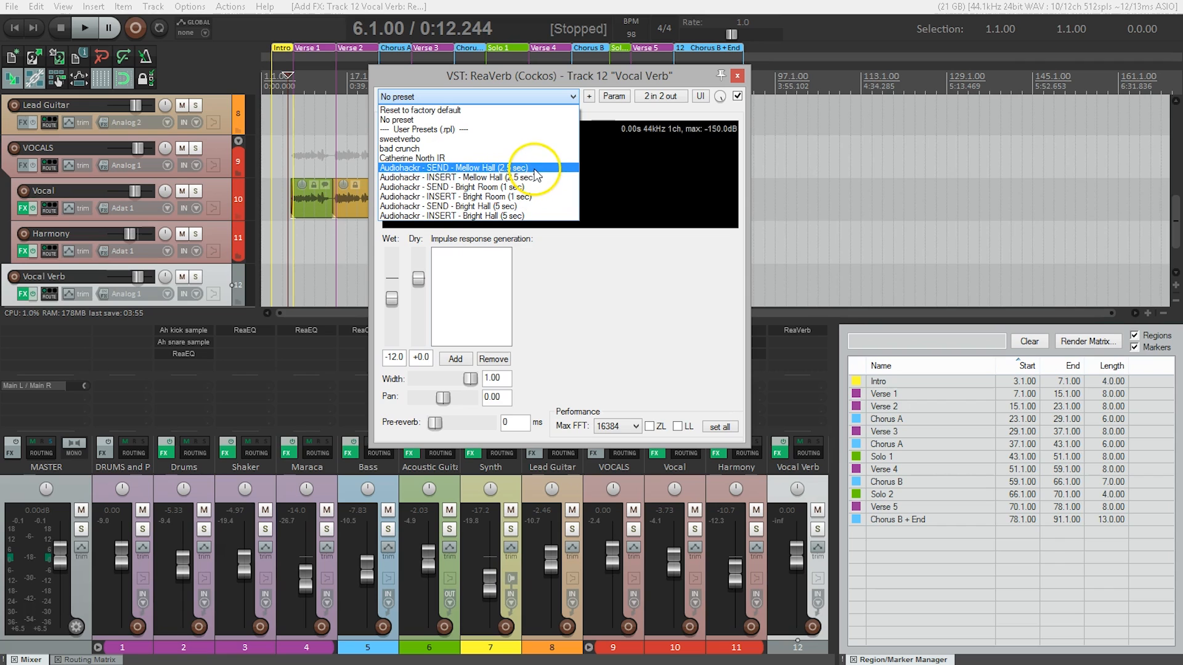
{"action": "left_click", "coordinate": [453, 167]}
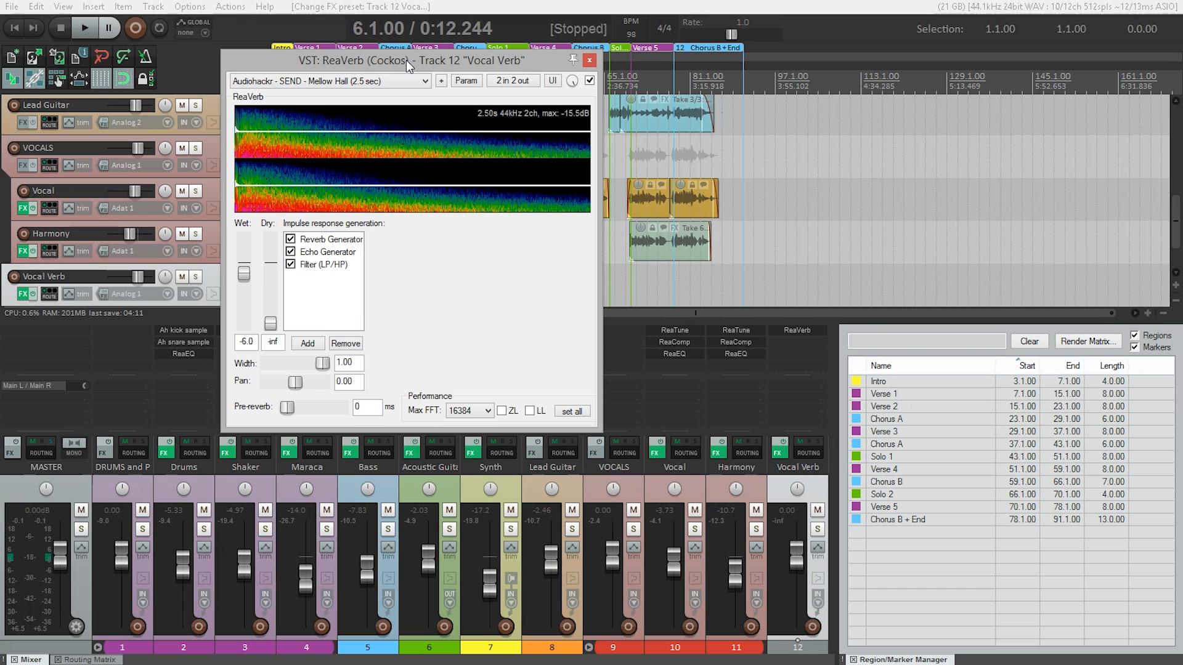
{"action": "mouse_move", "coordinate": [652, 393]}
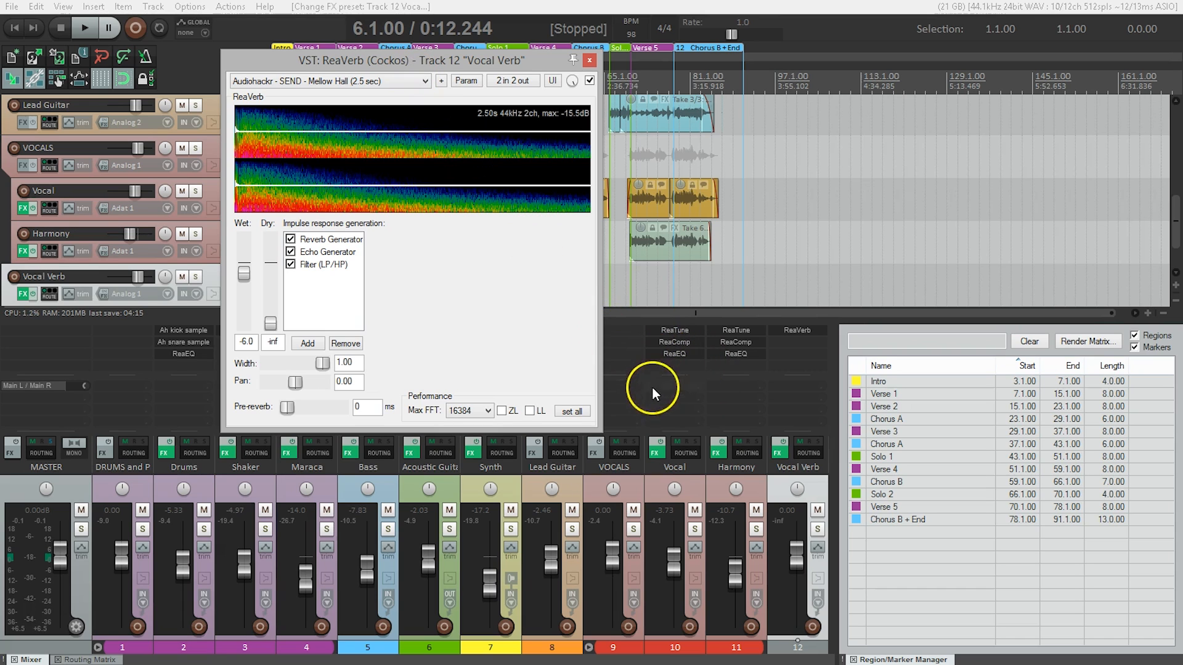
{"action": "mouse_move", "coordinate": [682, 390]}
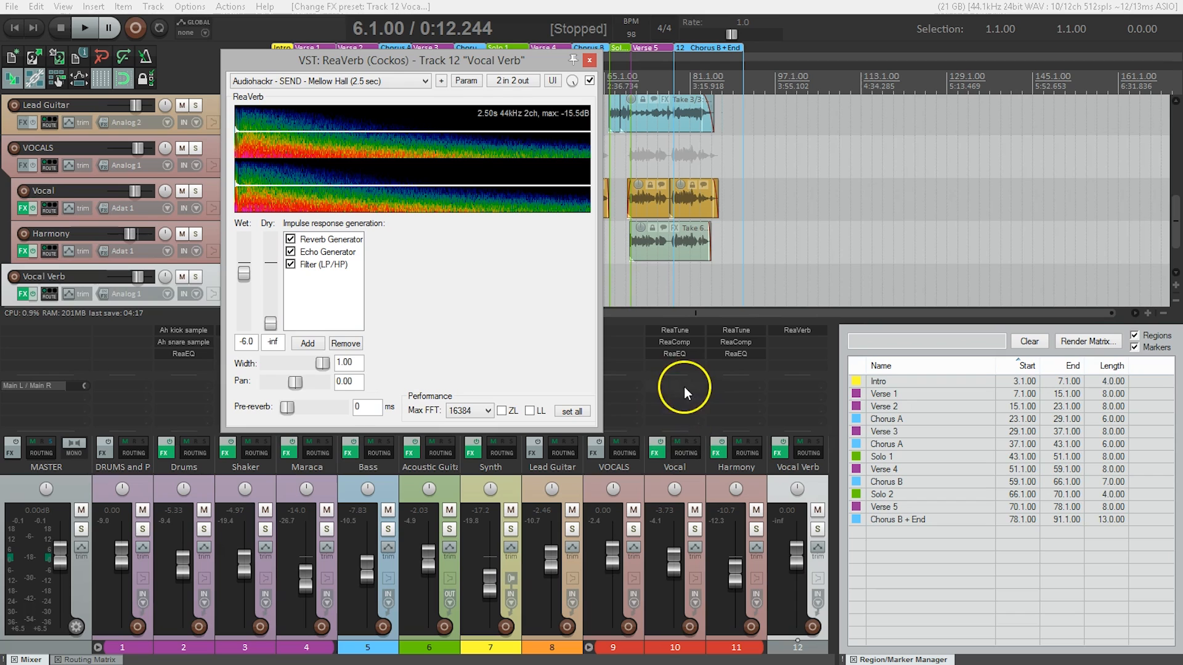
{"action": "mouse_move", "coordinate": [672, 427]}
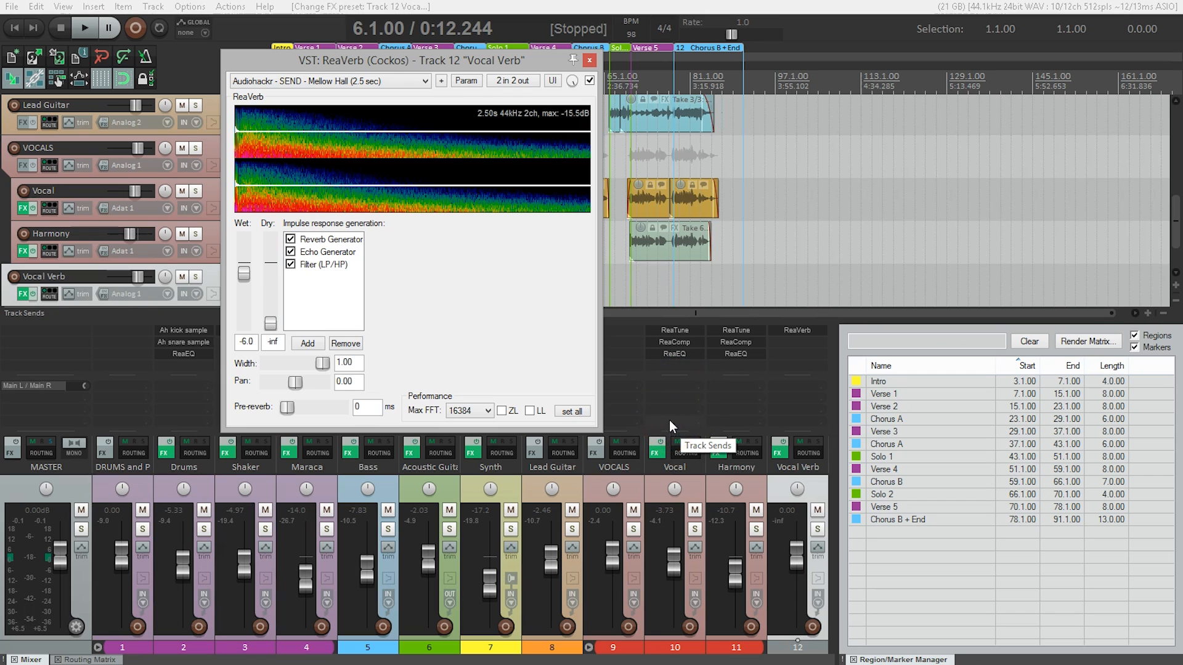
{"action": "mouse_move", "coordinate": [672, 390]}
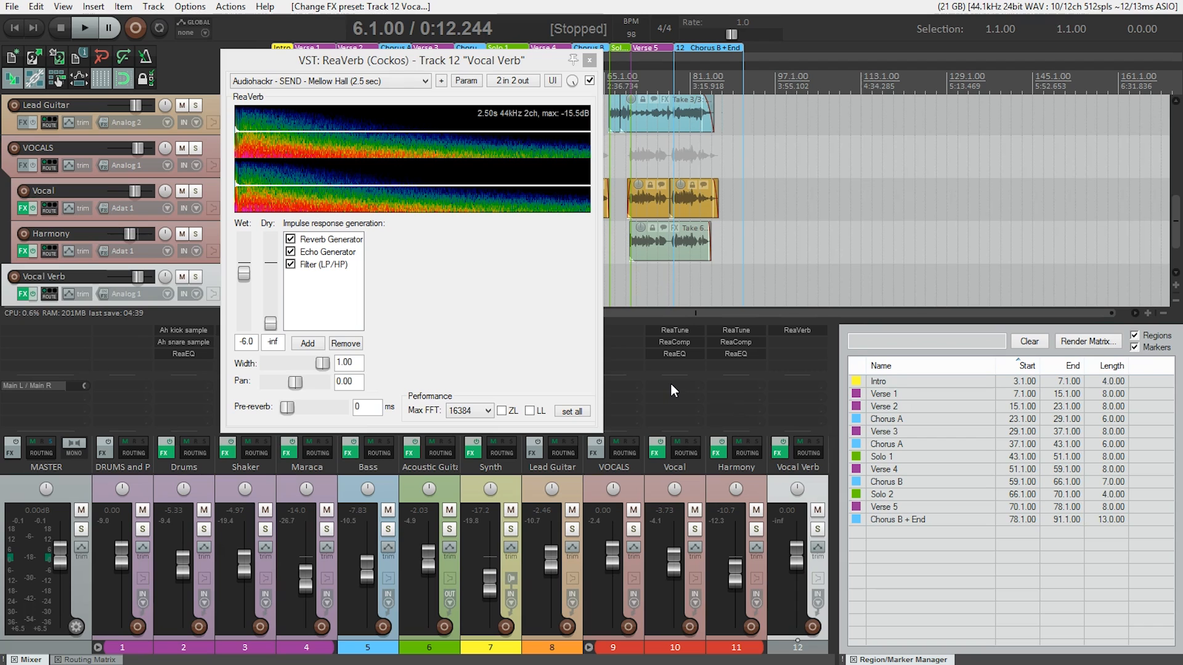
{"action": "mouse_move", "coordinate": [779, 397]}
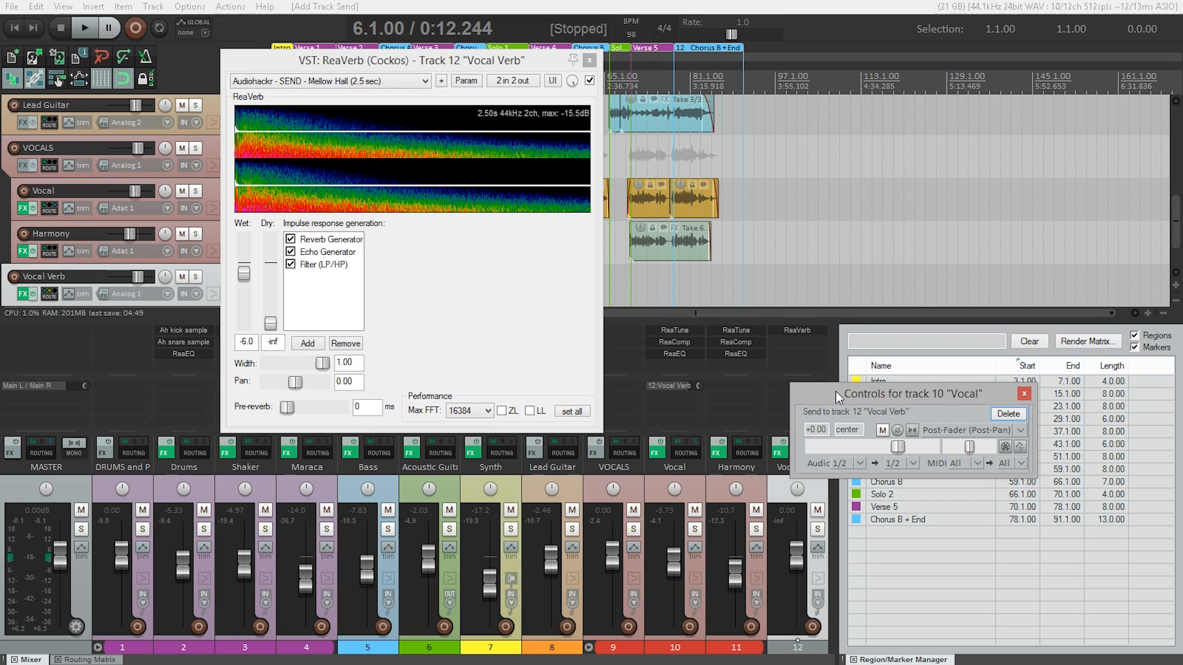
{"action": "mouse_move", "coordinate": [918, 417]}
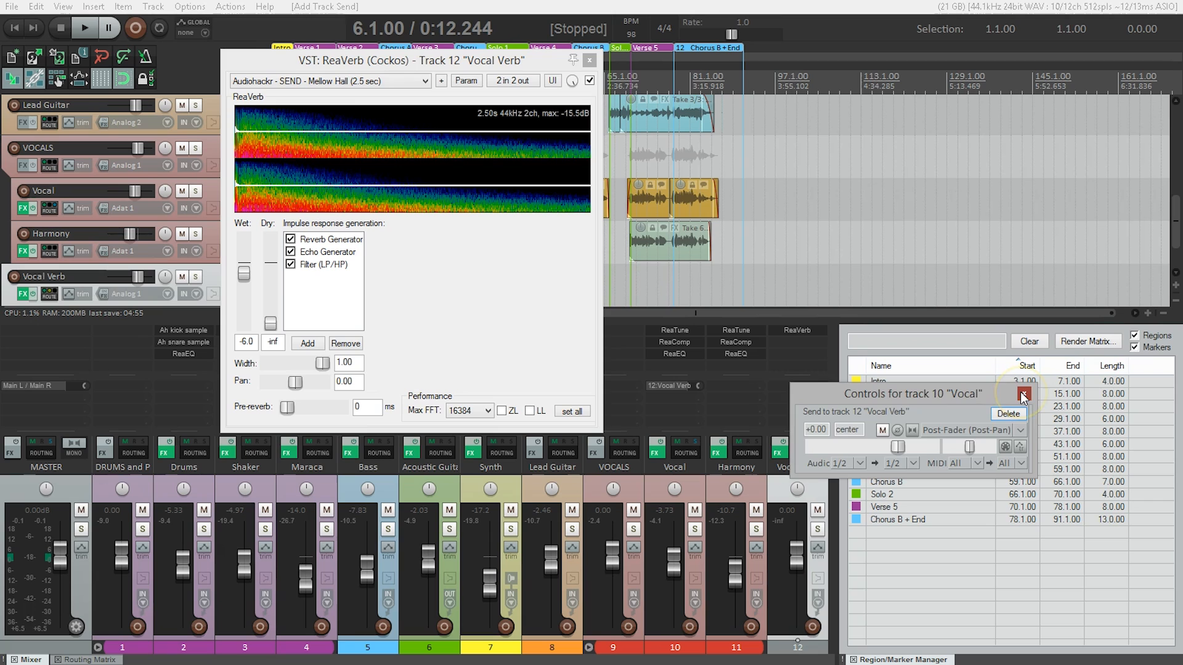
Close the send controls window for the Vocal track's new Vocal Verb send.
{"action": "left_click", "coordinate": [1022, 396]}
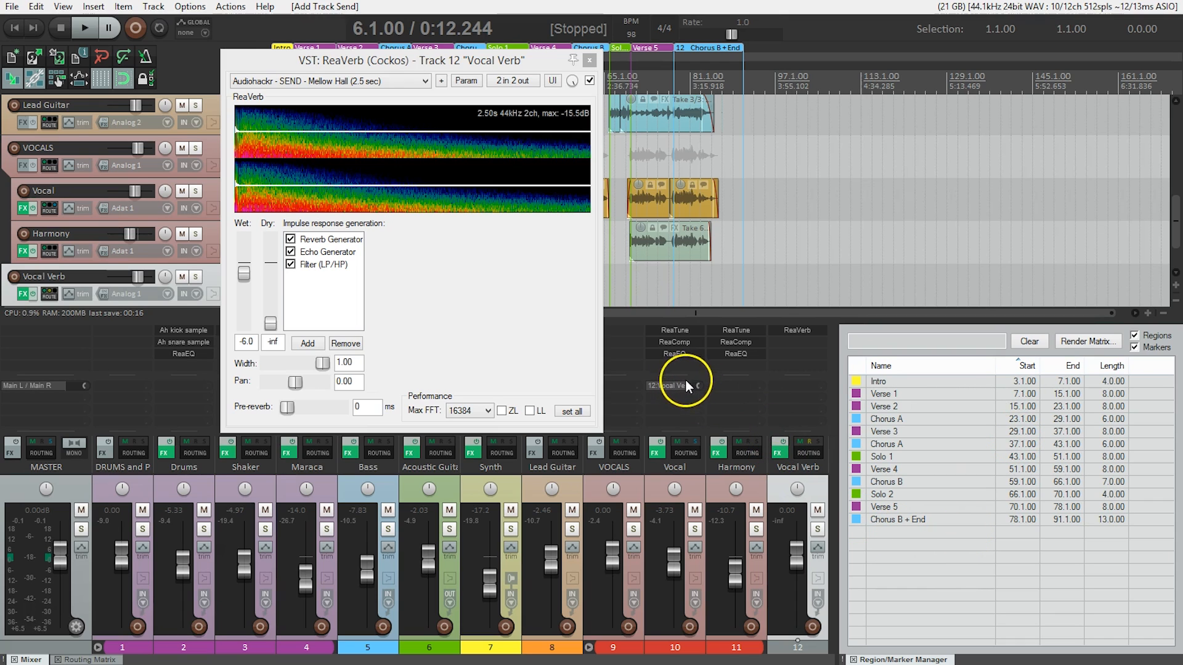
{"action": "mouse_move", "coordinate": [693, 390]}
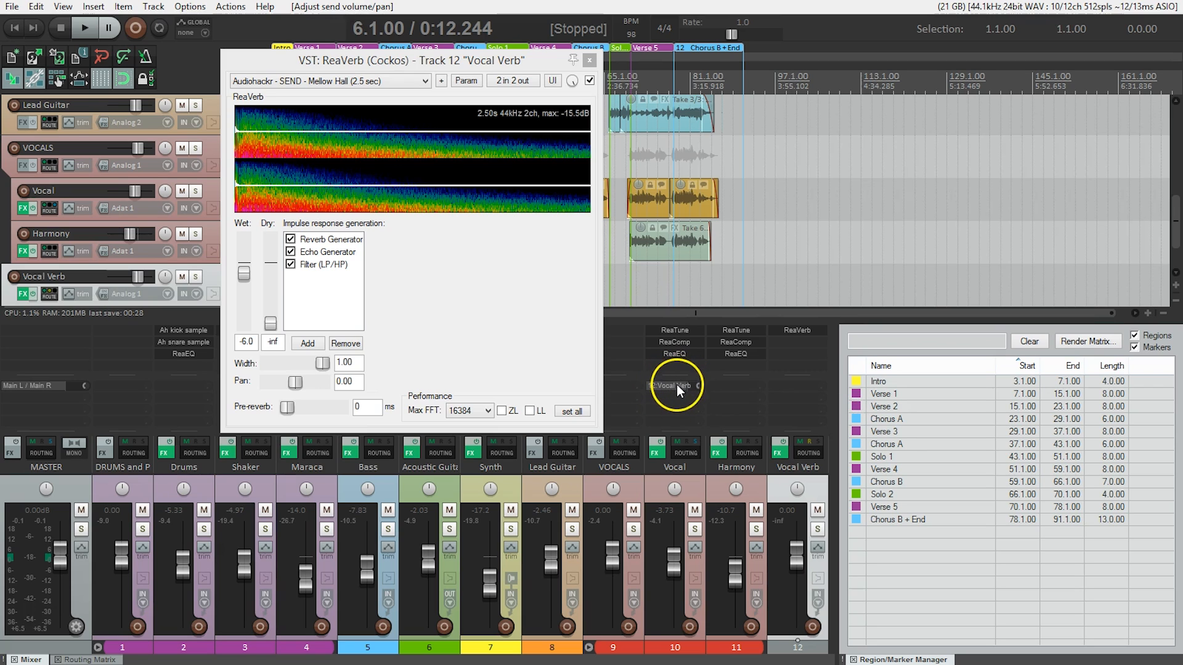
{"action": "mouse_move", "coordinate": [790, 380]}
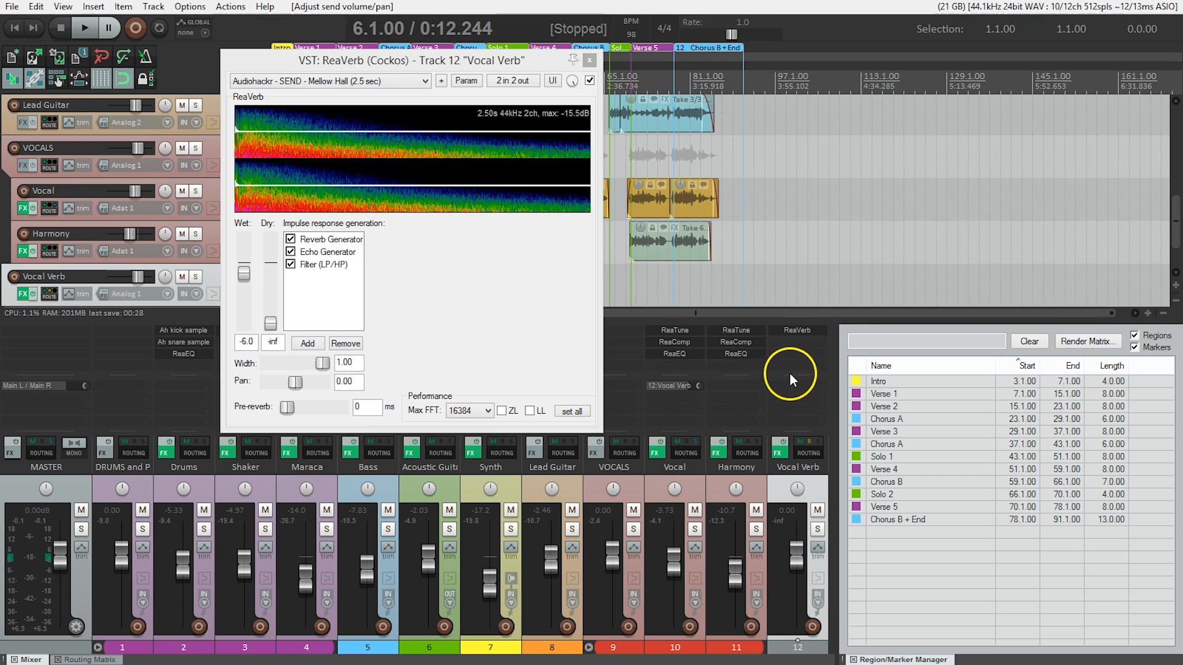
{"action": "mouse_move", "coordinate": [798, 379]}
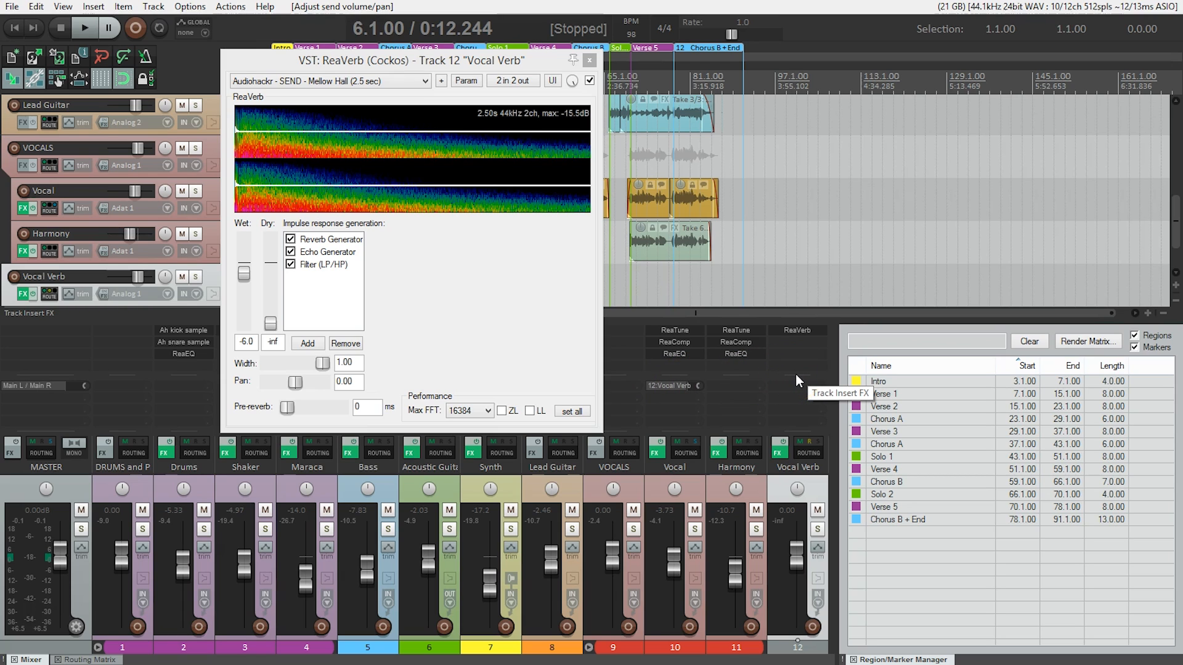
{"action": "mouse_move", "coordinate": [676, 555]}
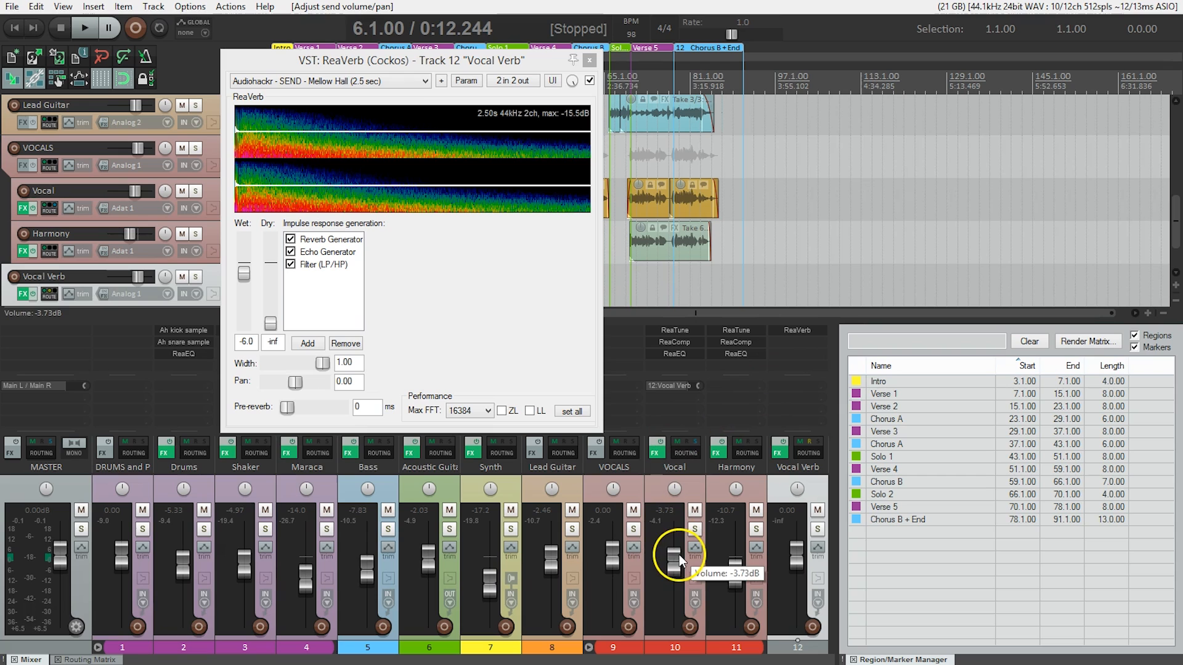
{"action": "mouse_move", "coordinate": [614, 555]}
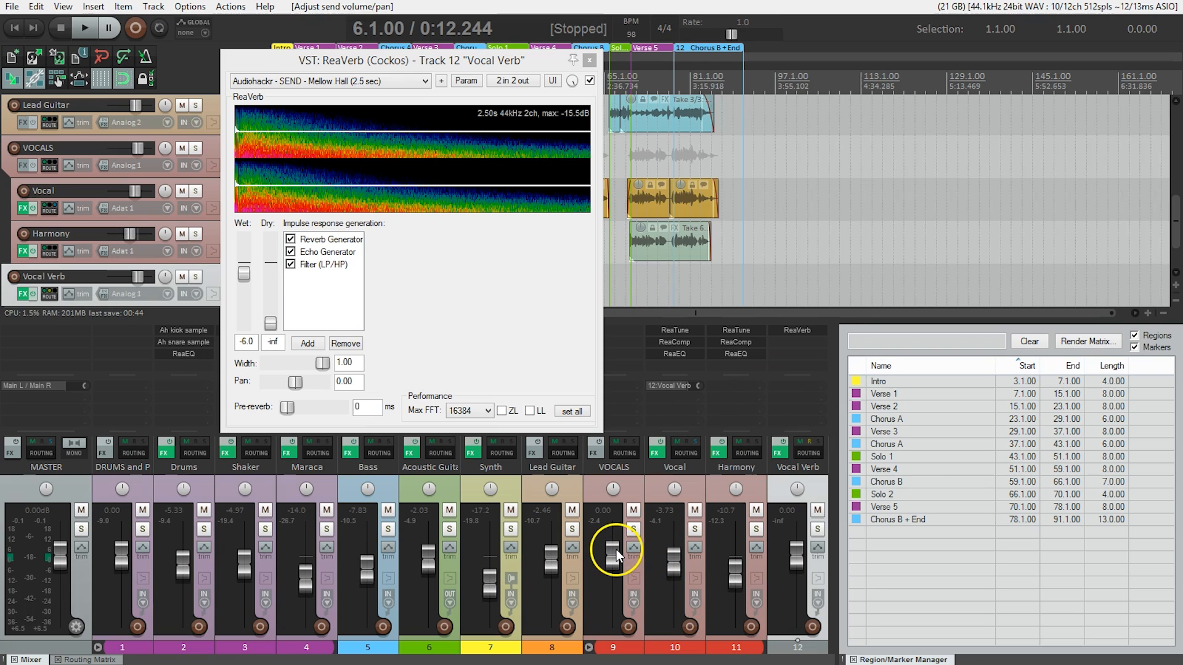
{"action": "mouse_move", "coordinate": [386, 648]}
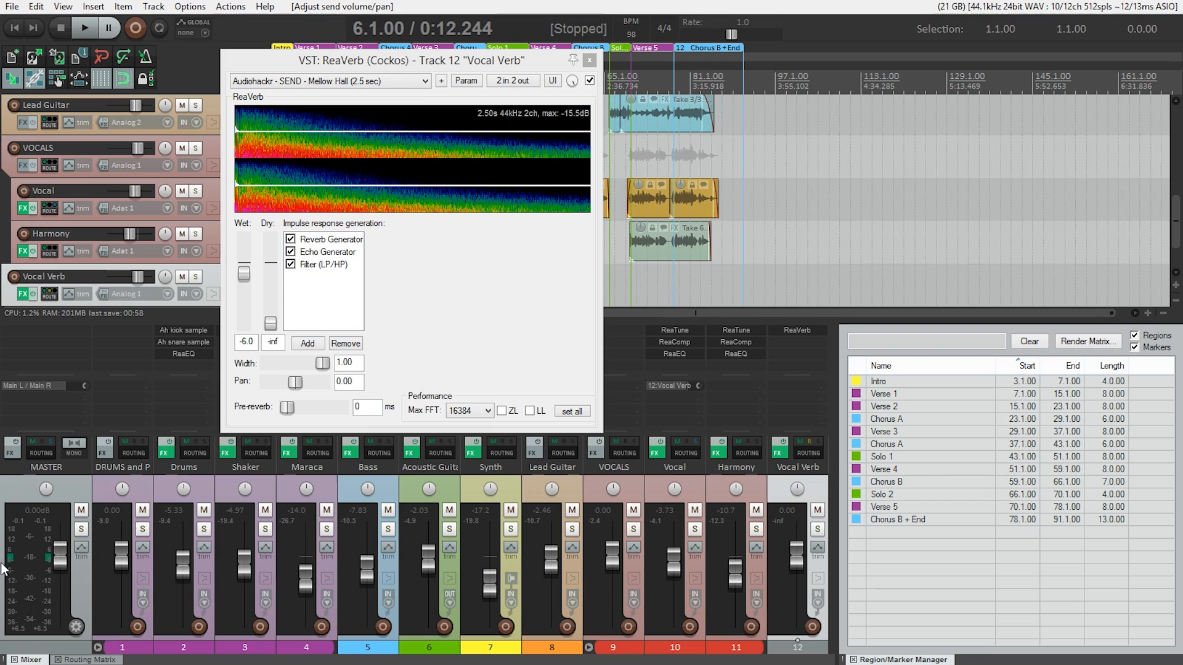
{"action": "mouse_move", "coordinate": [695, 528]}
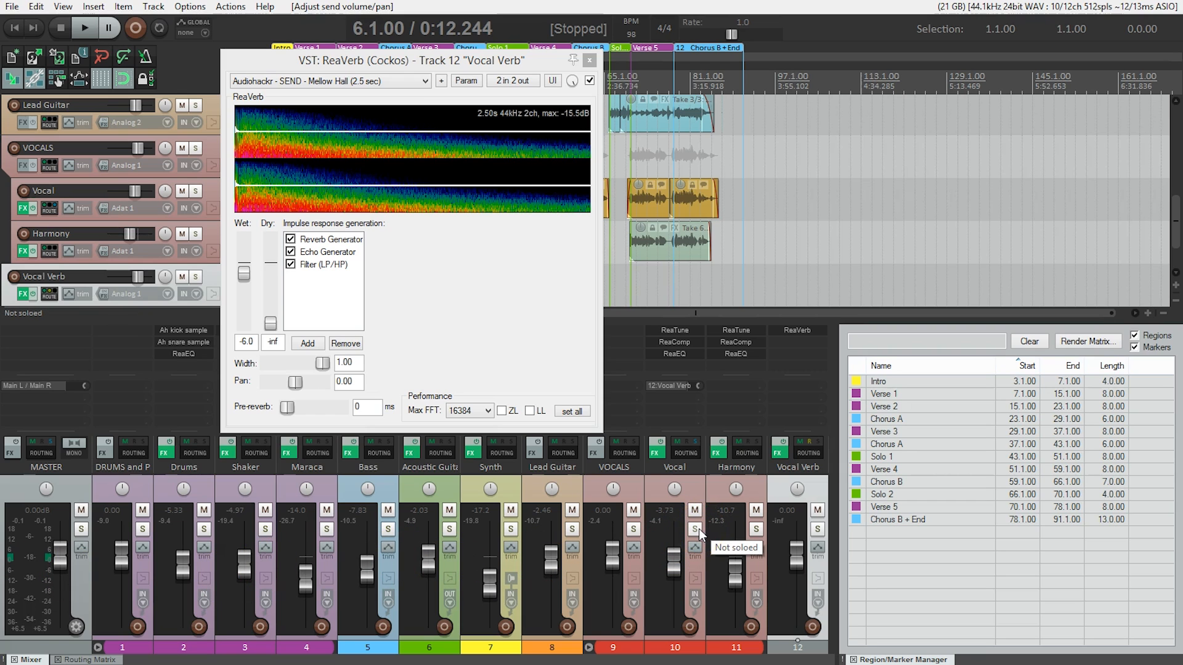
Solo Vocal and audition from just before Verse 5, lowering its Vocal Verb send to about -16 dB.
{"action": "left_click", "coordinate": [694, 527]}
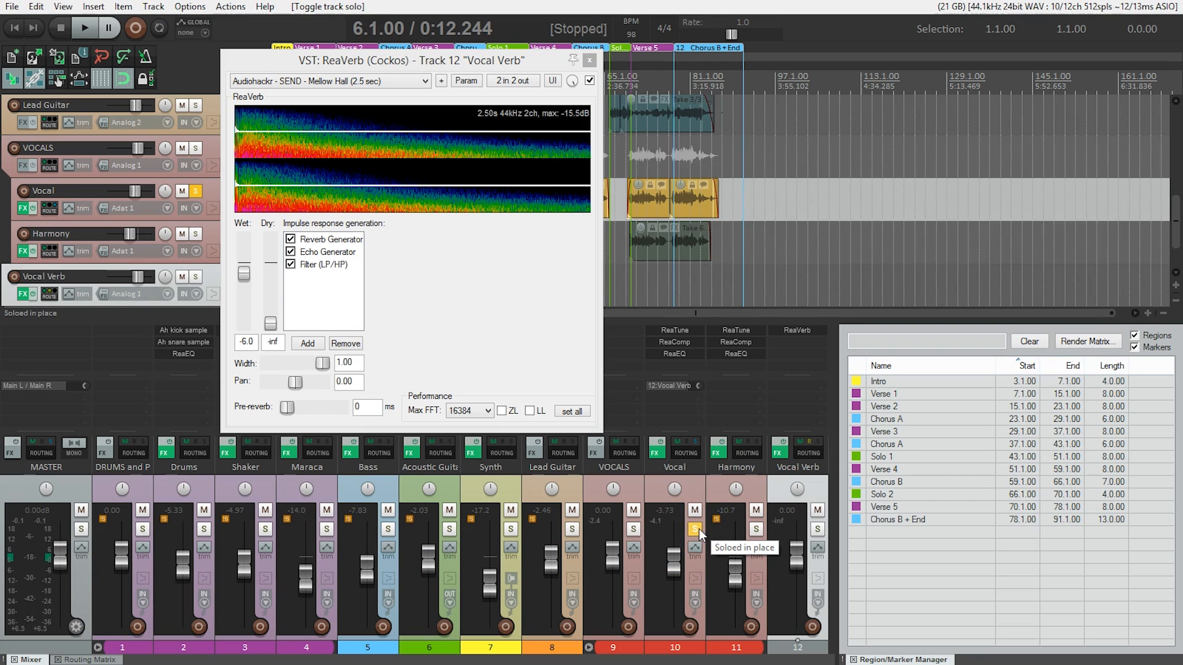
{"action": "left_click", "coordinate": [629, 76]}
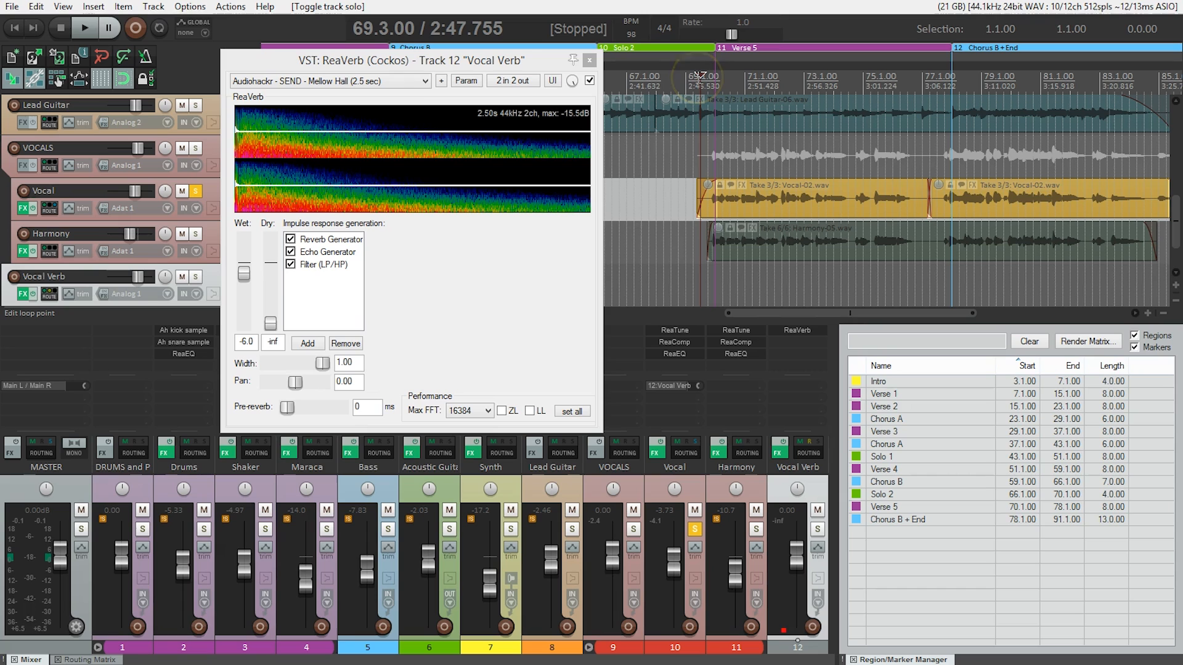
{"action": "left_click", "coordinate": [85, 28]}
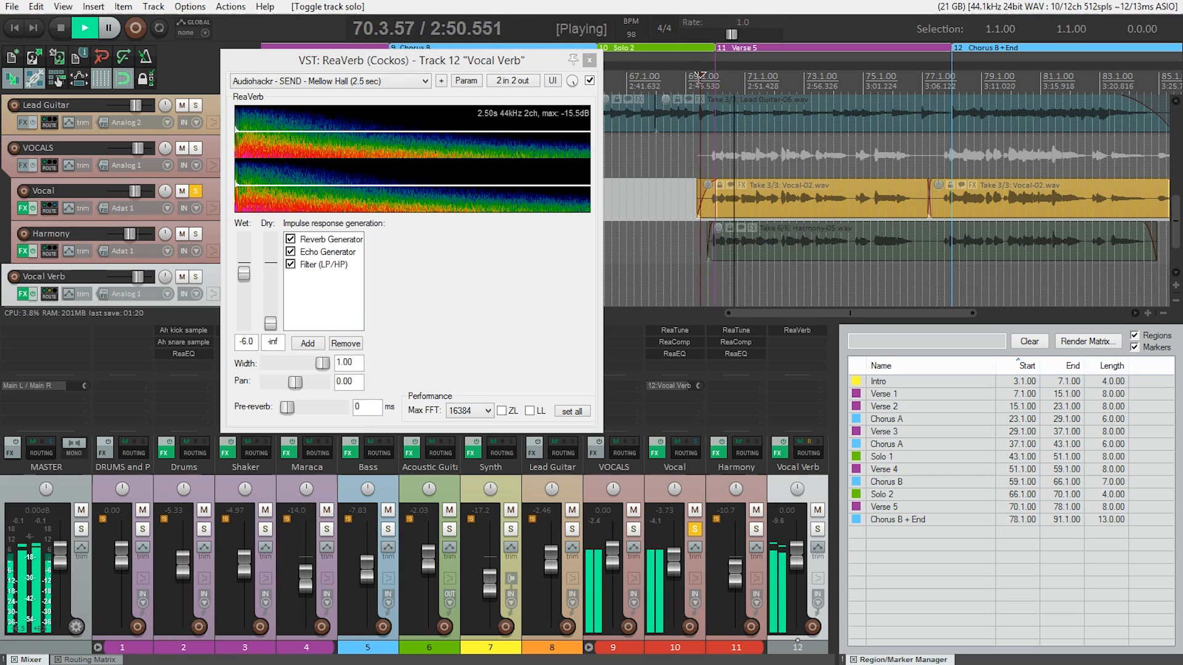
{"action": "left_click", "coordinate": [59, 27]}
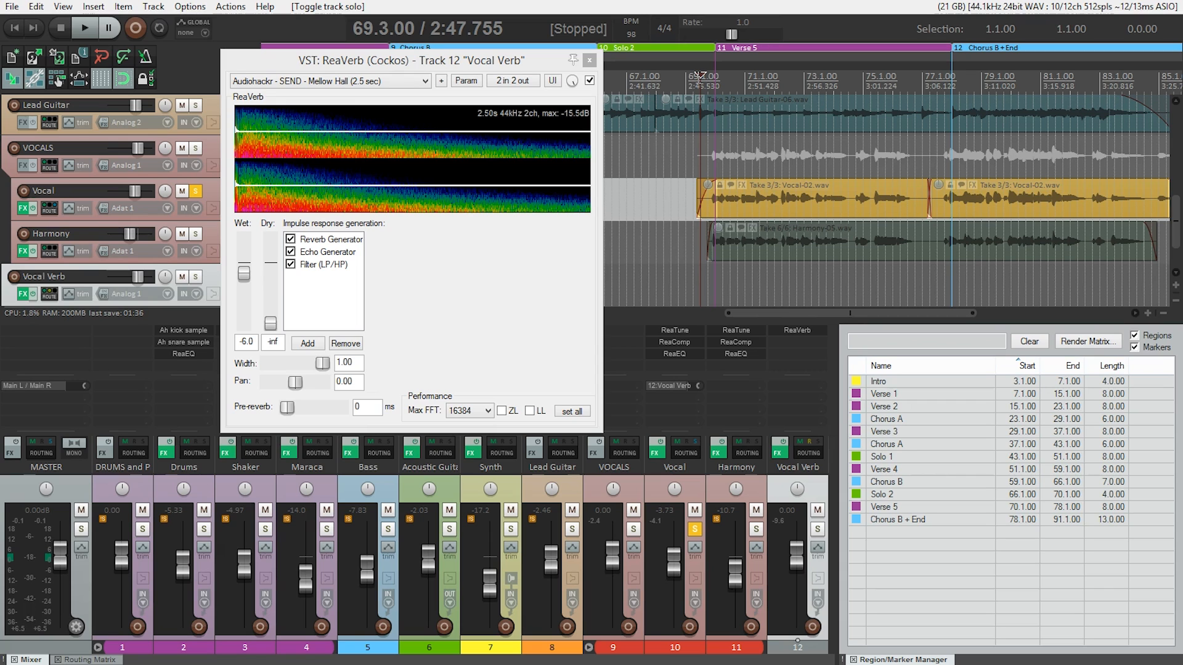
{"action": "mouse_move", "coordinate": [699, 386]}
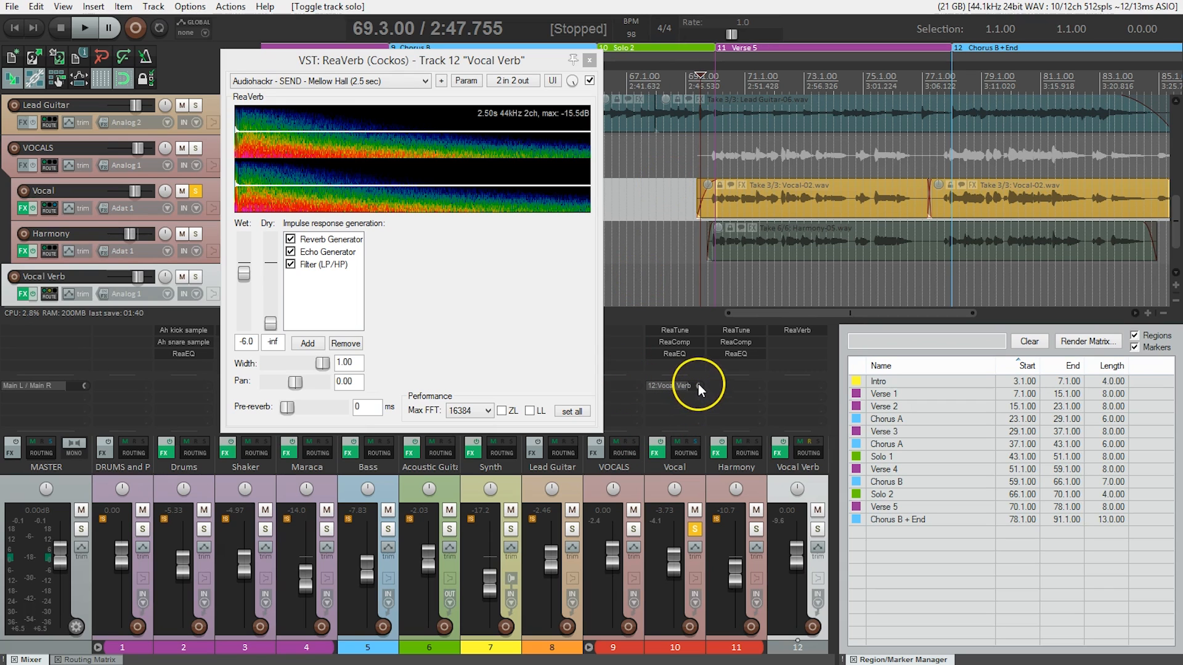
{"action": "mouse_move", "coordinate": [700, 389]}
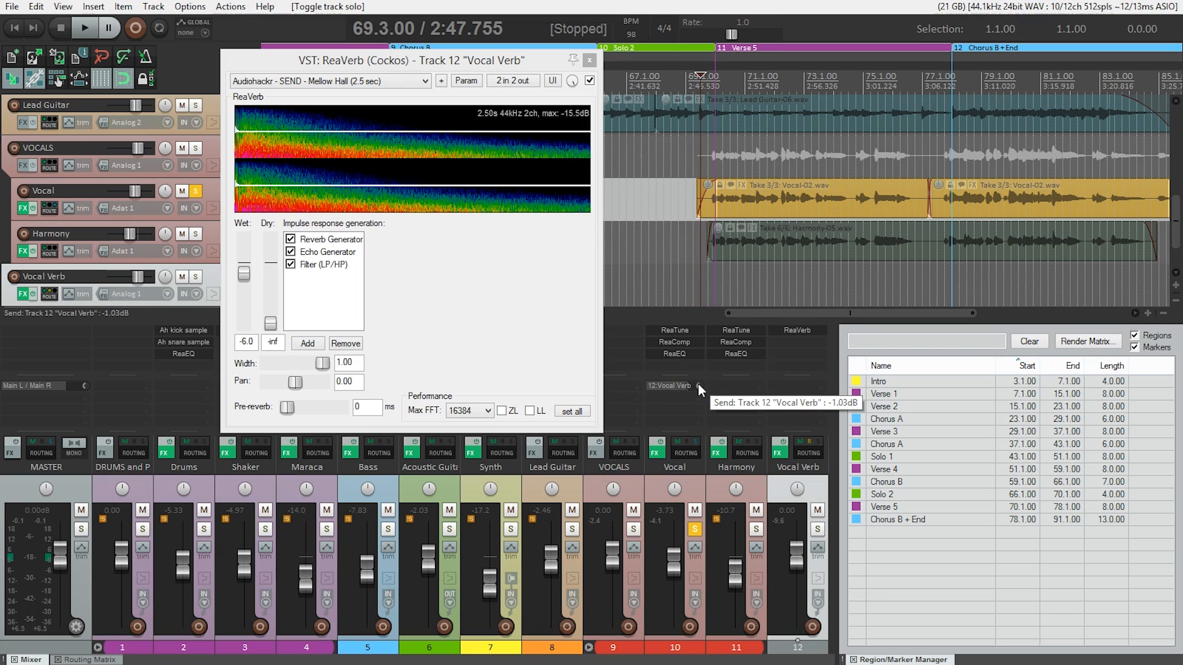
{"action": "left_click", "coordinate": [84, 27]}
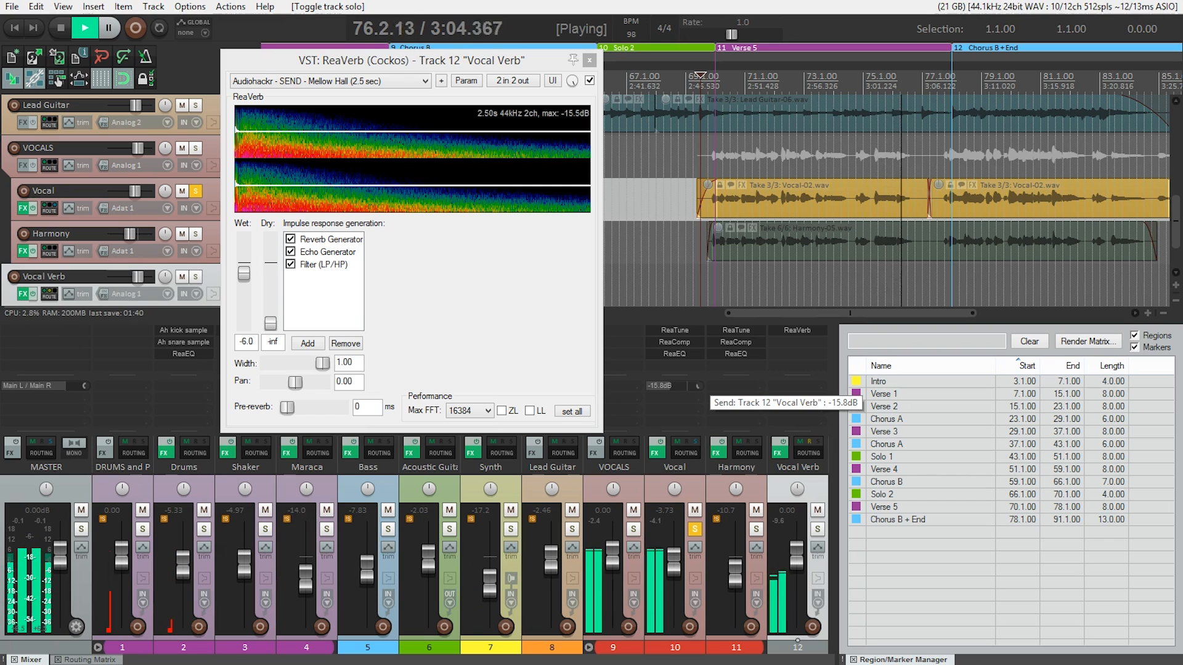
{"action": "left_click", "coordinate": [85, 28]}
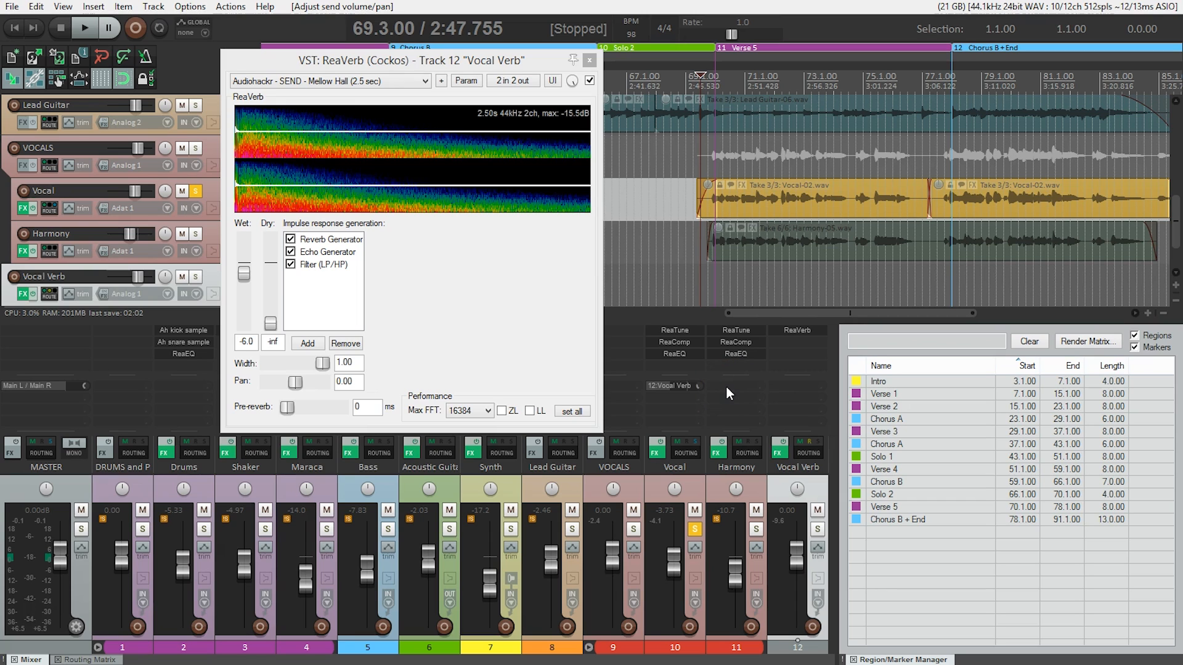
Add a Harmony send to Vocal Verb, solo Harmony, and briefly audition playback.
{"action": "left_click", "coordinate": [730, 385]}
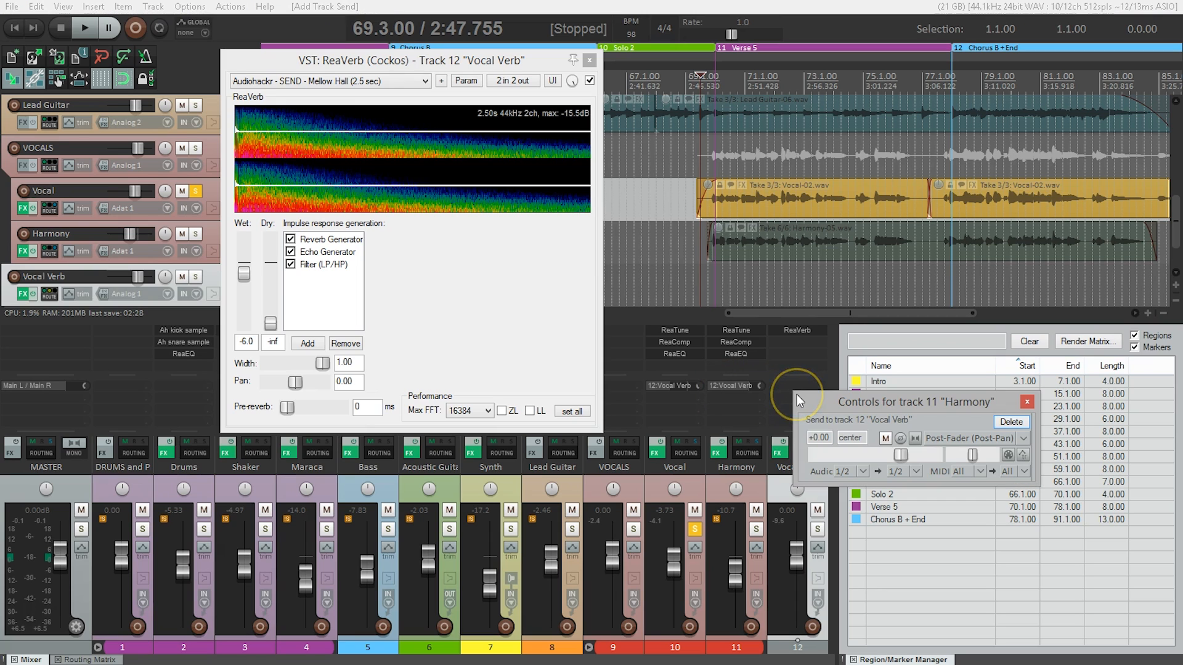
{"action": "mouse_move", "coordinate": [1000, 420]}
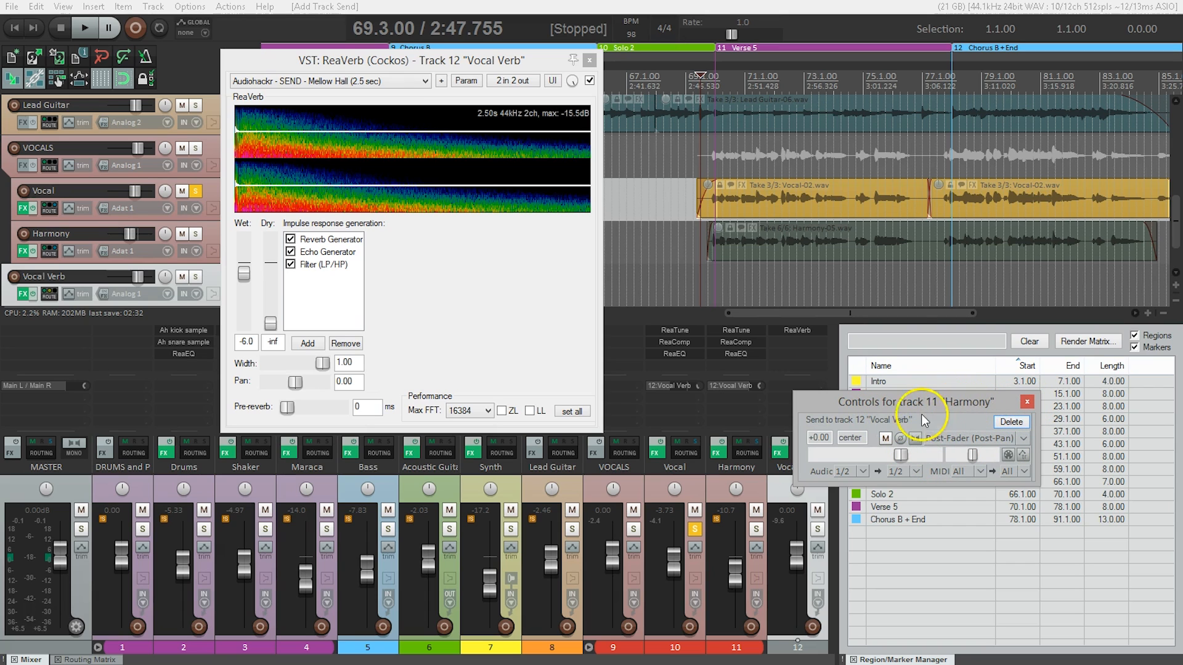
{"action": "left_click", "coordinate": [1026, 401]}
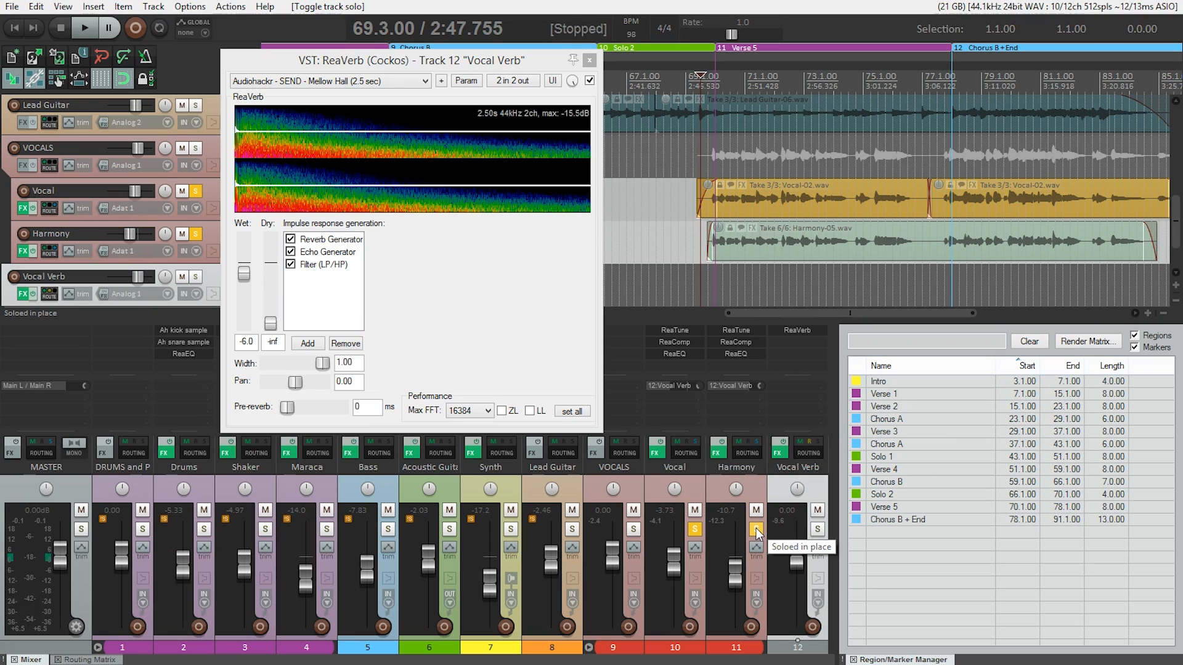
{"action": "left_click", "coordinate": [84, 28]}
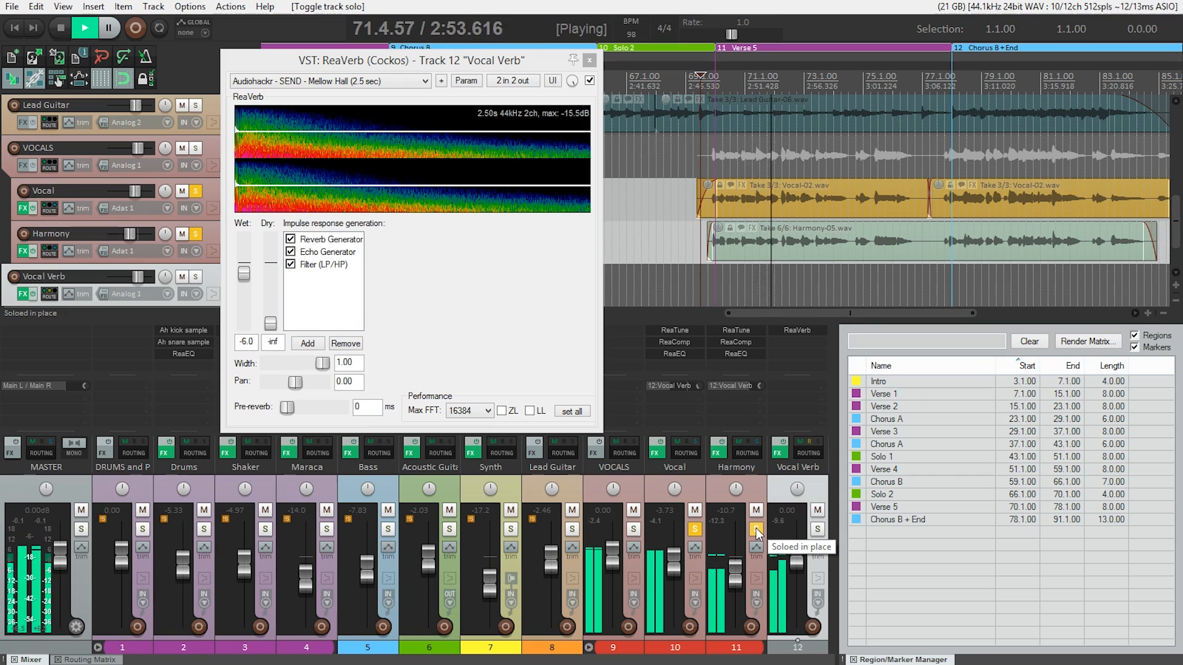
{"action": "left_click", "coordinate": [60, 28]}
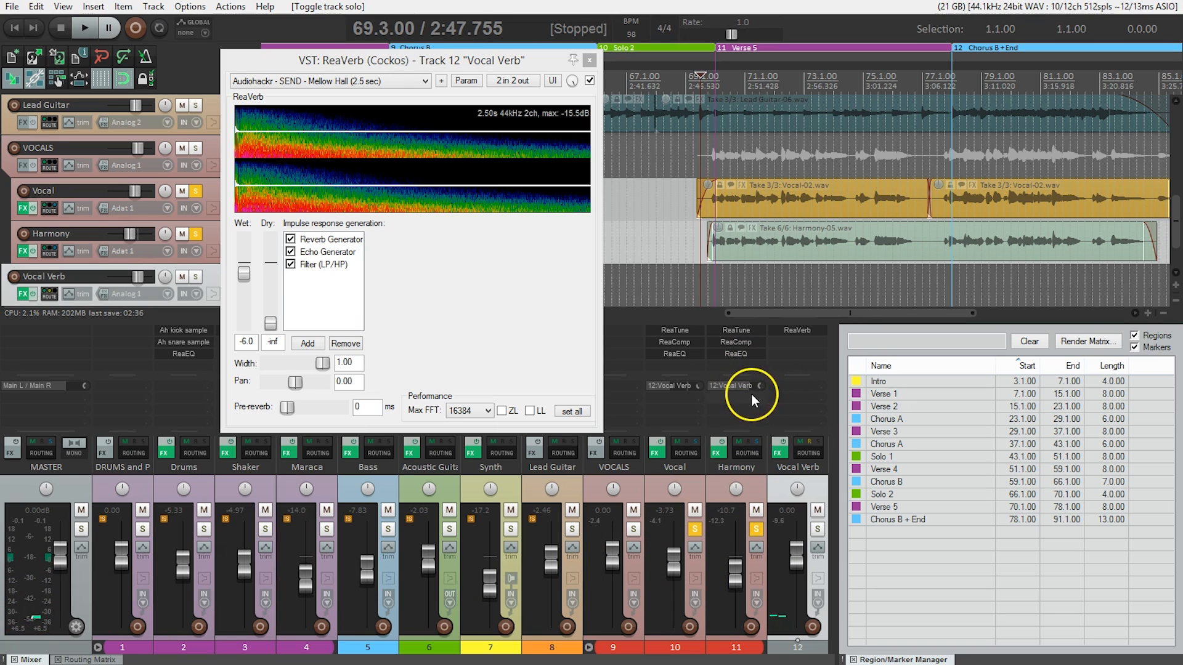
{"action": "mouse_move", "coordinate": [749, 387]}
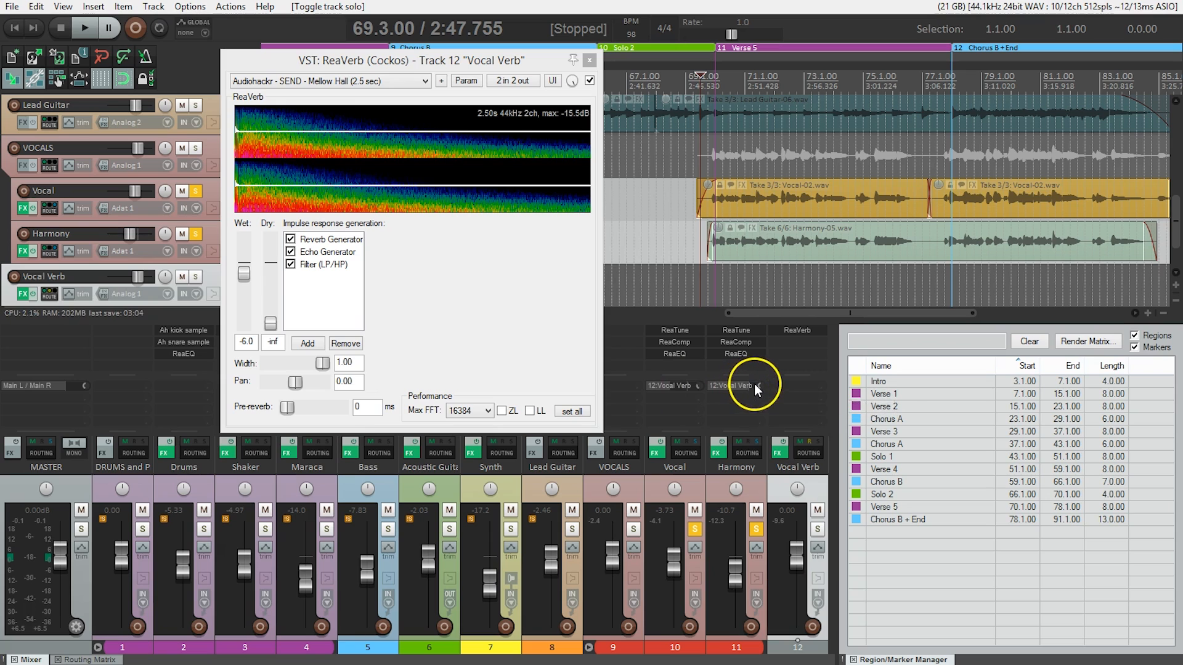
{"action": "mouse_move", "coordinate": [762, 393]}
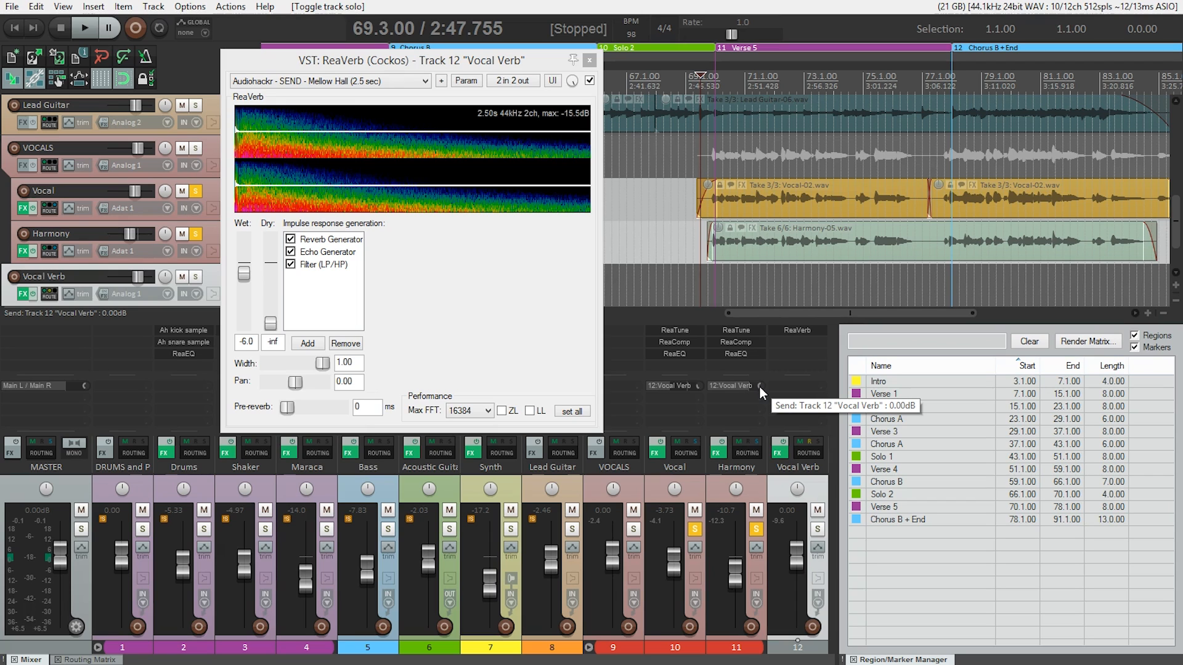
Audition playback while lowering the Harmony send to about -8.6 dB, then close ReaVerb.
{"action": "left_click", "coordinate": [85, 29]}
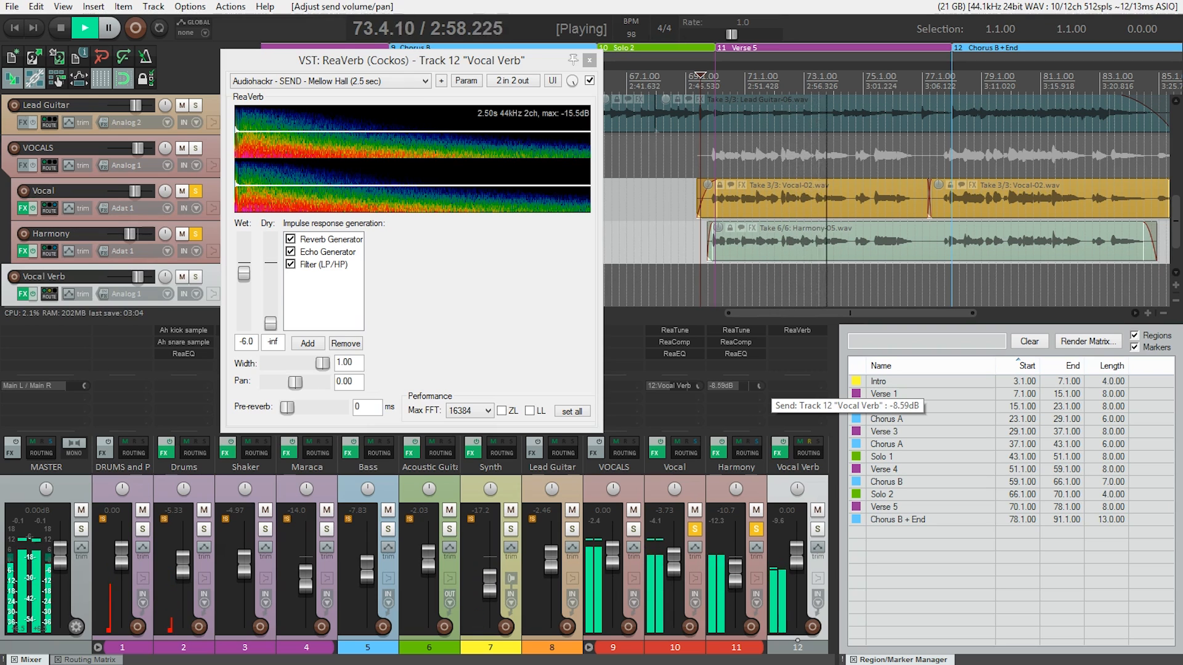
{"action": "left_click", "coordinate": [84, 27]}
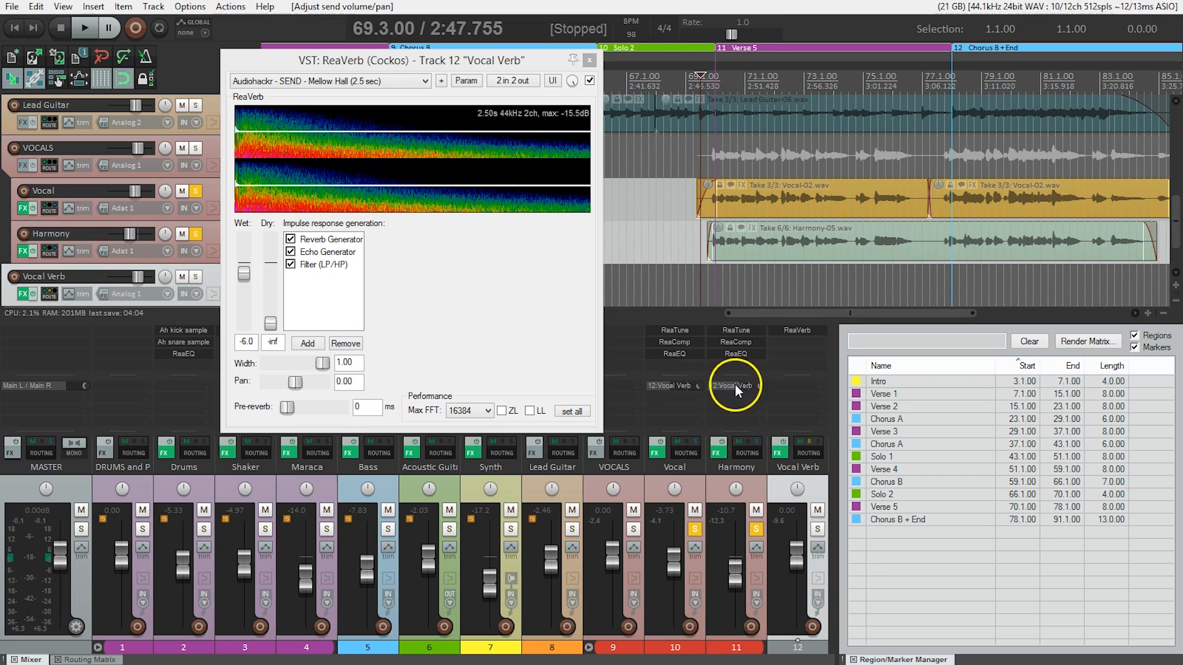
{"action": "mouse_move", "coordinate": [743, 389]}
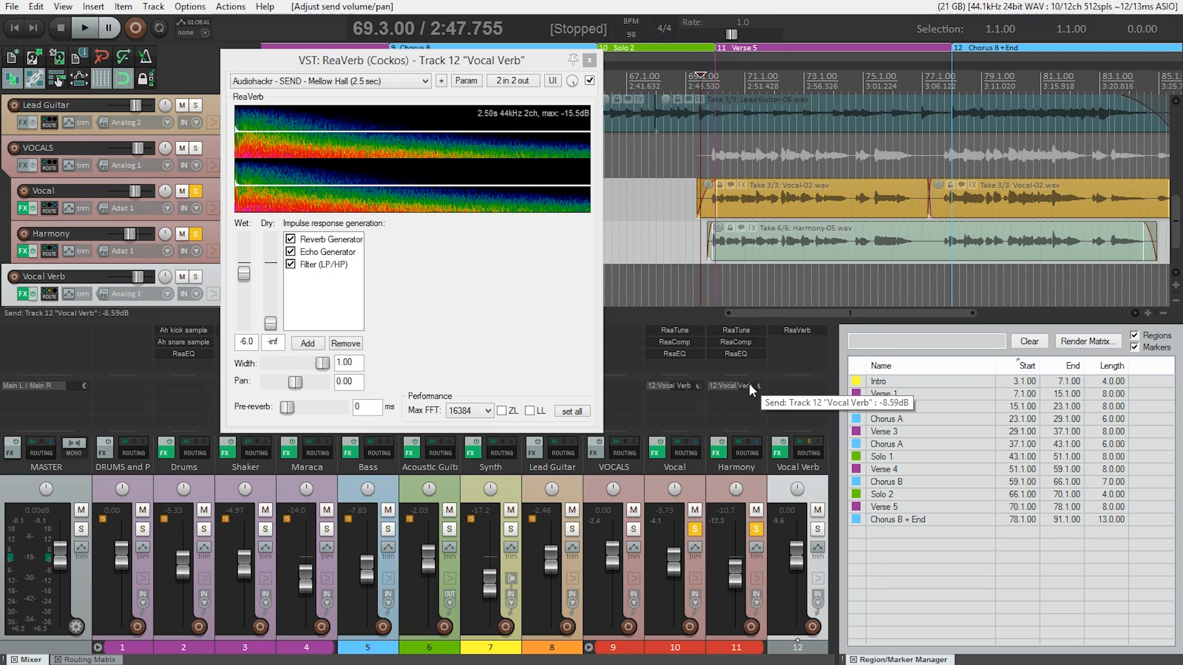
{"action": "mouse_move", "coordinate": [596, 74]}
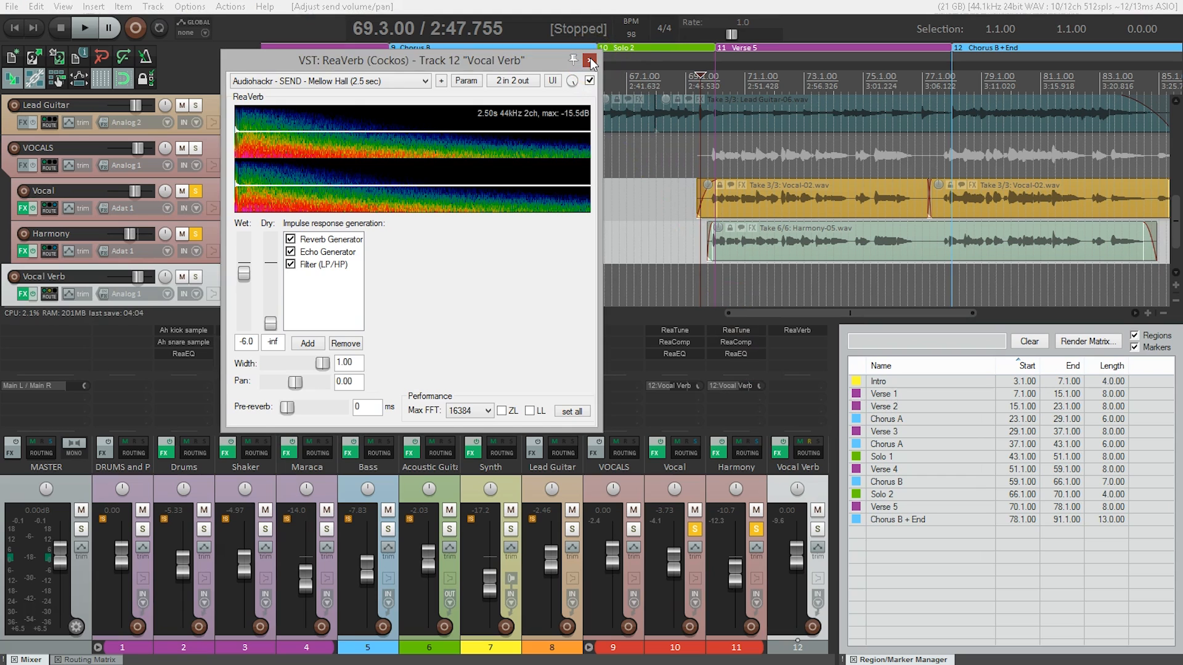
{"action": "left_click", "coordinate": [589, 60]}
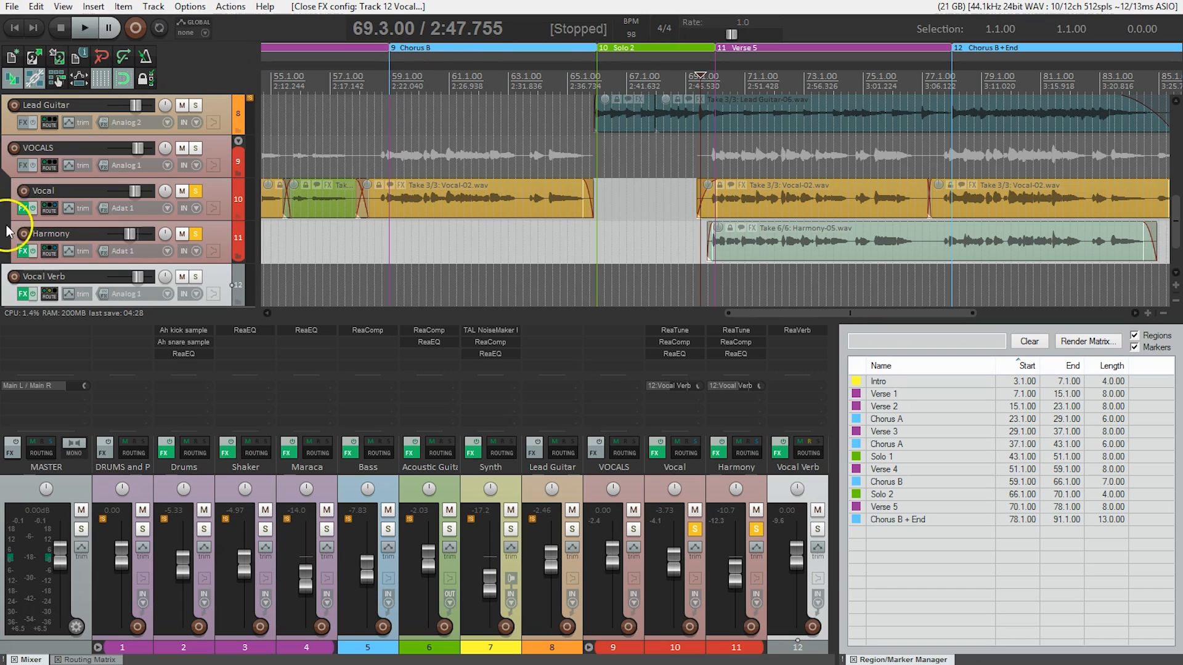
{"action": "mouse_move", "coordinate": [238, 289]}
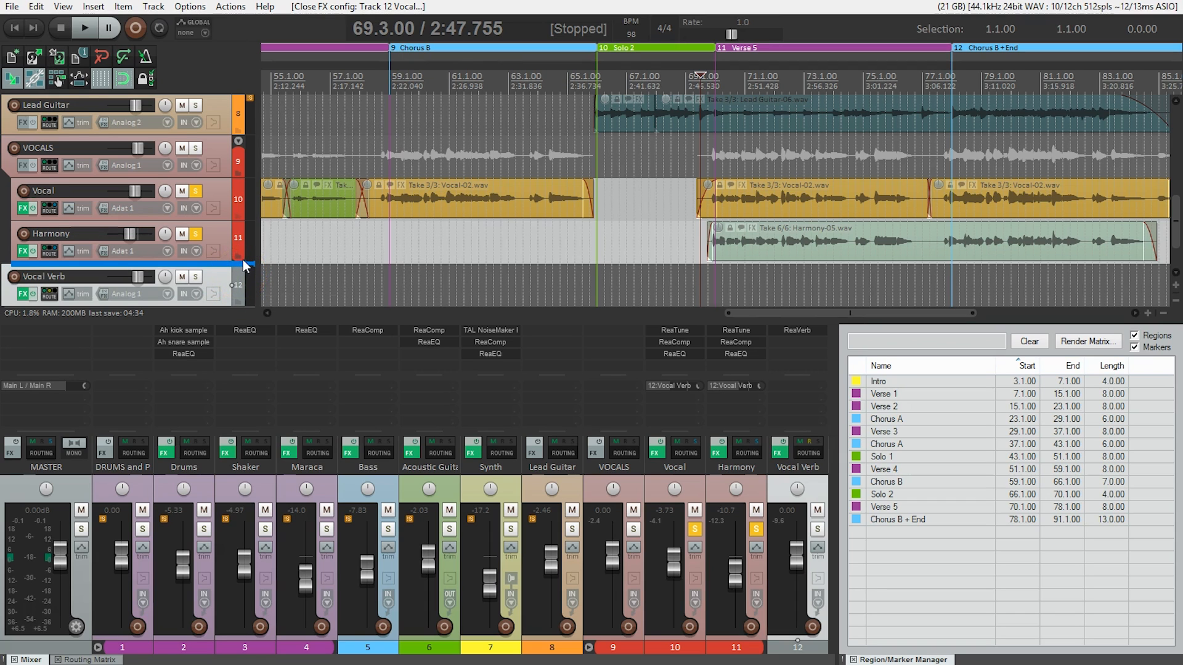
{"action": "mouse_move", "coordinate": [247, 262]}
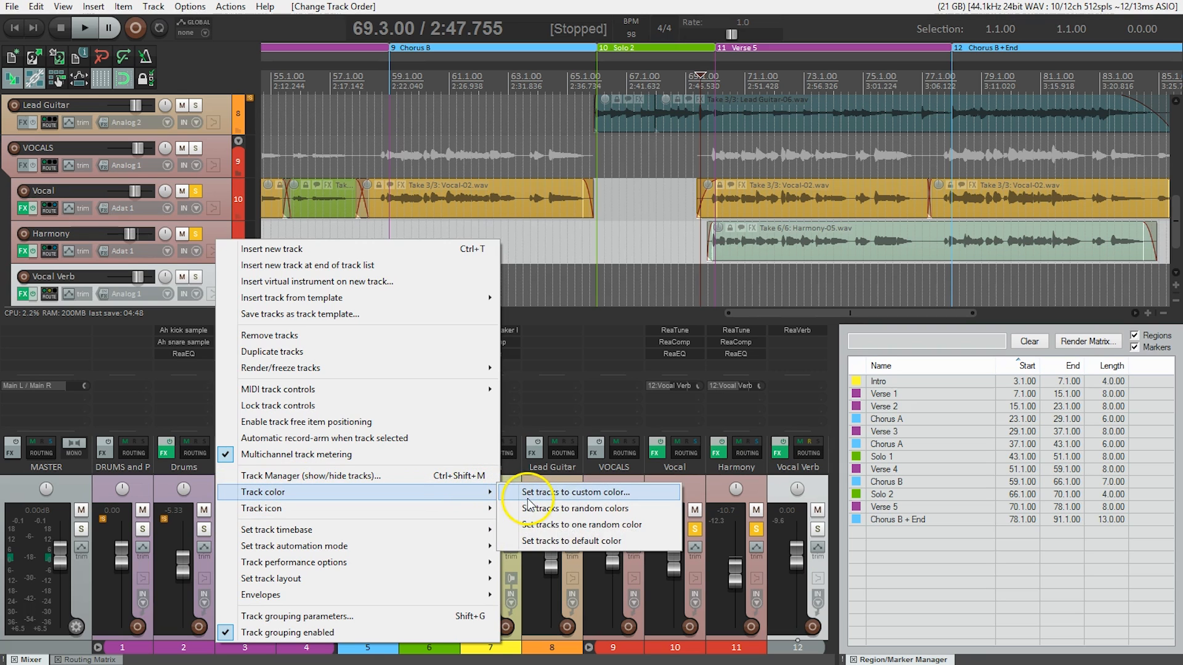
Give the Vocal Verb track a custom colour, then unsolo Vocal and Harmony.
{"action": "left_click", "coordinate": [588, 491]}
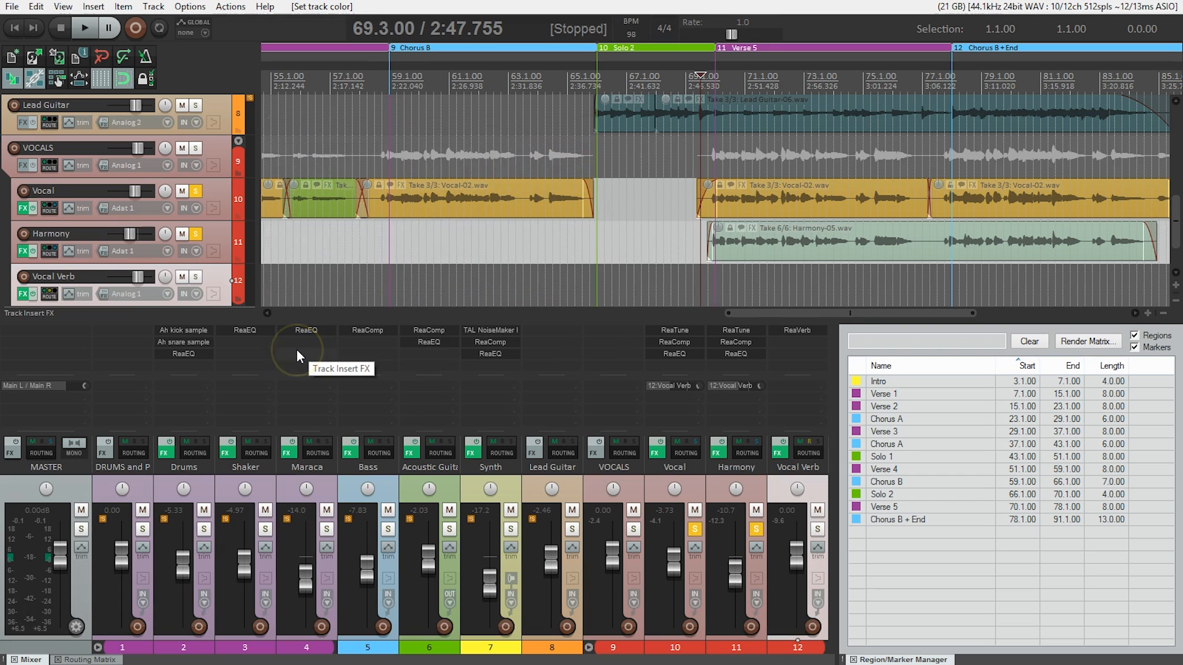
{"action": "mouse_move", "coordinate": [223, 237]}
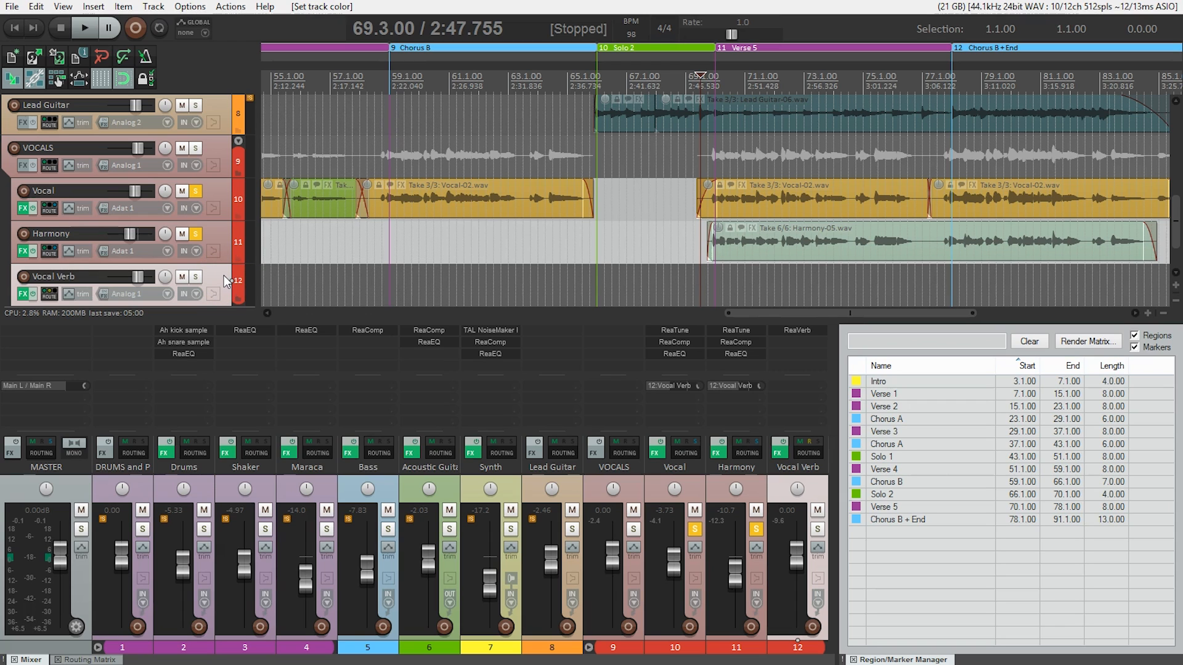
{"action": "left_click", "coordinate": [695, 510]}
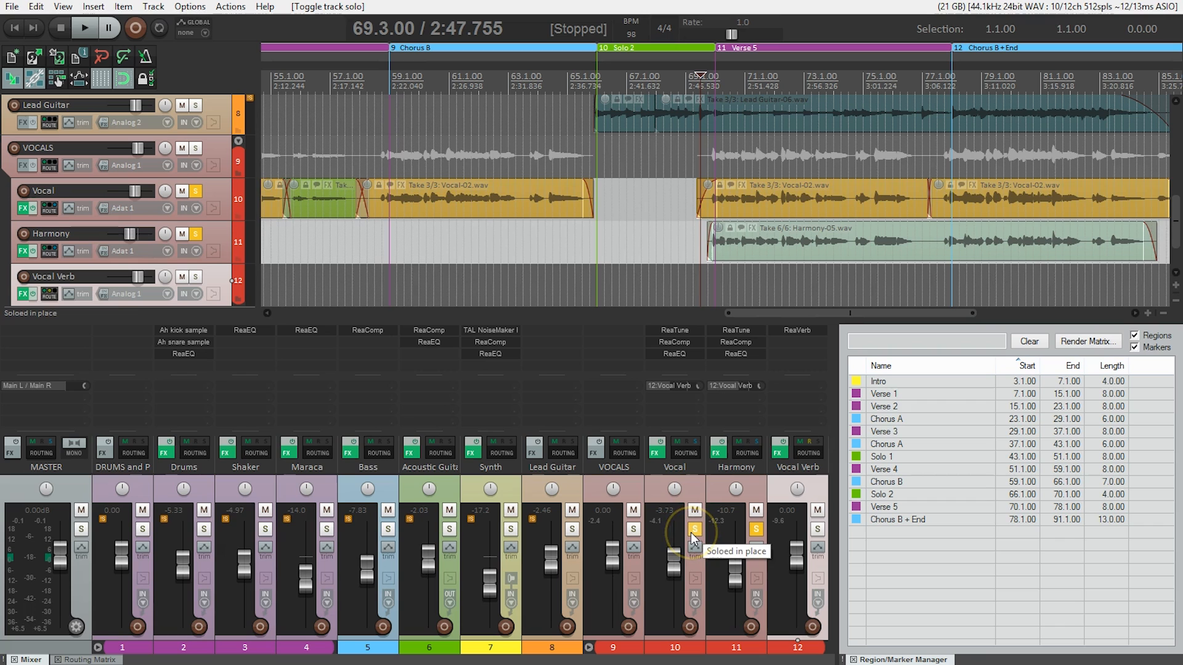
{"action": "left_click", "coordinate": [756, 529]}
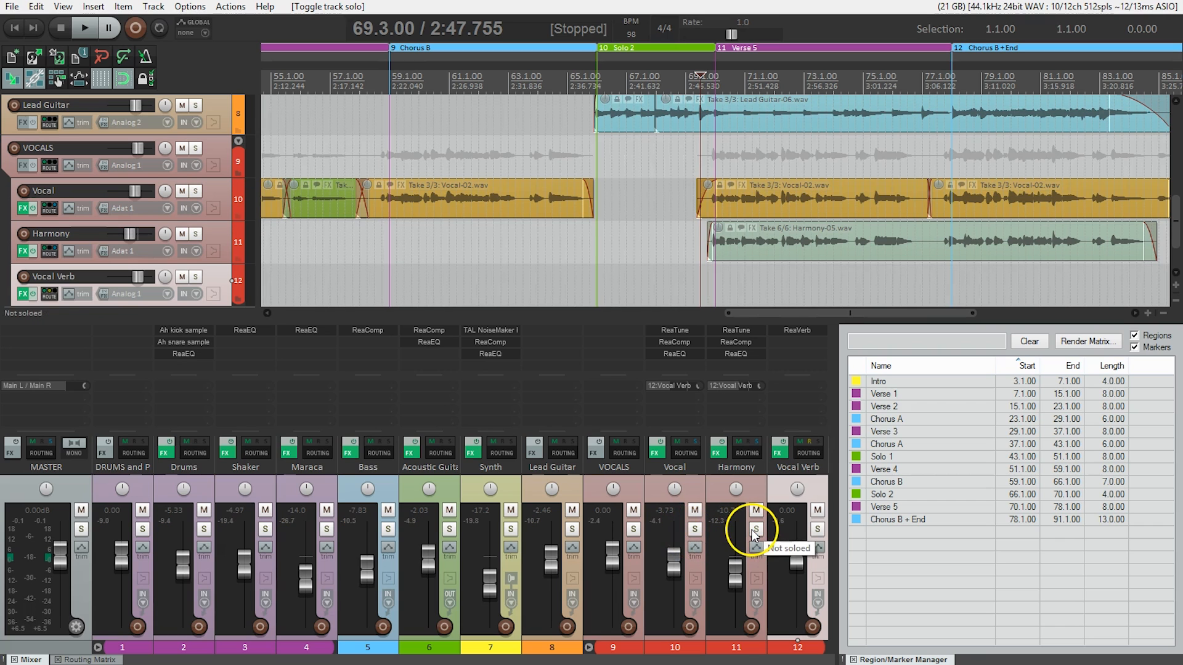
Start playback of the full mix to audition the vocal reverb sends.
{"action": "left_click", "coordinate": [85, 28]}
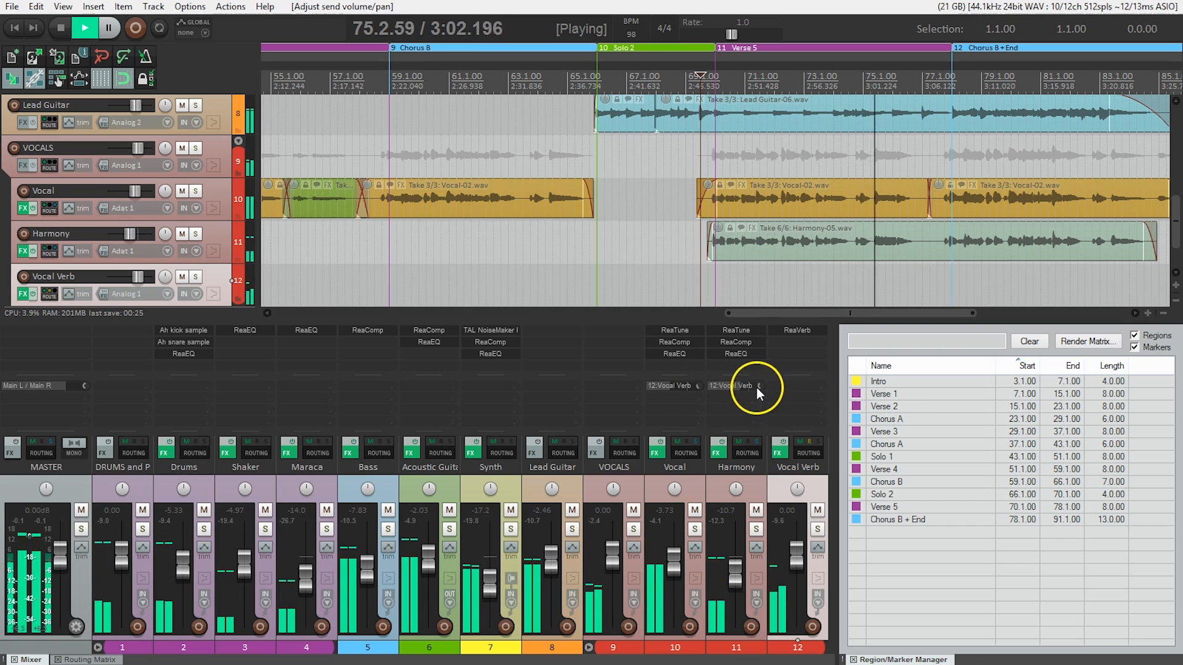
{"action": "mouse_move", "coordinate": [760, 385]}
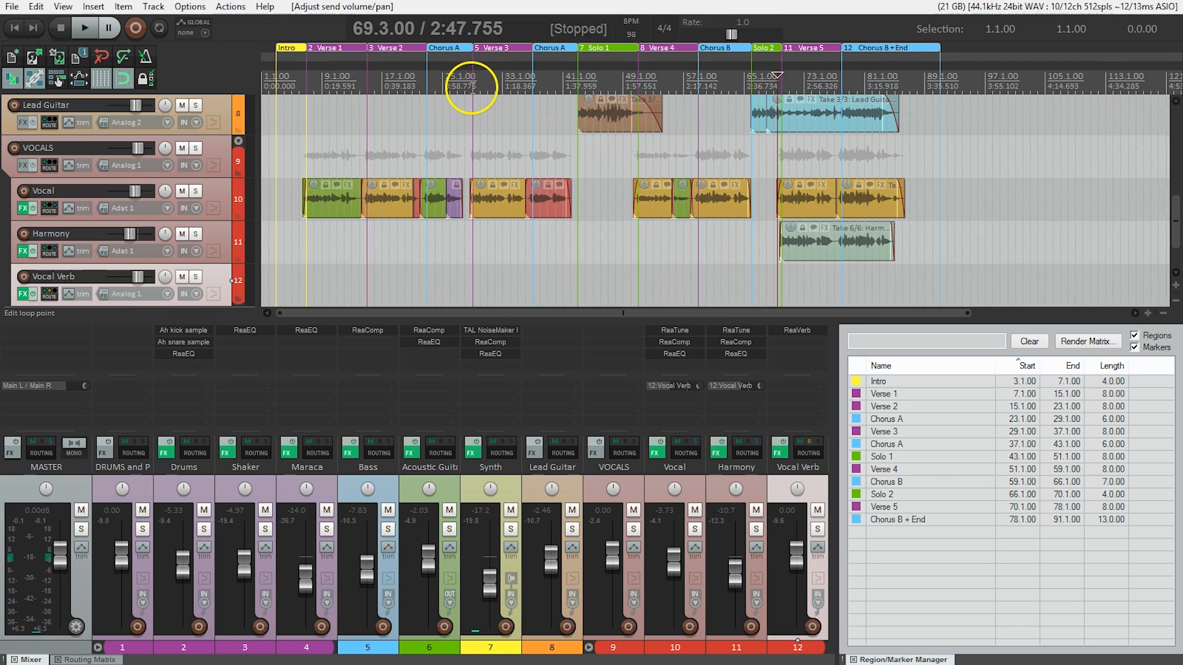
{"action": "mouse_move", "coordinate": [672, 94]}
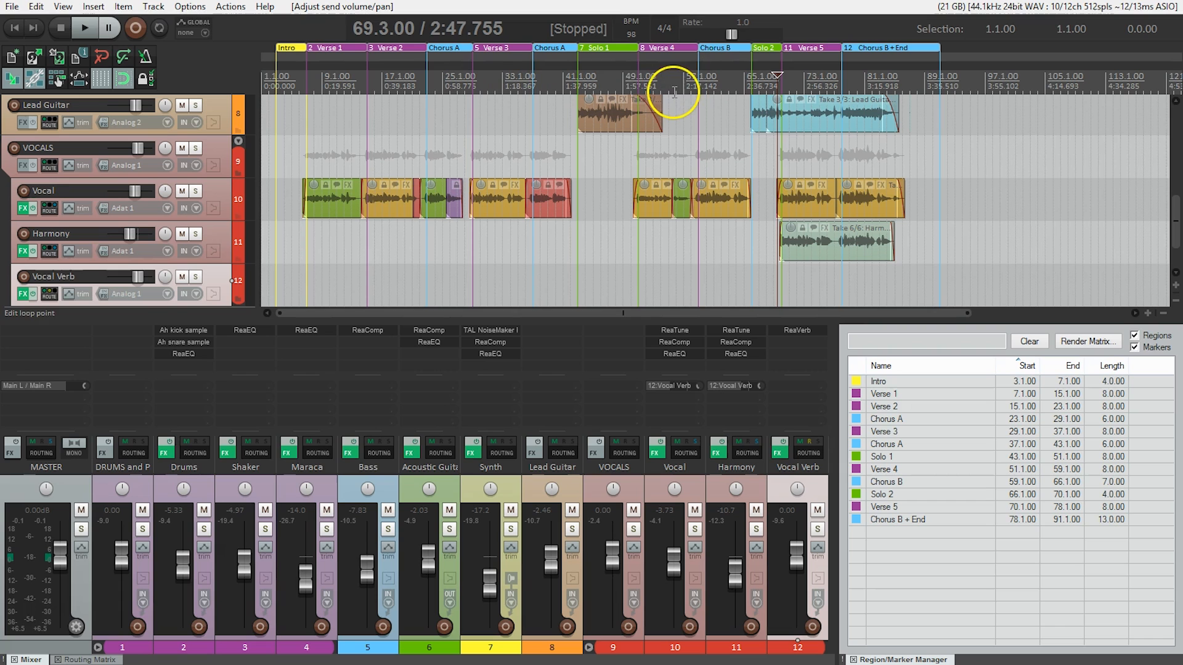
{"action": "mouse_move", "coordinate": [639, 85]}
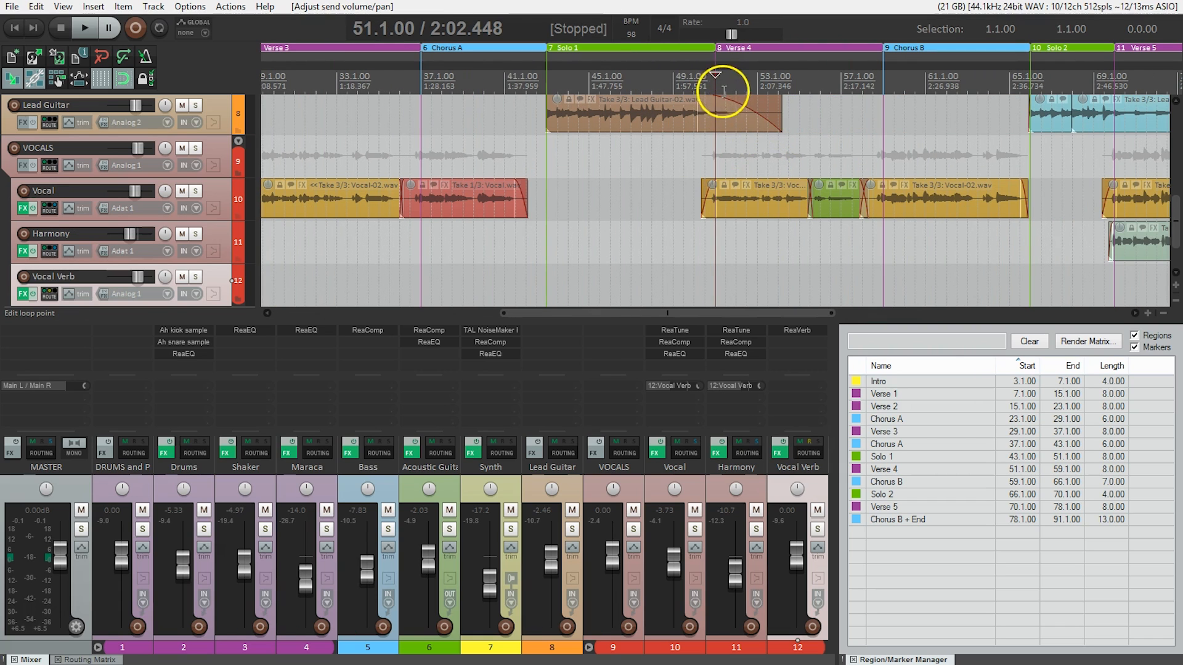
Play from bar 50 to hear the vocal reverb in context, then stop.
{"action": "left_click", "coordinate": [694, 75]}
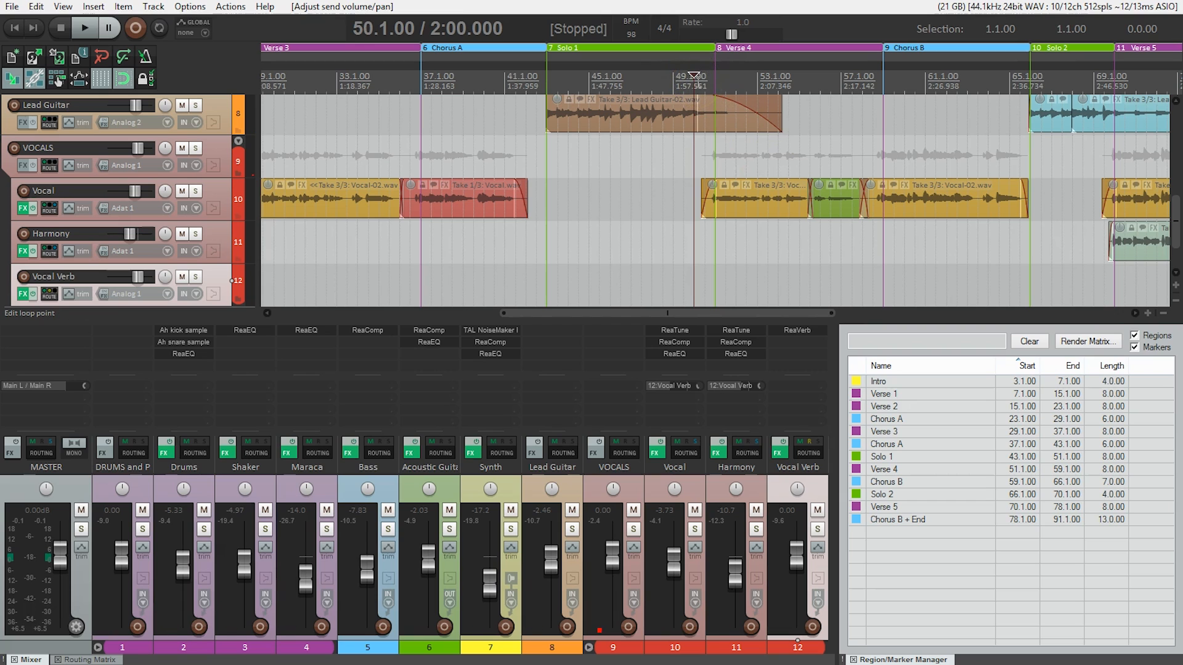
{"action": "left_click", "coordinate": [83, 27]}
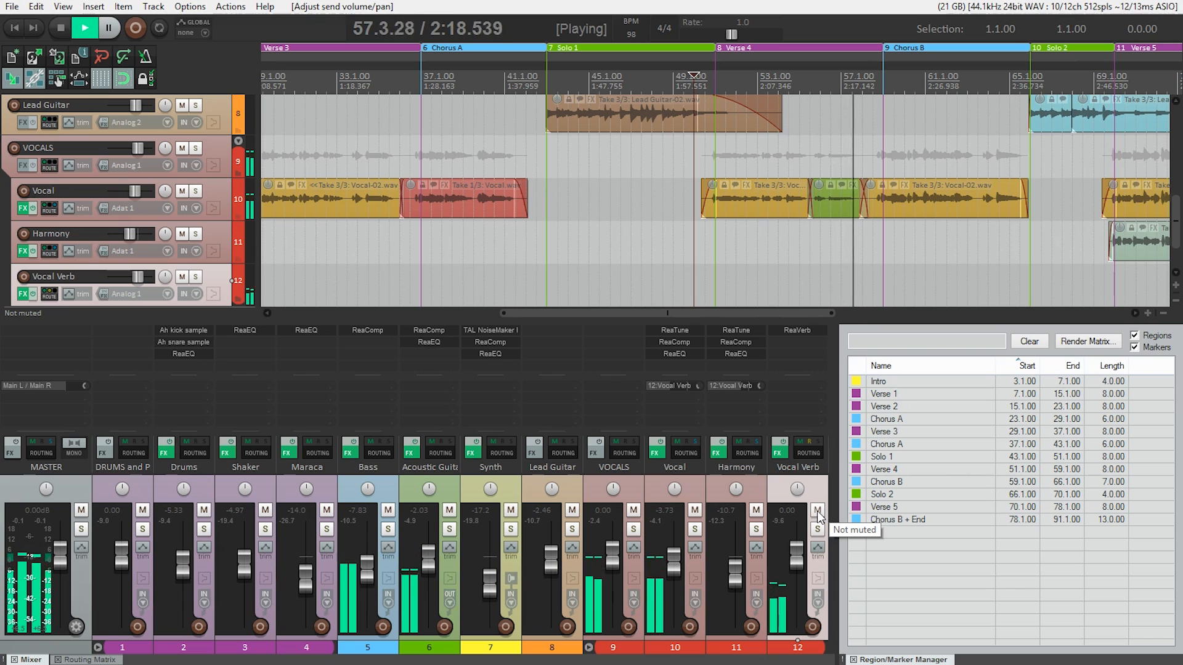
{"action": "left_click", "coordinate": [84, 27]}
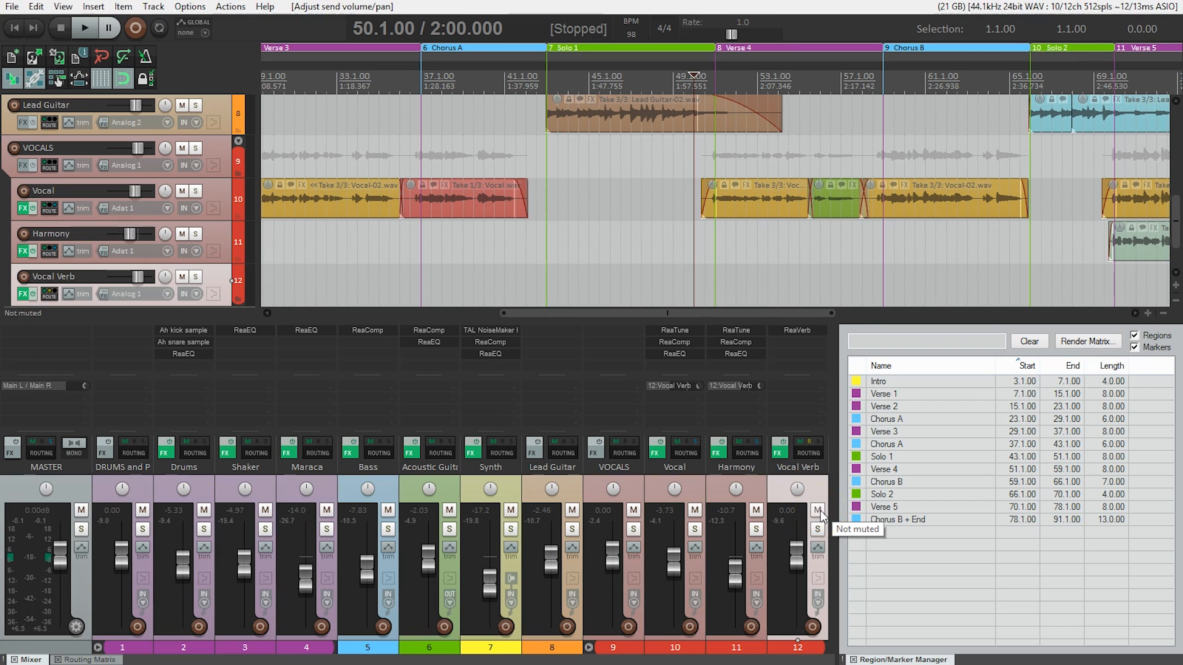
During playback, mute then unmute the Vocal Verb bus to compare, then stop.
{"action": "left_click", "coordinate": [84, 27]}
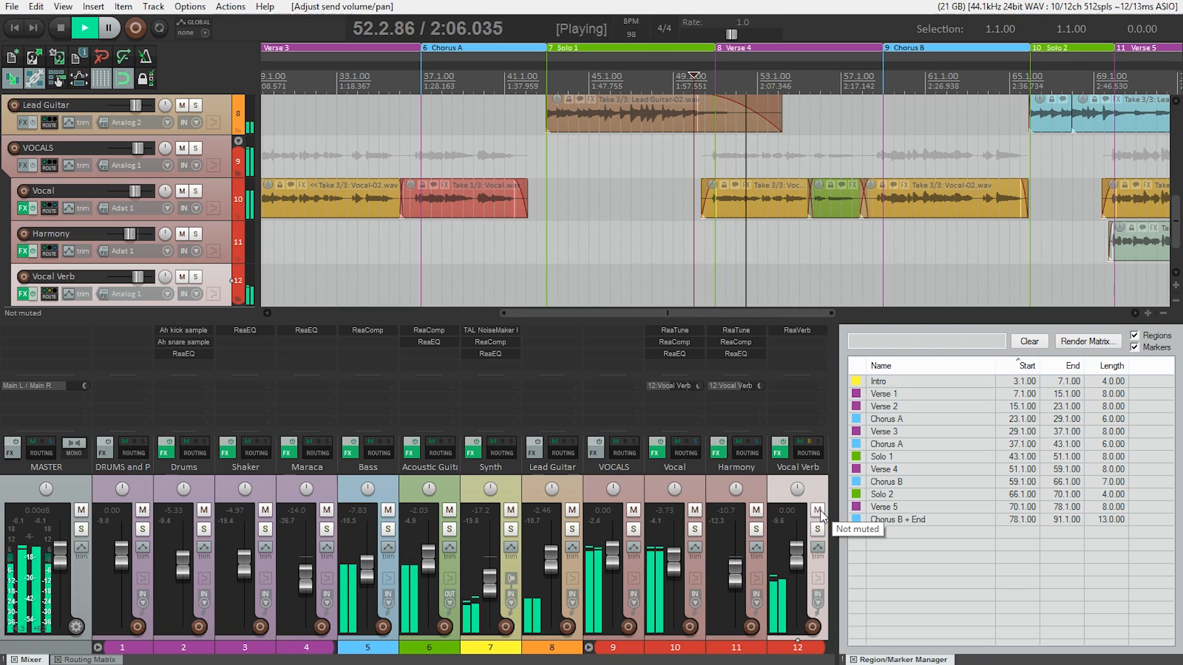
{"action": "left_click", "coordinate": [817, 510]}
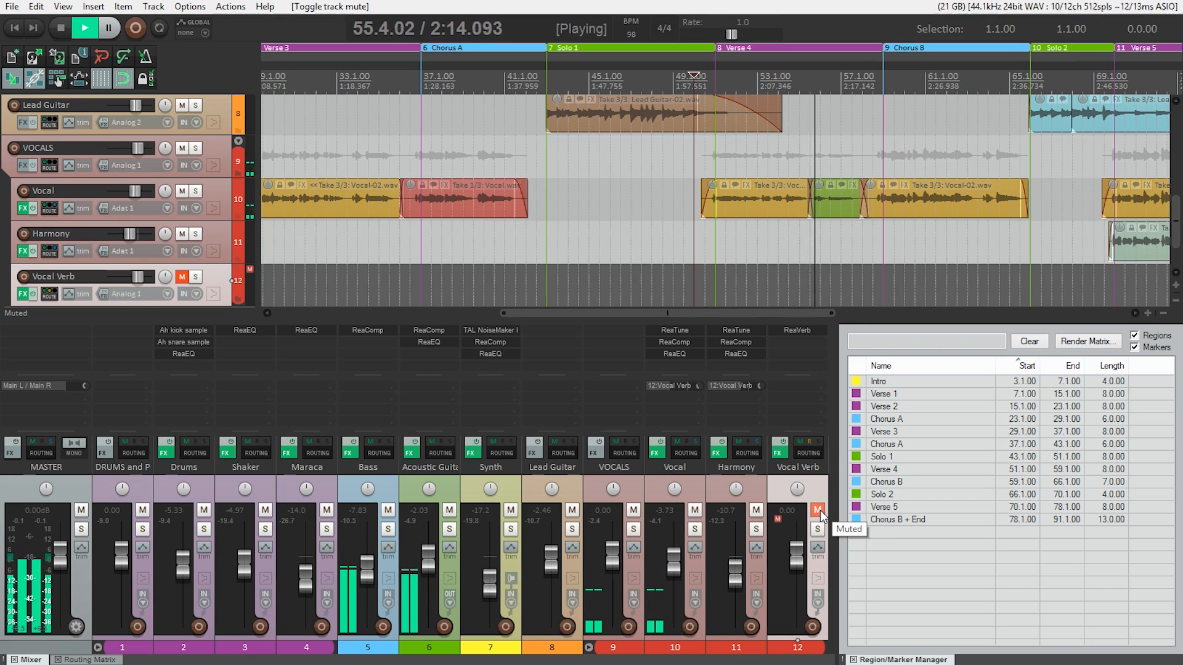
{"action": "left_click", "coordinate": [818, 510]}
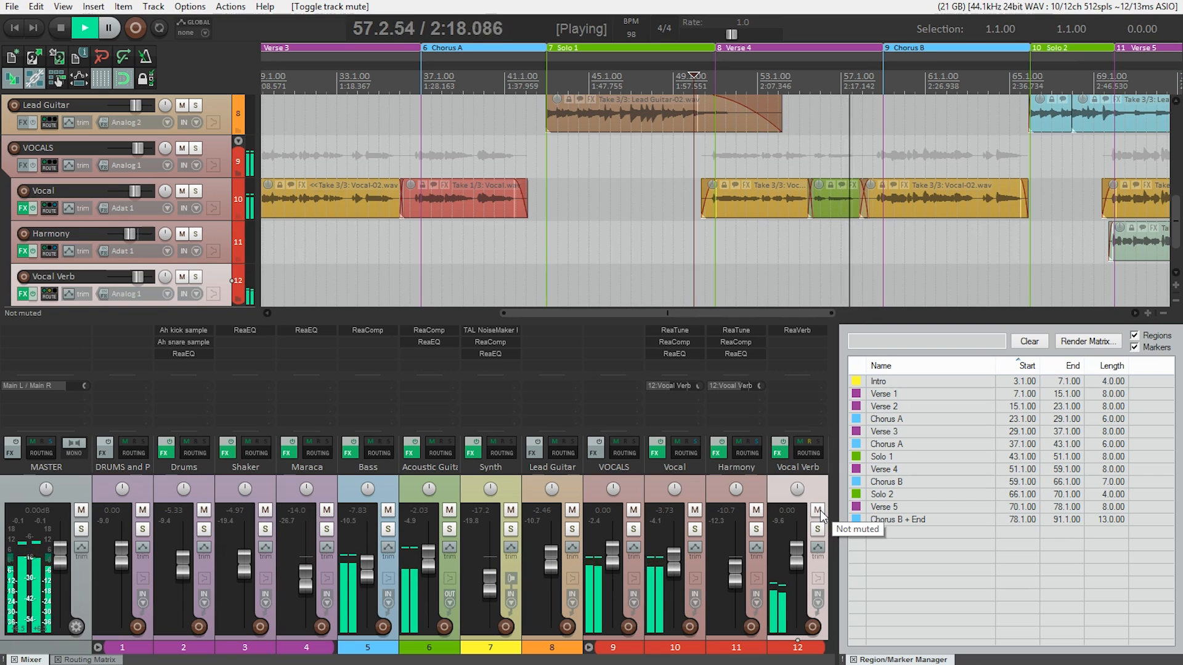
{"action": "left_click", "coordinate": [60, 27]}
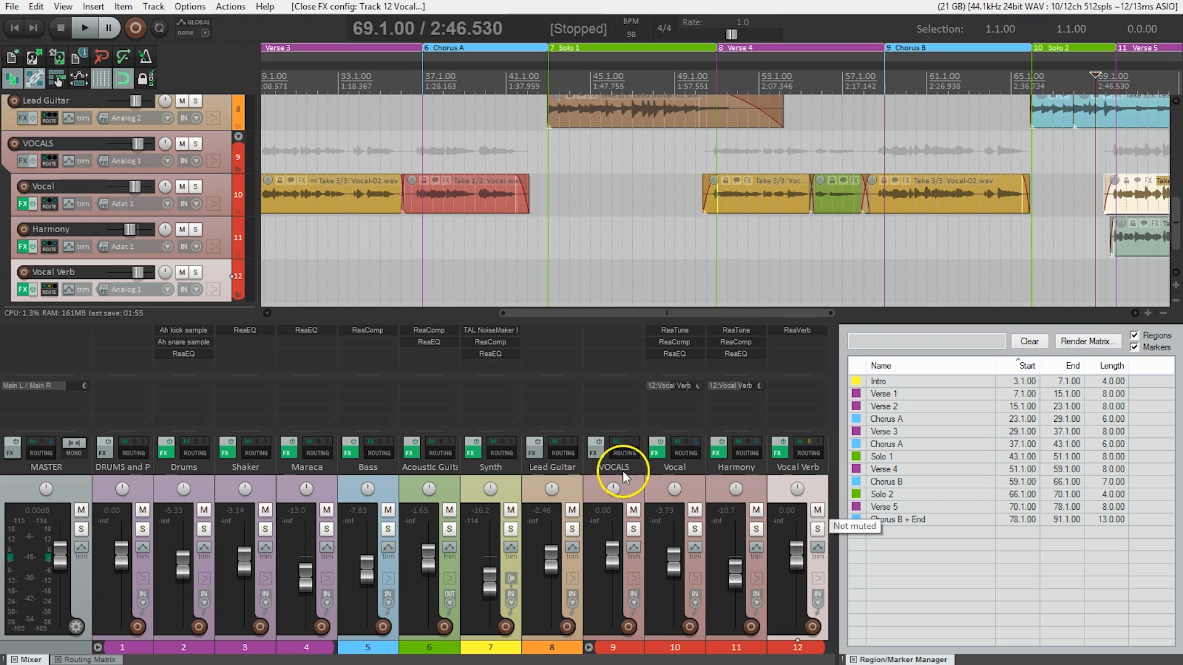
{"action": "mouse_move", "coordinate": [189, 385]}
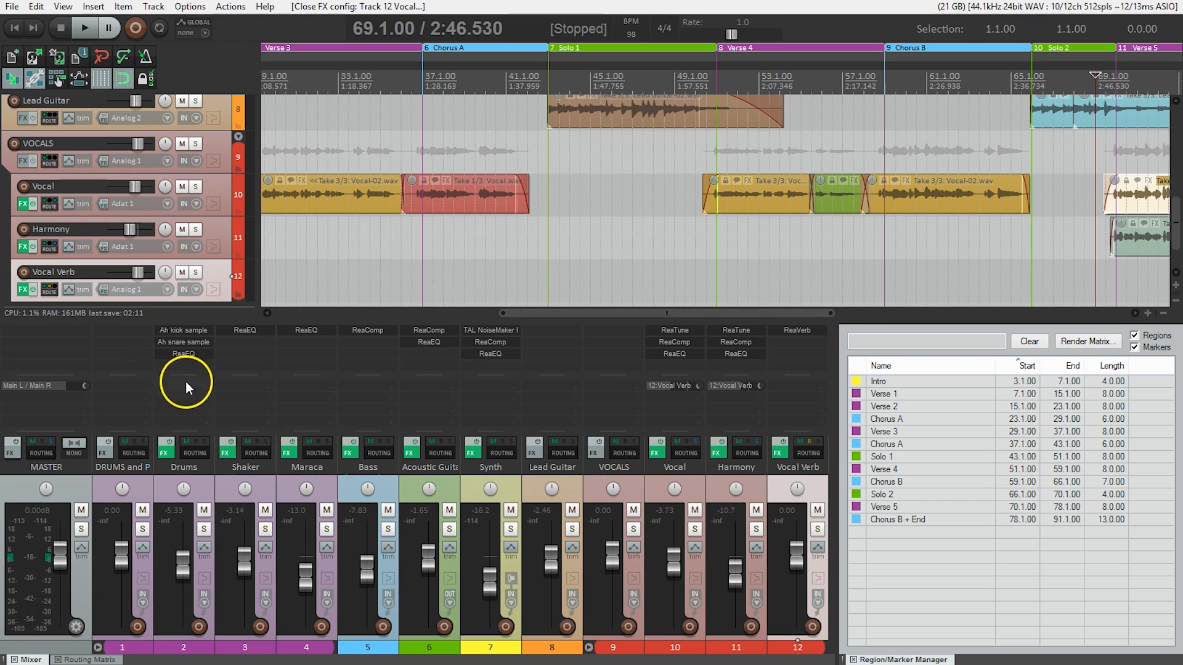
{"action": "mouse_move", "coordinate": [188, 373]}
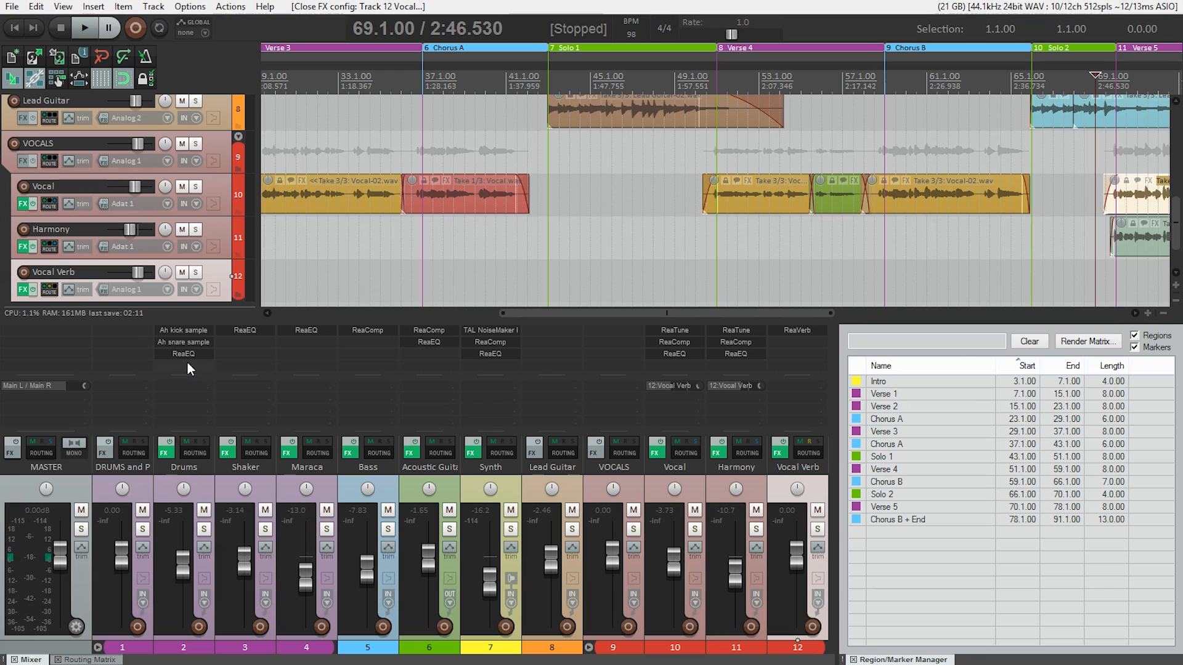
Insert ReaVerb on Drums with the 'INSERT - Bright Room (1 sec)' preset, and solo Drums.
{"action": "left_click", "coordinate": [184, 446]}
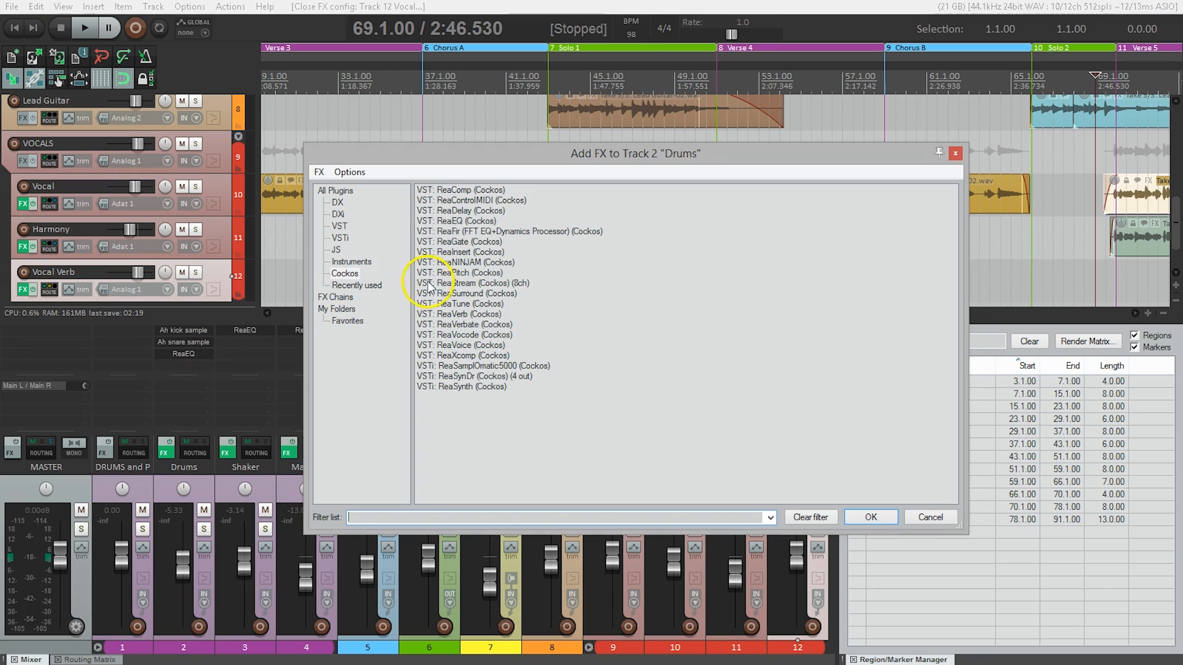
{"action": "left_click", "coordinate": [459, 314]}
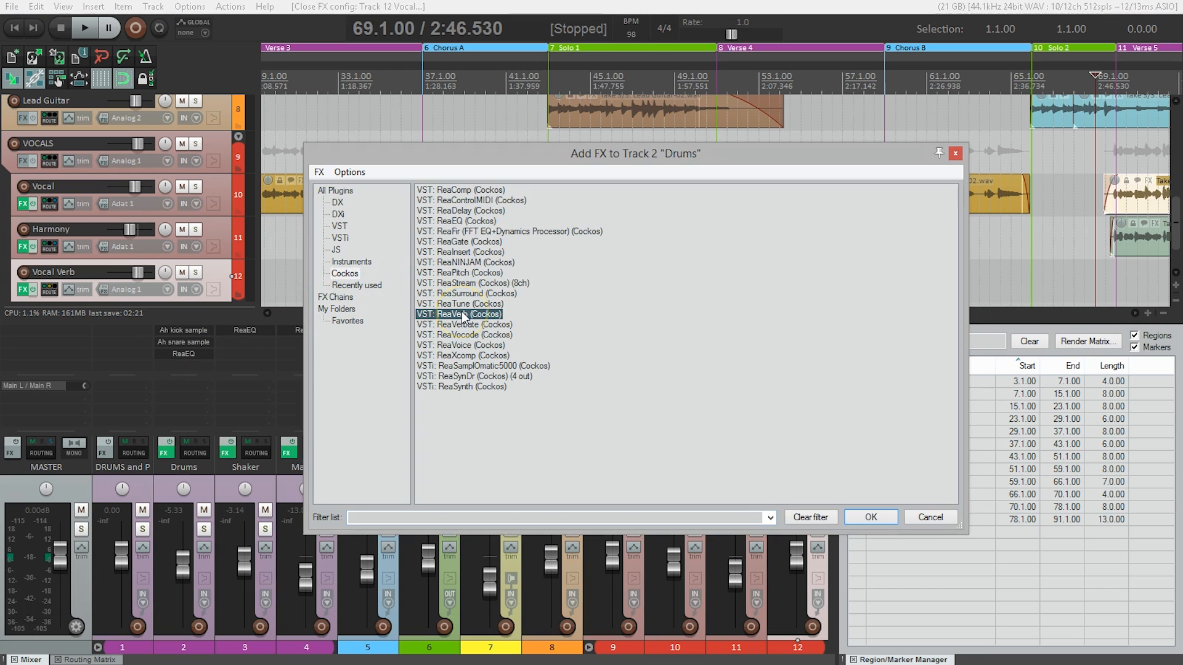
{"action": "left_click", "coordinate": [870, 516]}
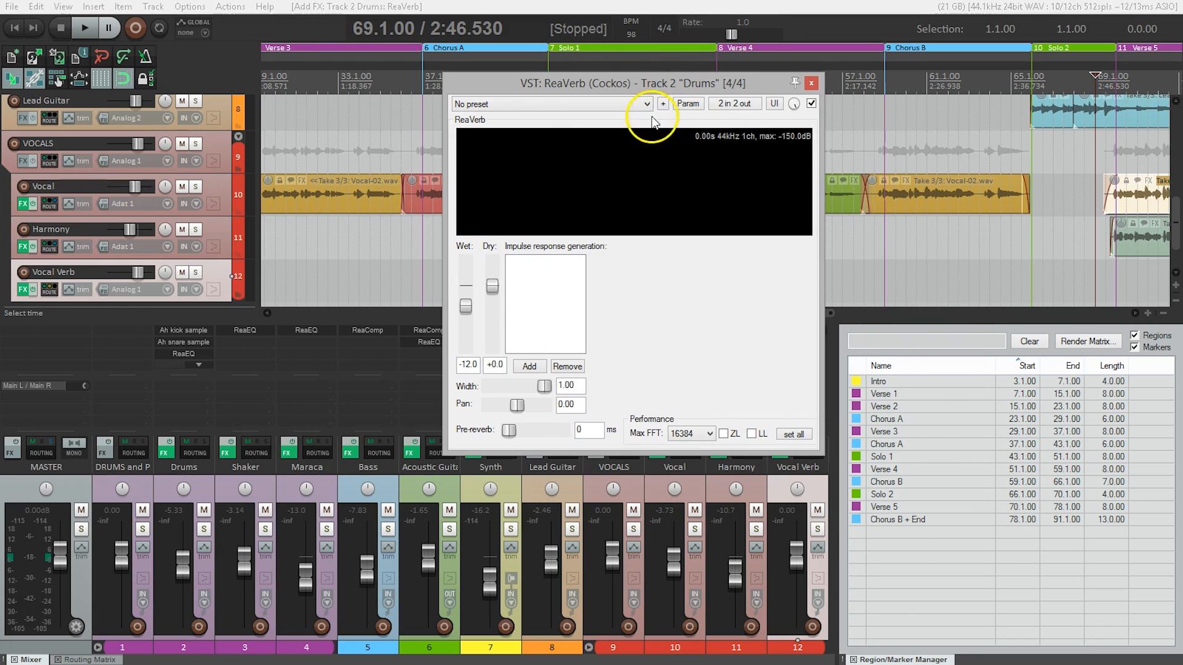
{"action": "left_click", "coordinate": [645, 104]}
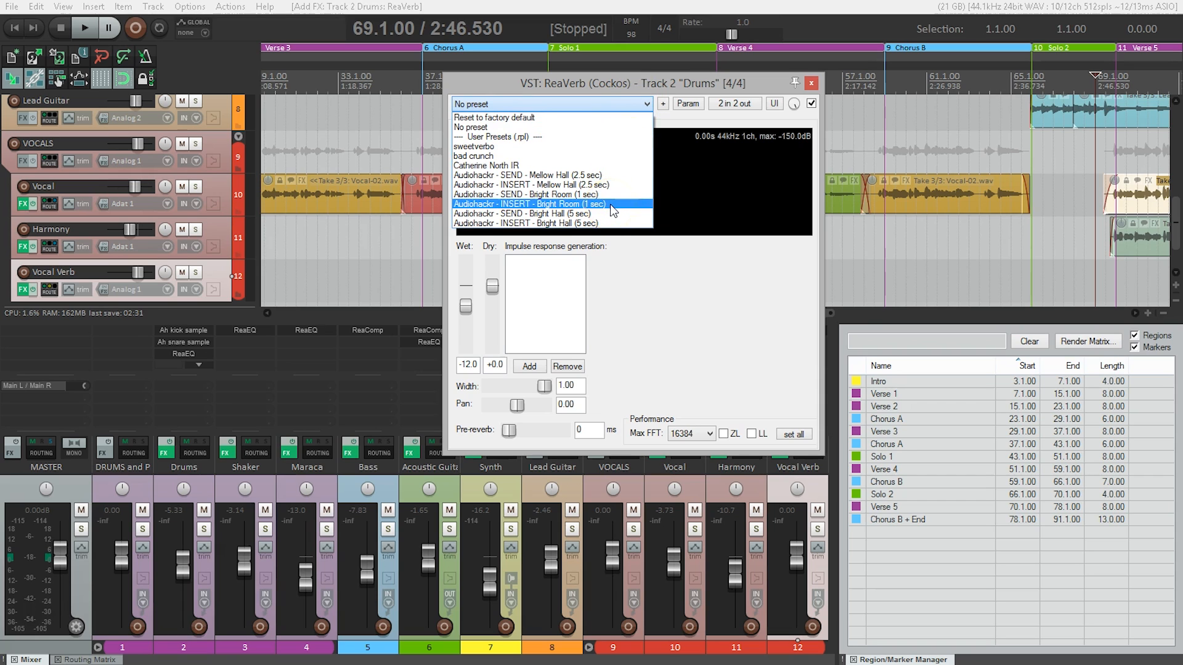
{"action": "left_click", "coordinate": [530, 204]}
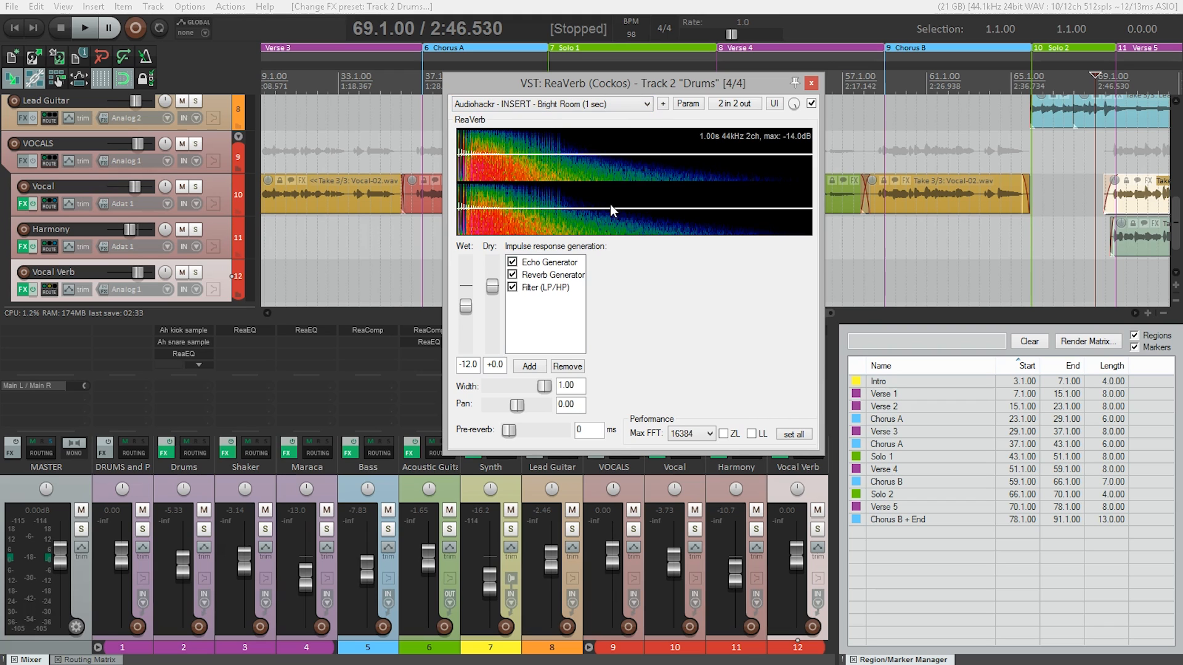
{"action": "left_click", "coordinate": [203, 530]}
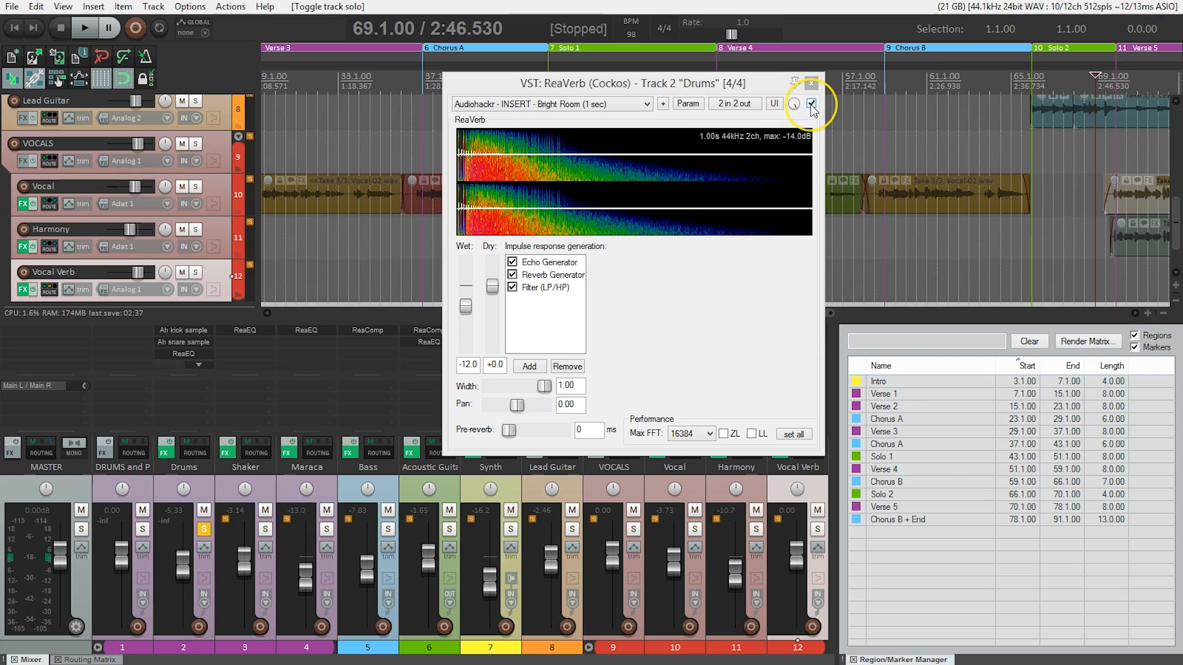
Compare the Drums ReaVerb bypassed versus active in playback, leaving it enabled.
{"action": "left_click", "coordinate": [811, 104]}
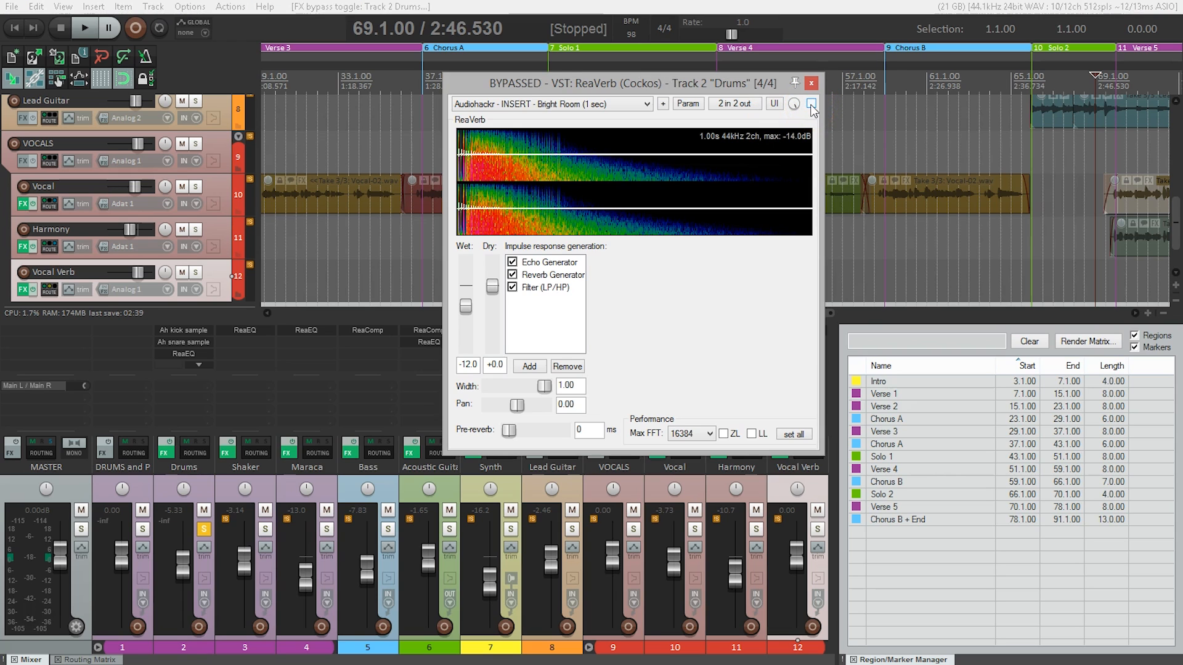
{"action": "left_click", "coordinate": [83, 28]}
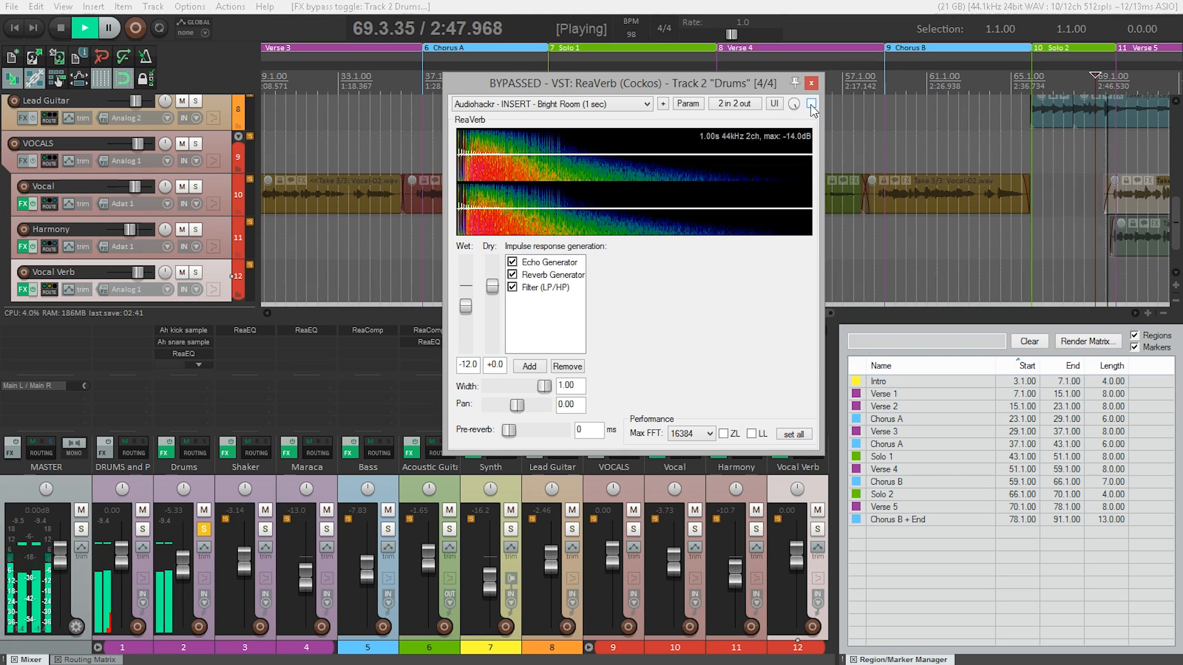
{"action": "left_click", "coordinate": [84, 28]}
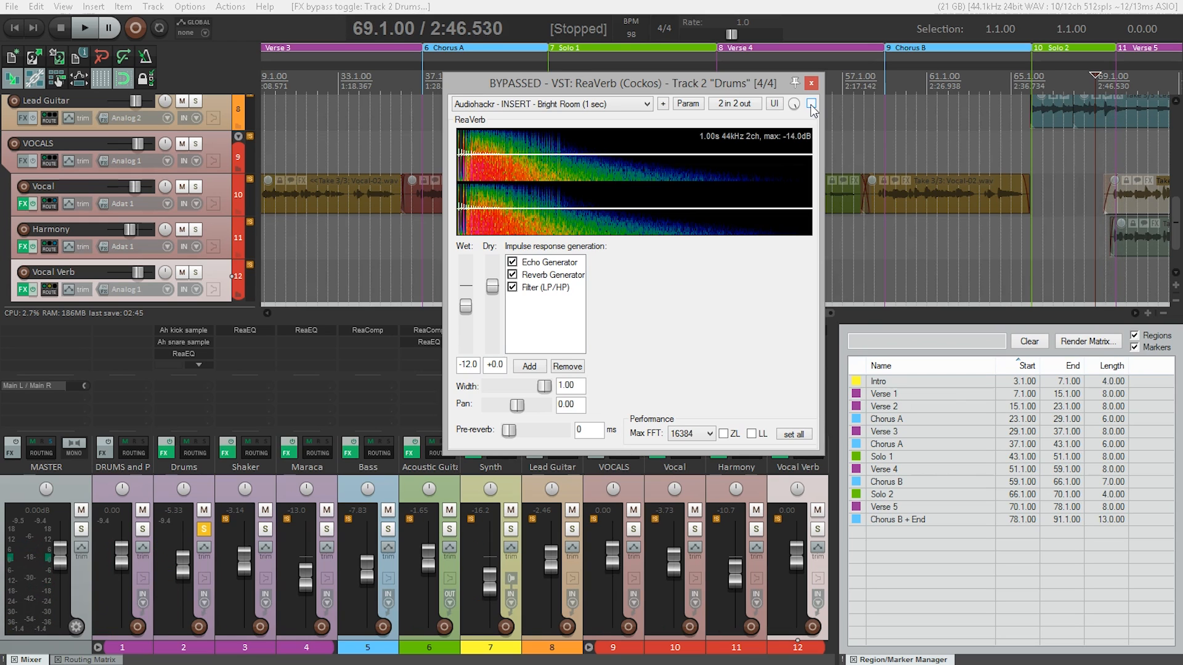
{"action": "left_click", "coordinate": [810, 103]}
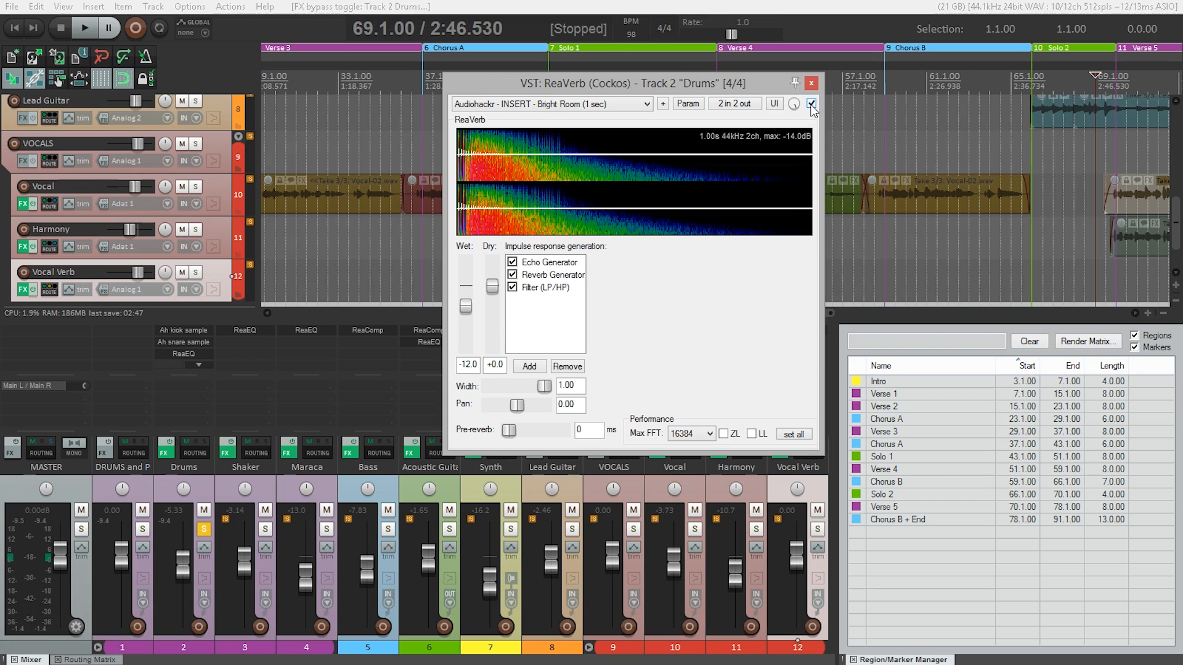
{"action": "left_click", "coordinate": [84, 28]}
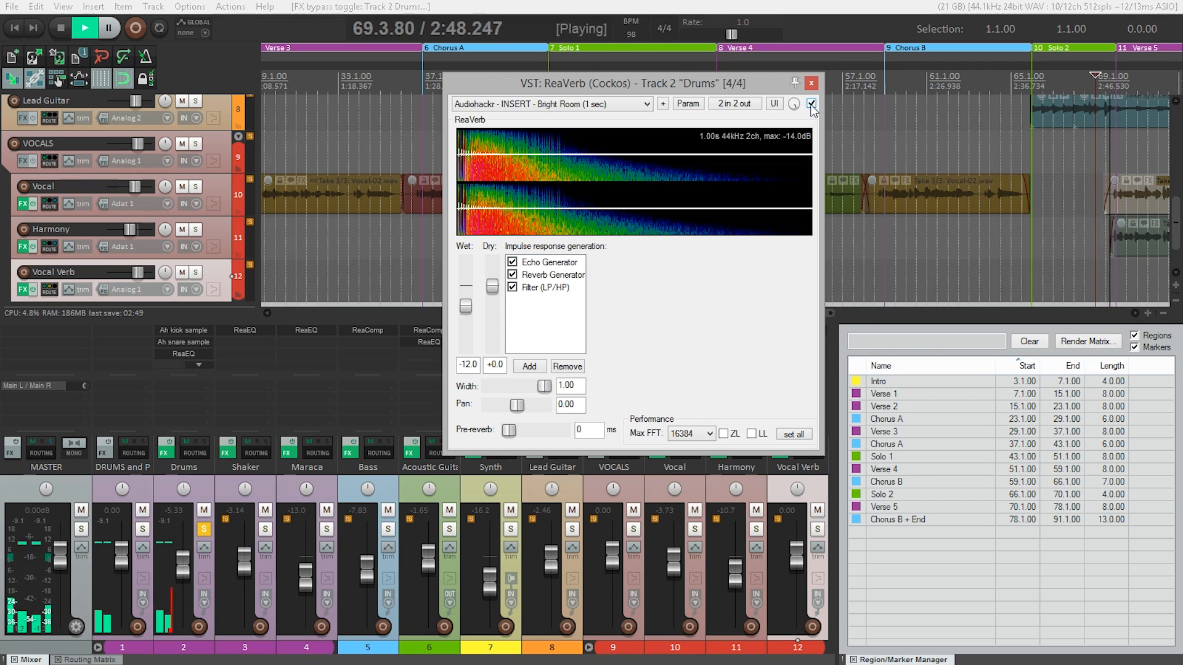
{"action": "left_click", "coordinate": [60, 28]}
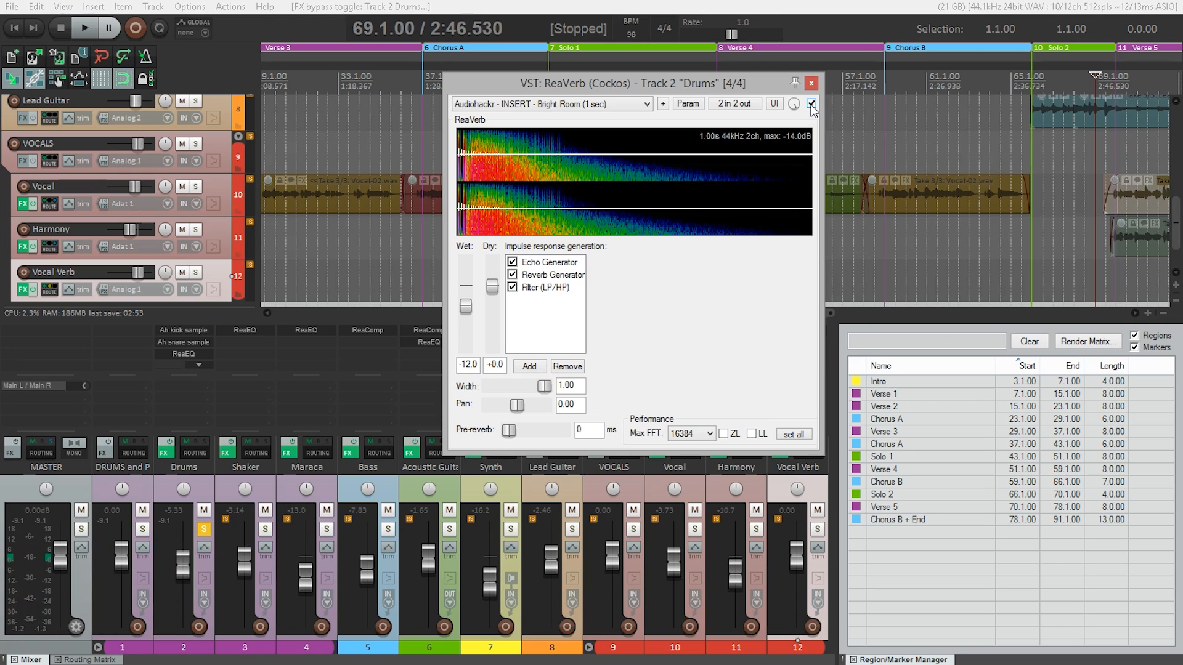
{"action": "left_click", "coordinate": [551, 274]}
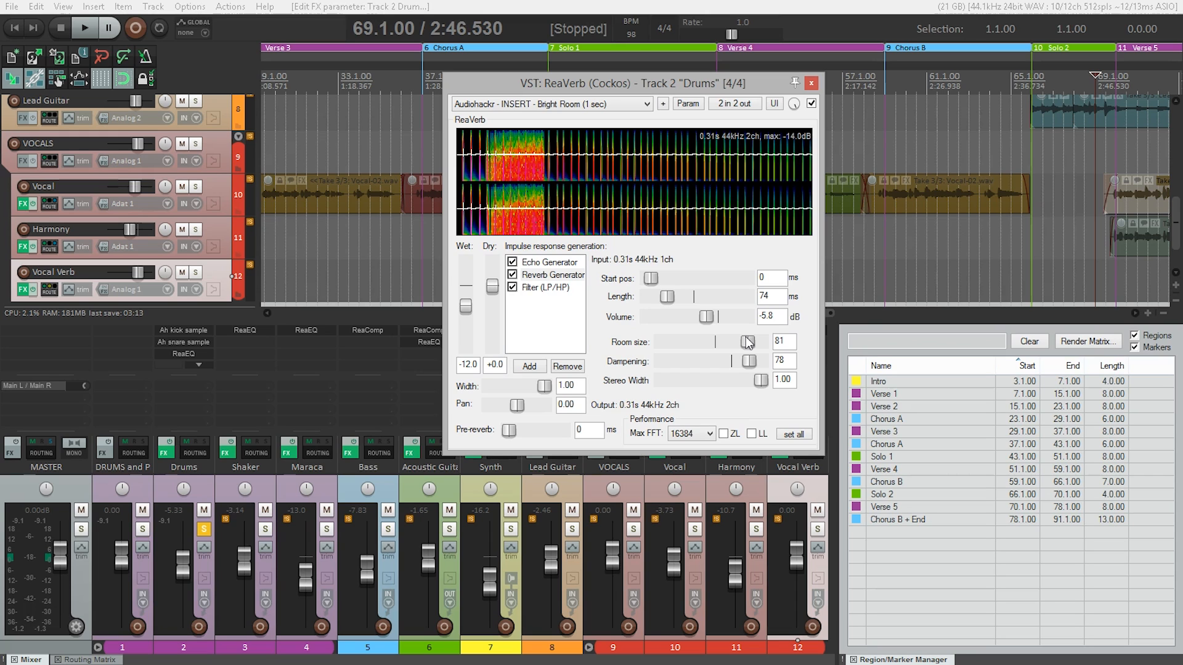
Audition the Drums reverb with its 5822 ms length and room size 98.
{"action": "left_click", "coordinate": [85, 28]}
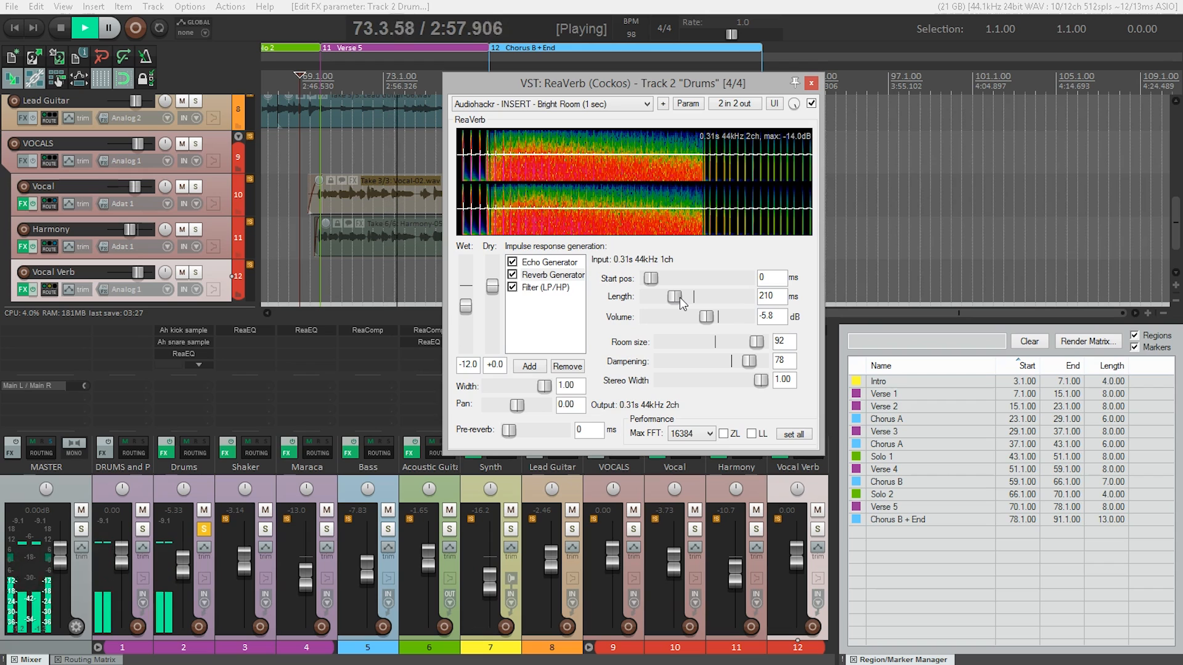
{"action": "left_click", "coordinate": [59, 28]}
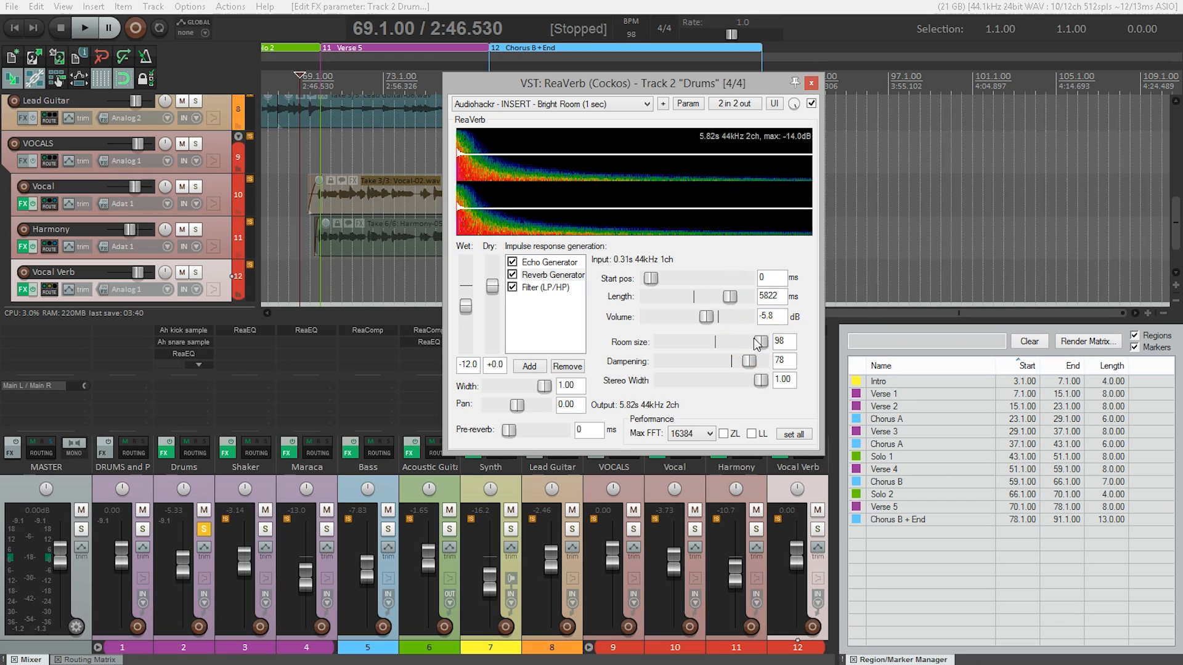
{"action": "left_click", "coordinate": [85, 27]}
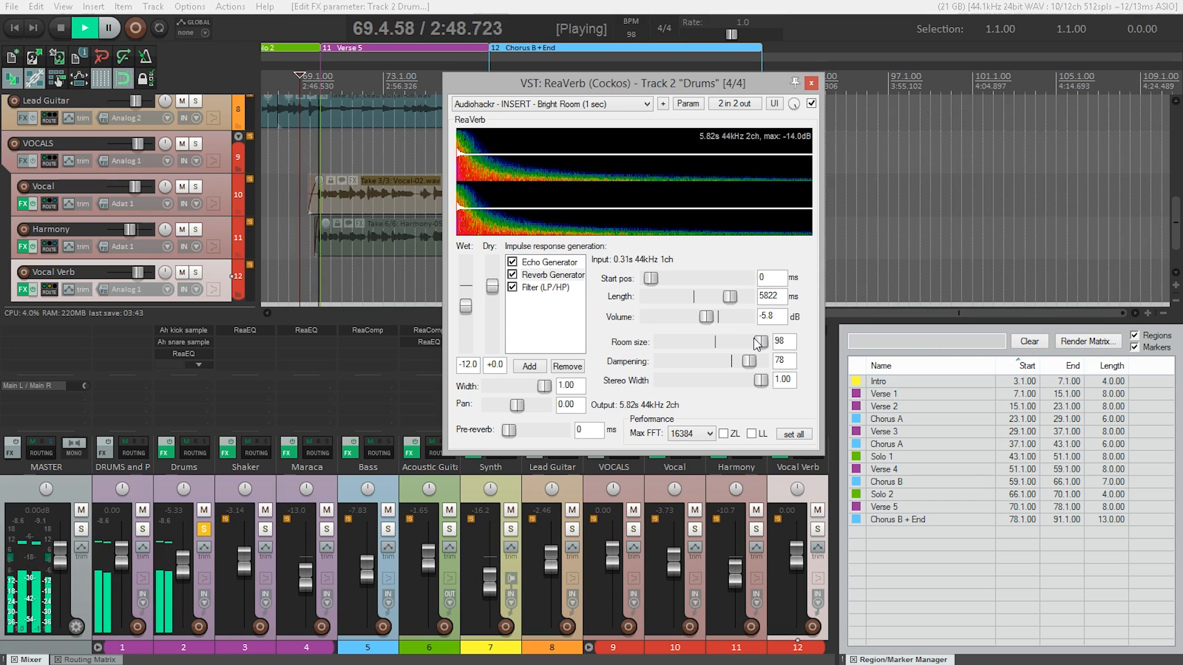
{"action": "left_click", "coordinate": [60, 28]}
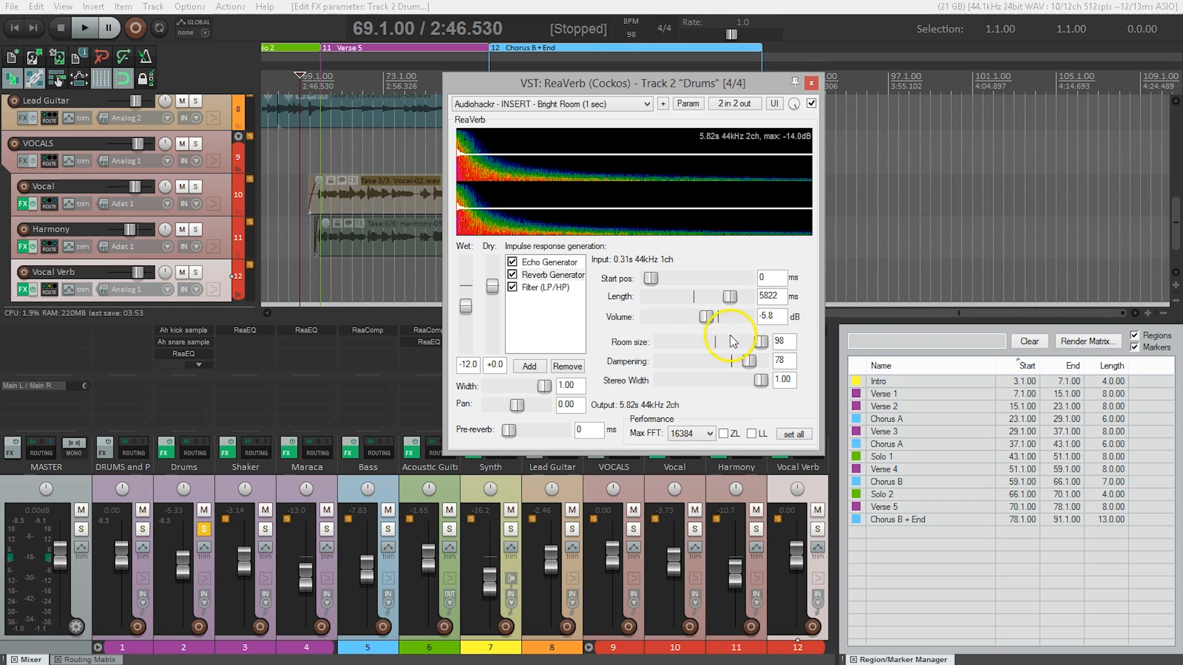
{"action": "mouse_move", "coordinate": [672, 343]}
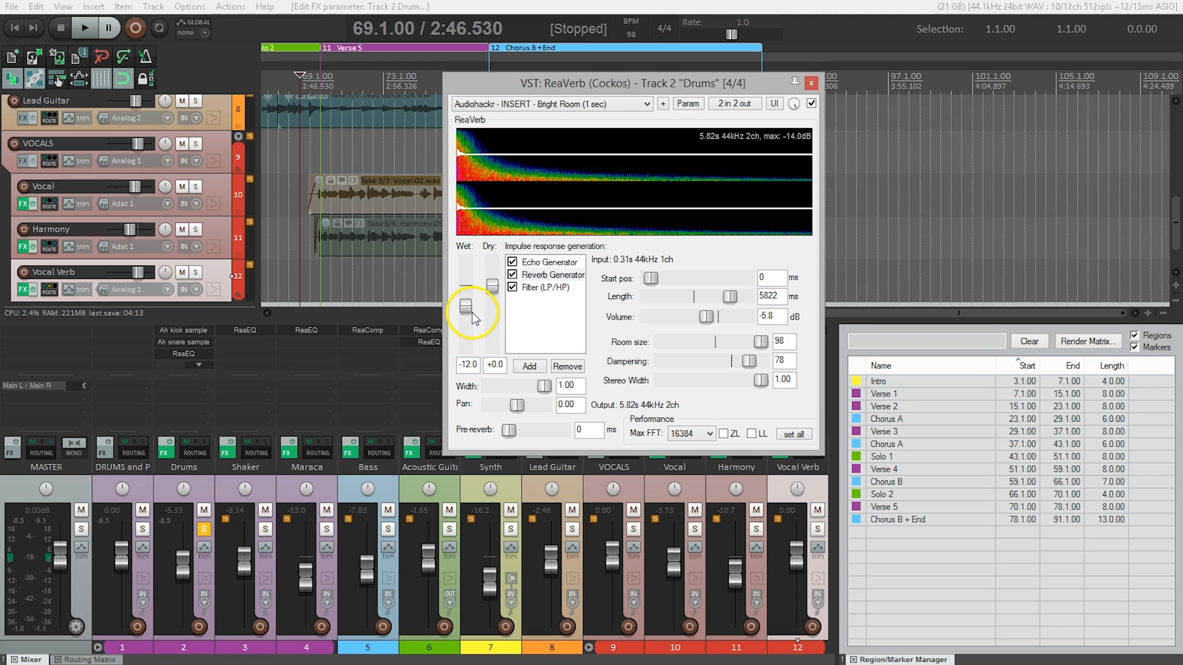
{"action": "mouse_move", "coordinate": [475, 363]}
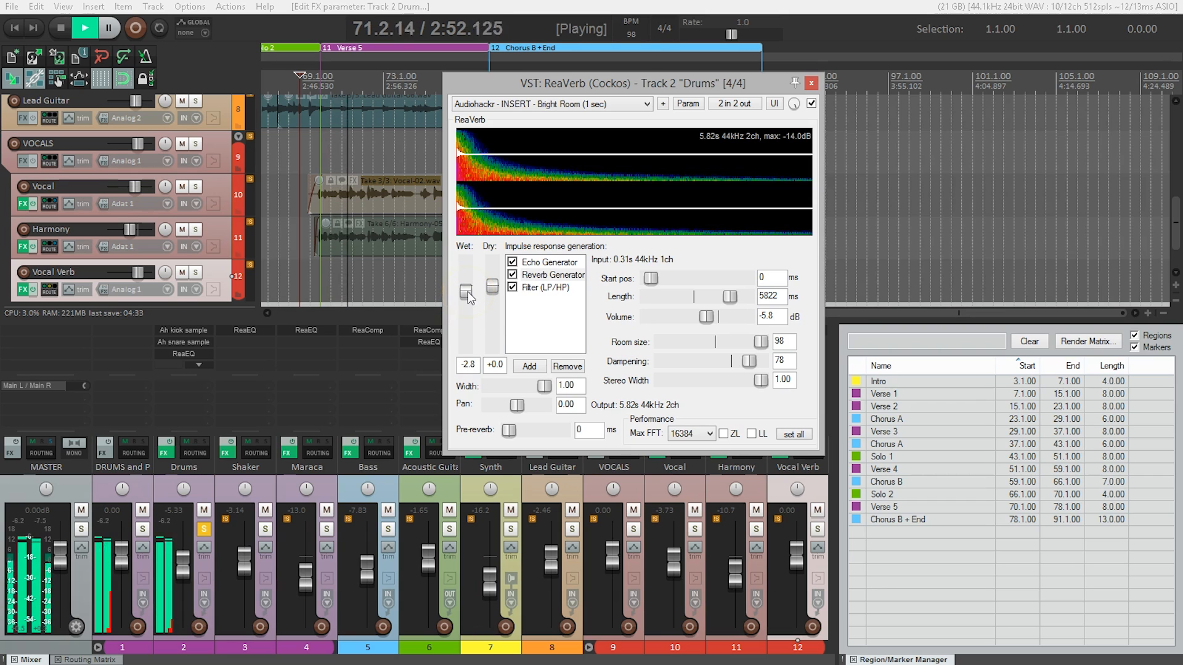
Stop playback after hearing the Drums reverb at -2.8 dB wet.
{"action": "left_click", "coordinate": [84, 28]}
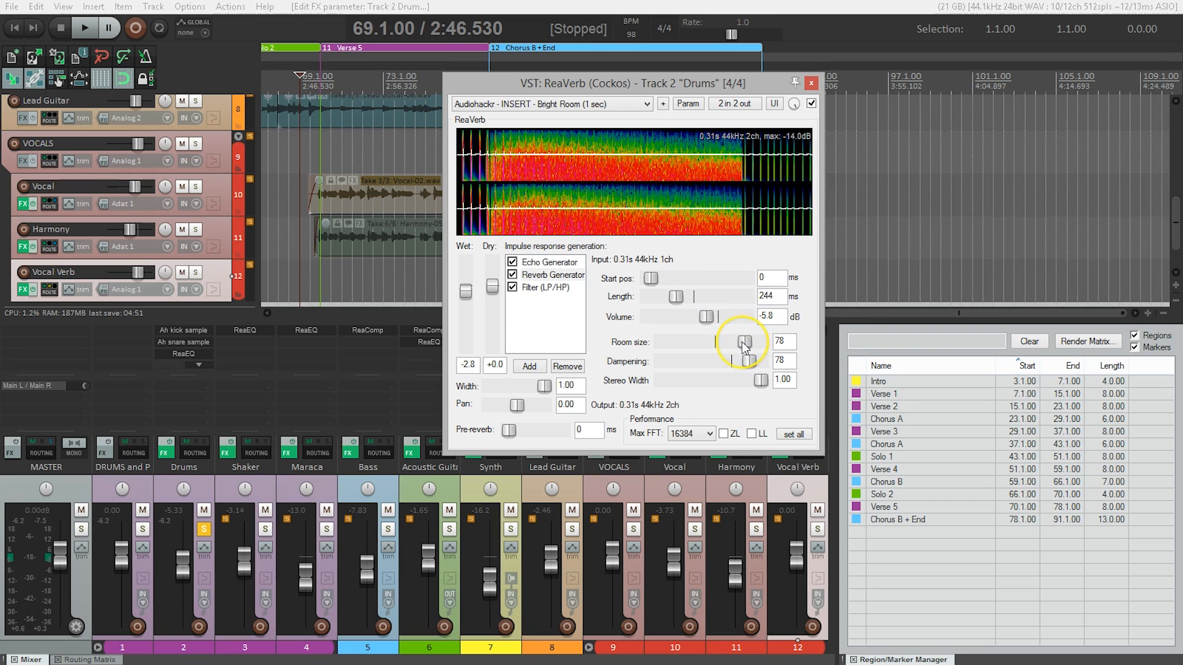
Audition the 244 ms Drums reverb at room size 78, dampening 100, wet -17.2 dB.
{"action": "left_click", "coordinate": [84, 27]}
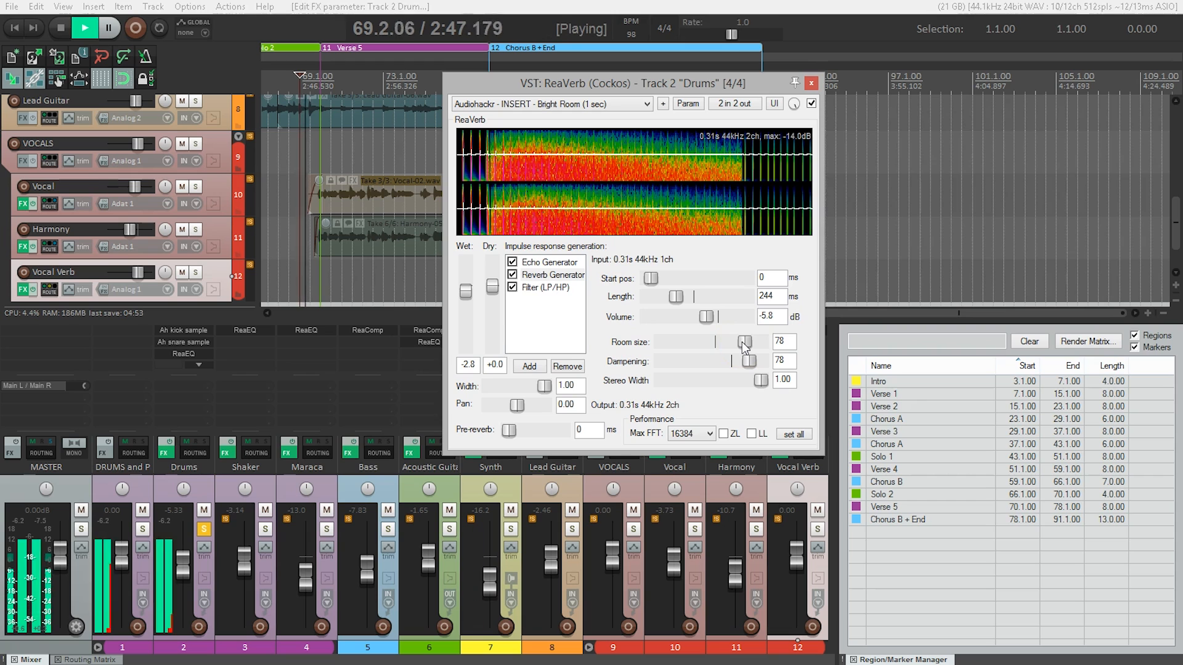
{"action": "left_click", "coordinate": [83, 28]}
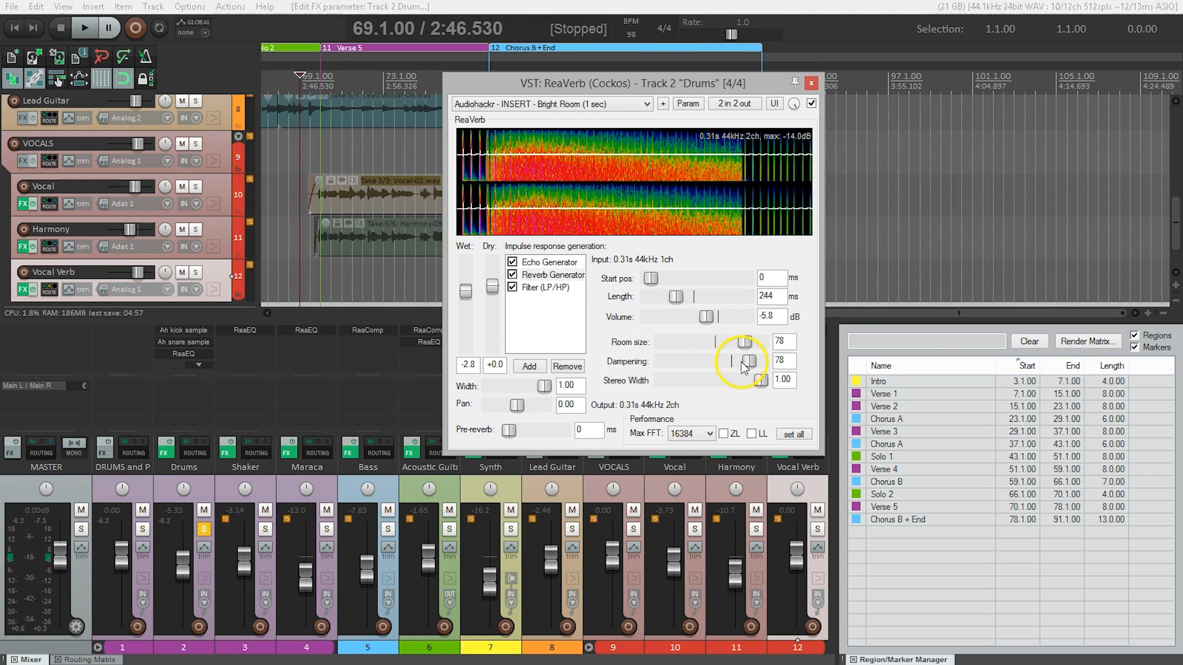
{"action": "left_click", "coordinate": [83, 27]}
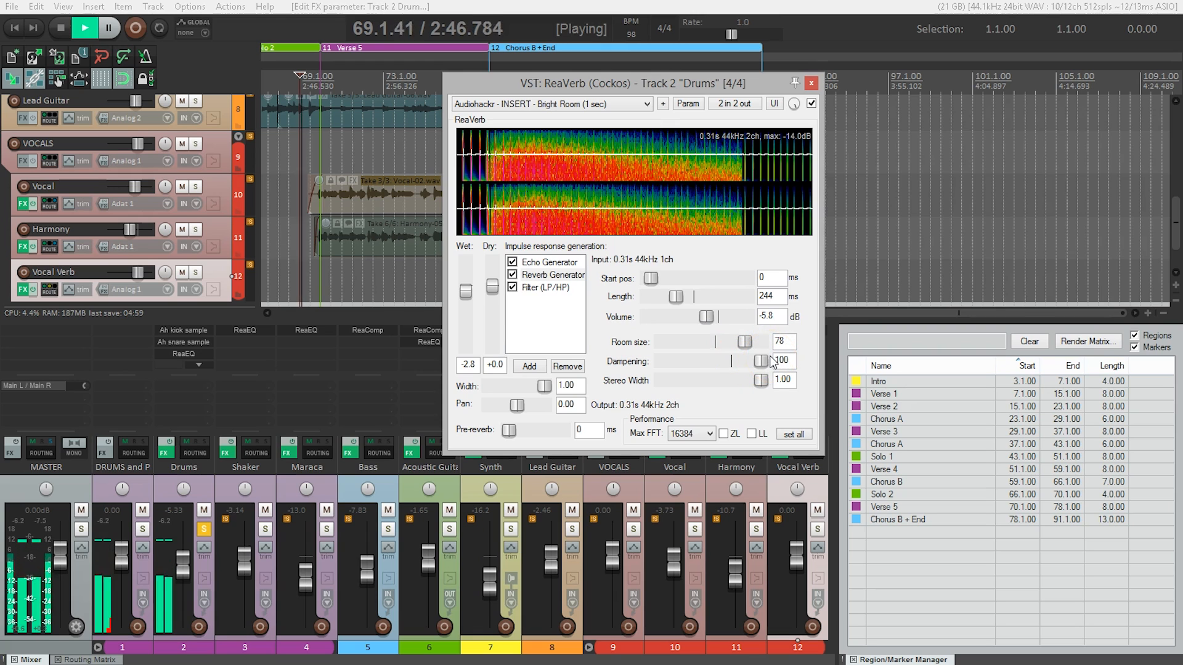
{"action": "left_click", "coordinate": [59, 28]}
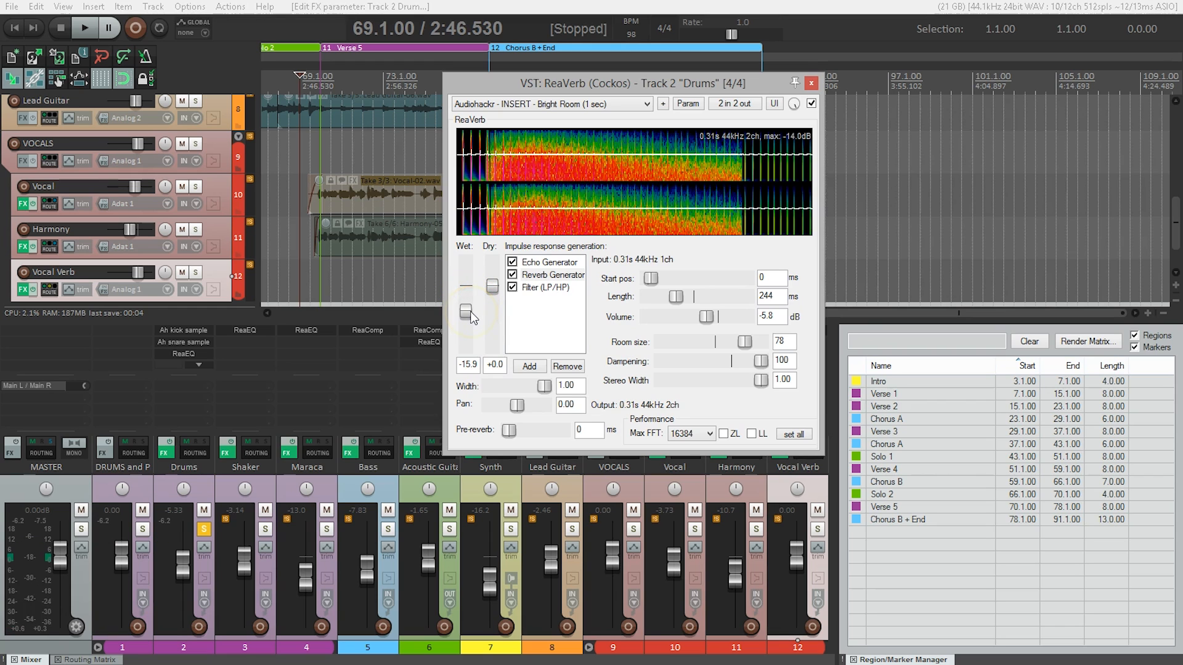
{"action": "left_click", "coordinate": [83, 28]}
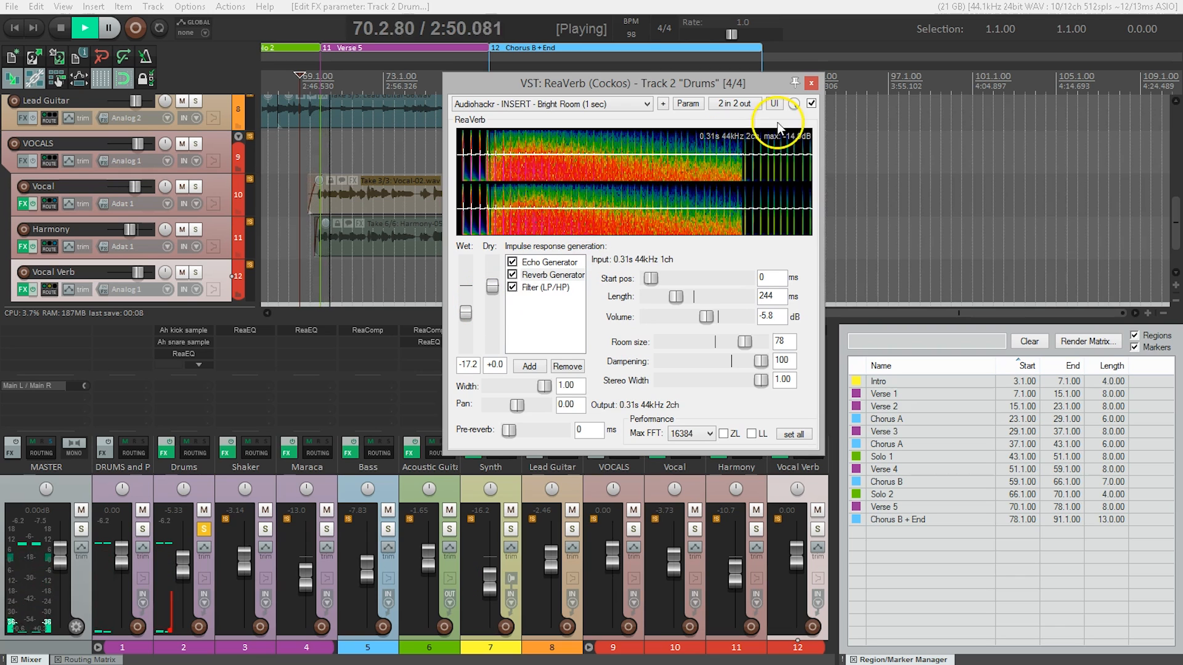
Compare the Drums reverb bypassed versus active, then close the ReaVerb window.
{"action": "left_click", "coordinate": [811, 103]}
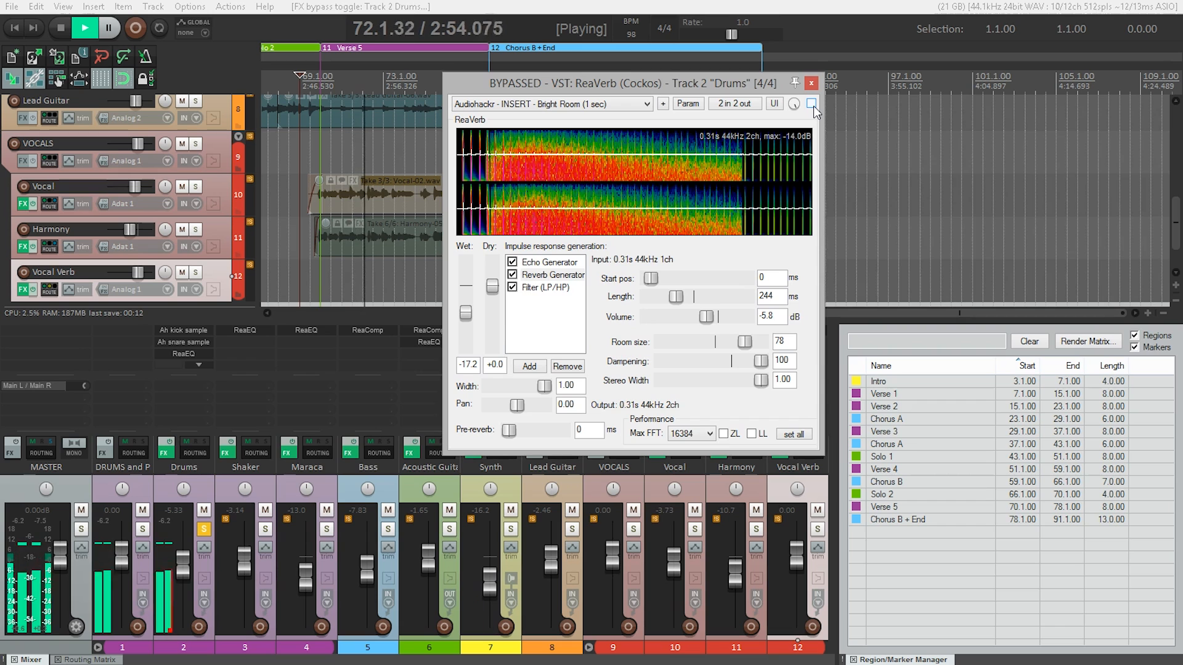
{"action": "left_click", "coordinate": [811, 103]}
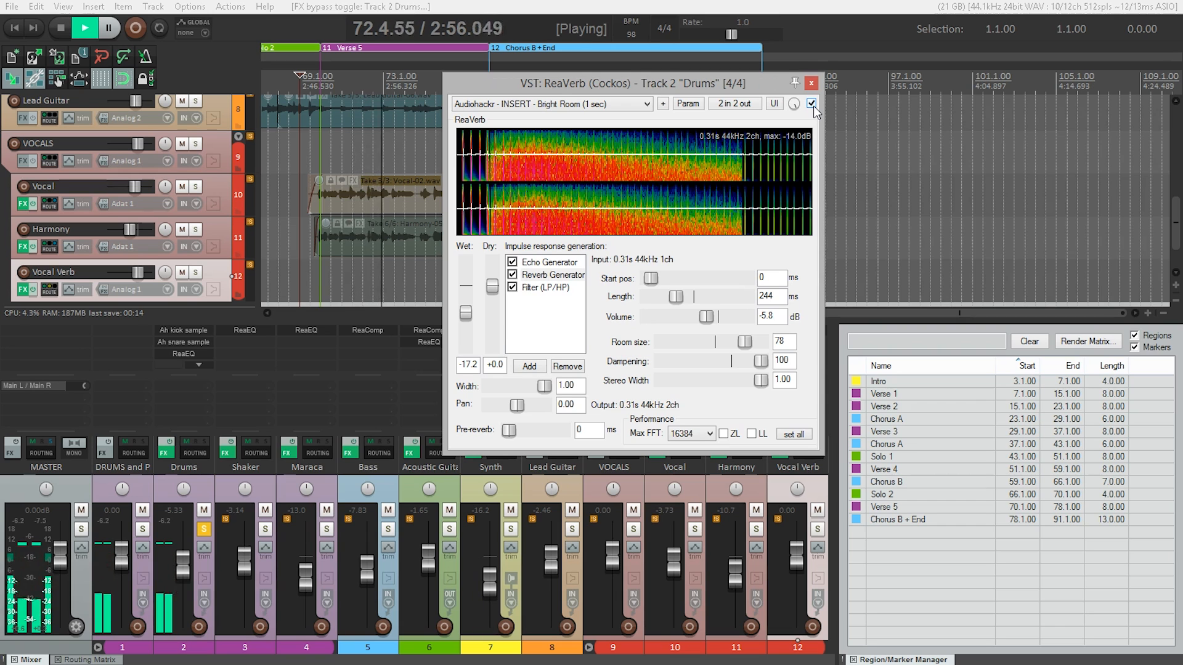
{"action": "left_click", "coordinate": [811, 83]}
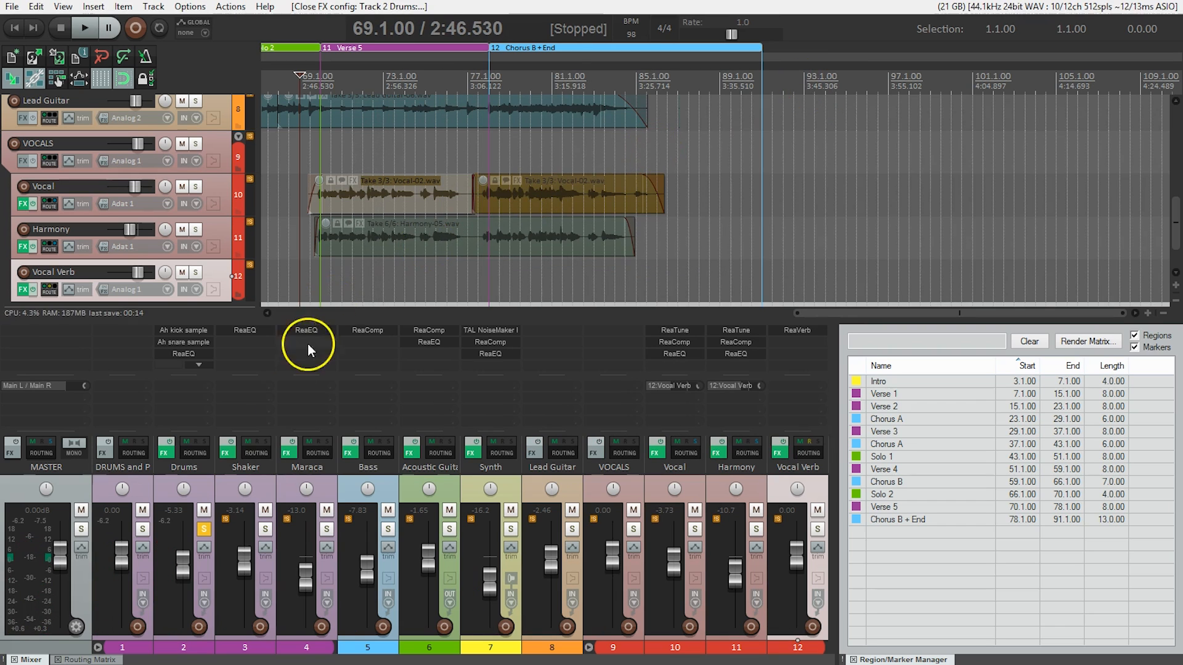
Unsolo the Drums and hear them in the full mix at -4.12 dB.
{"action": "left_click", "coordinate": [204, 530]}
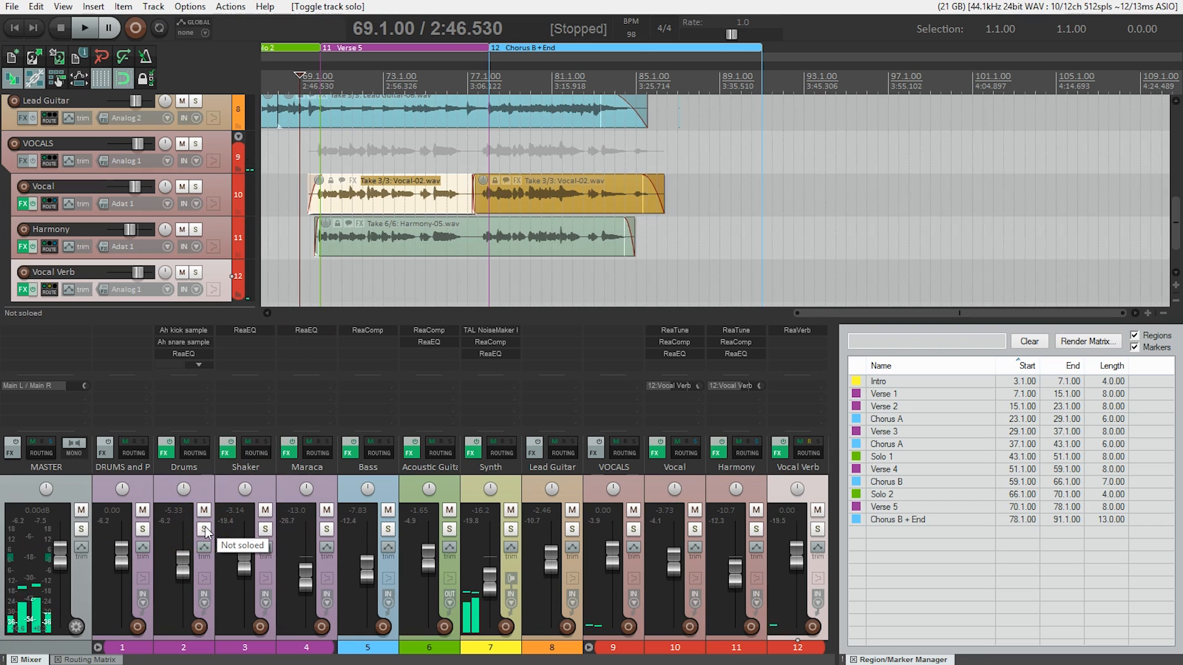
{"action": "left_click", "coordinate": [83, 28]}
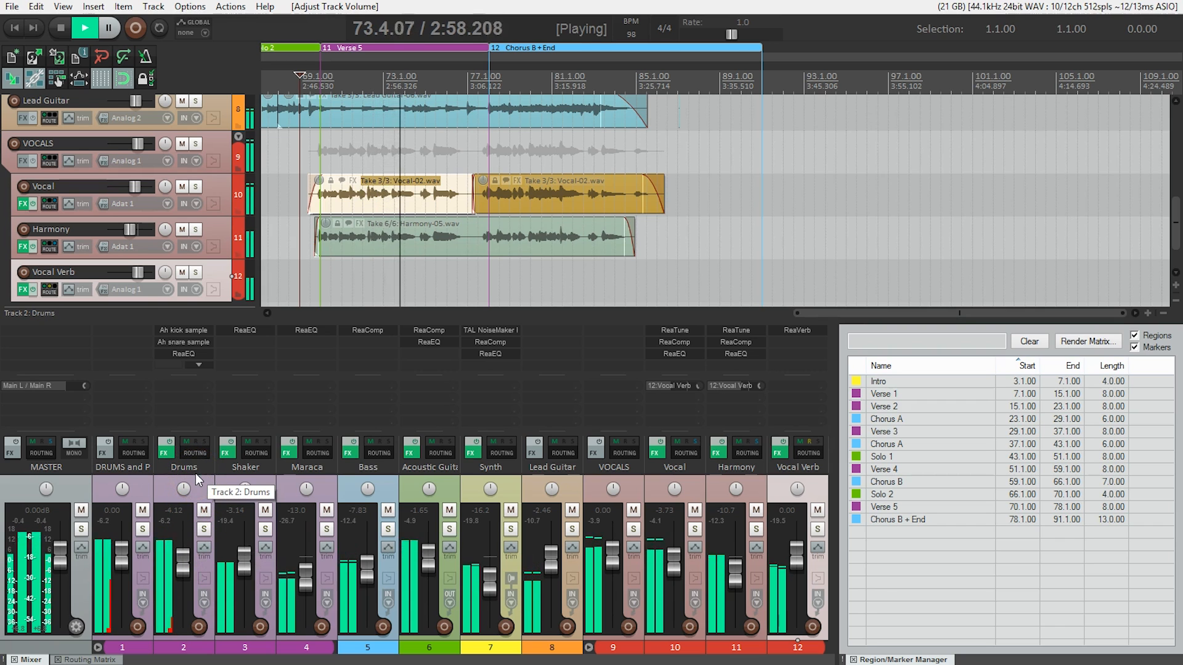
{"action": "left_click", "coordinate": [60, 27]}
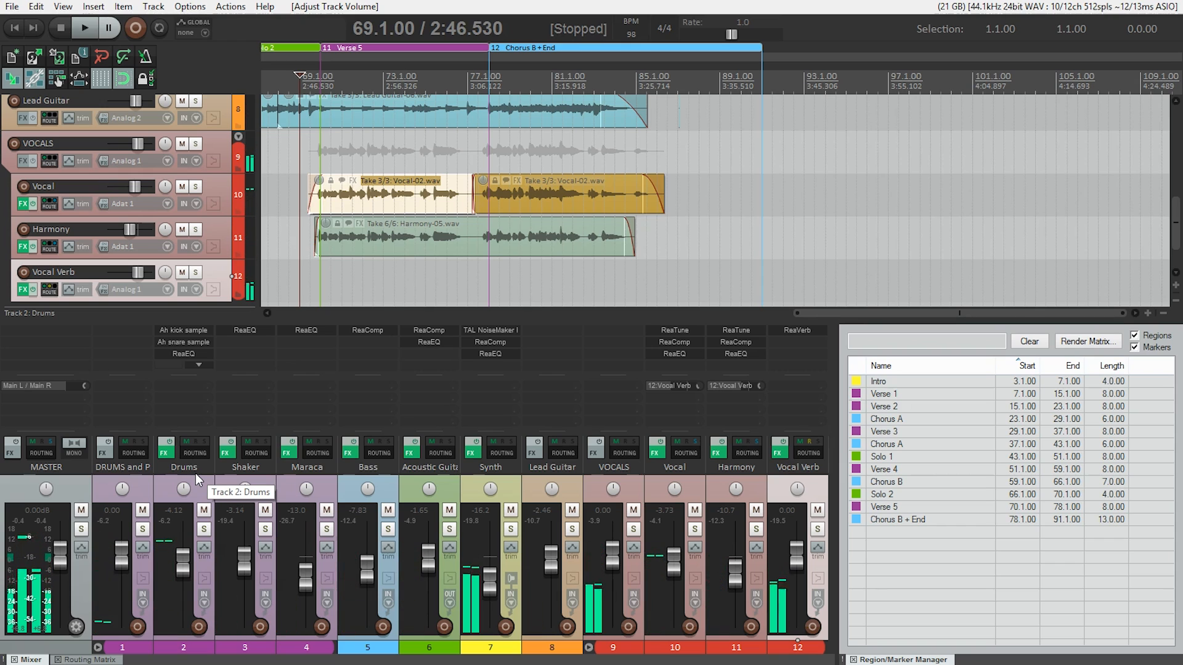